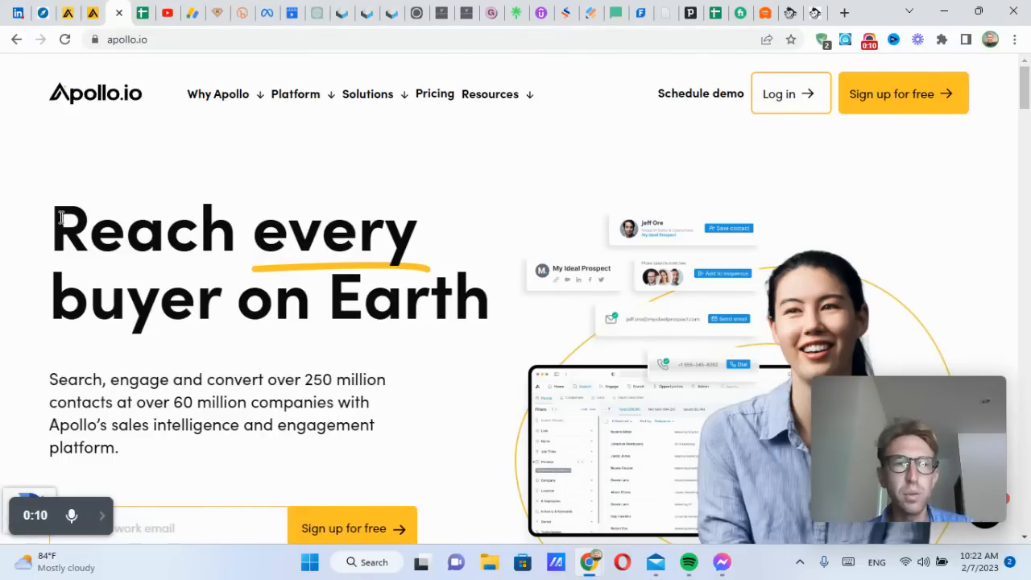
pyautogui.moveTo(493, 308)
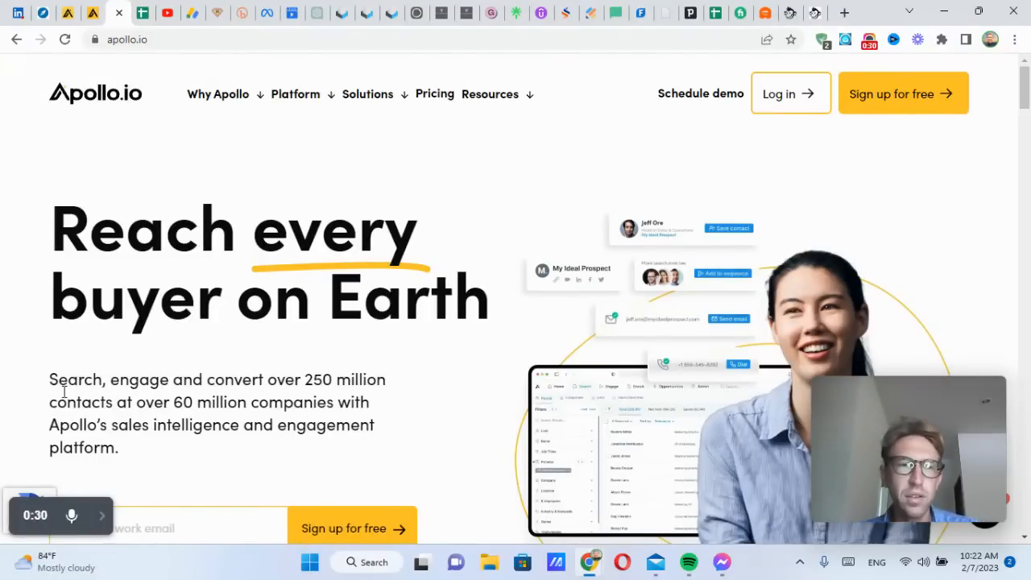
# Step: Highlight the page tagline and scroll down the page
pyautogui.moveTo(49, 379); pyautogui.dragTo(386, 379)
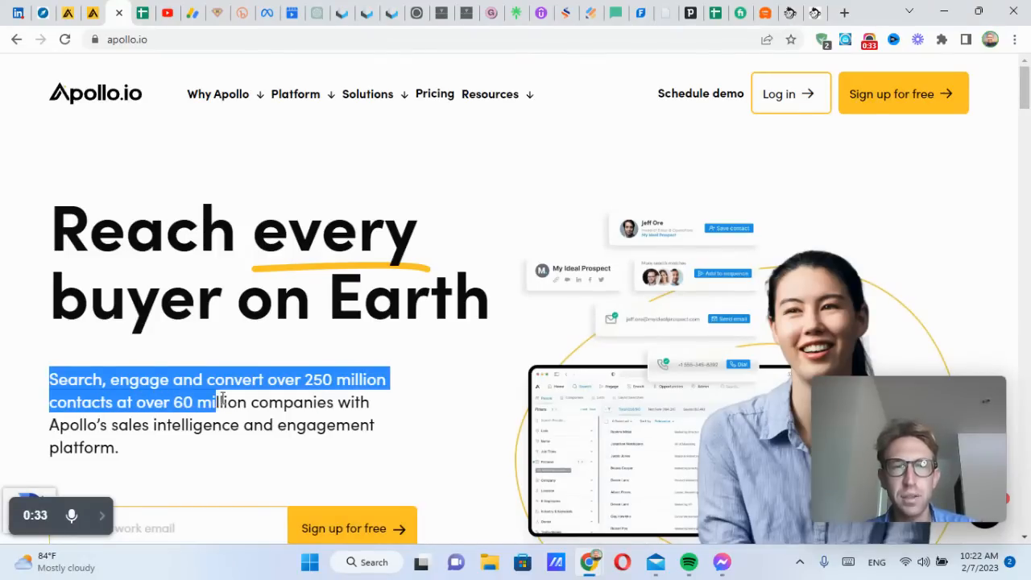
pyautogui.moveTo(221, 402); pyautogui.dragTo(378, 425)
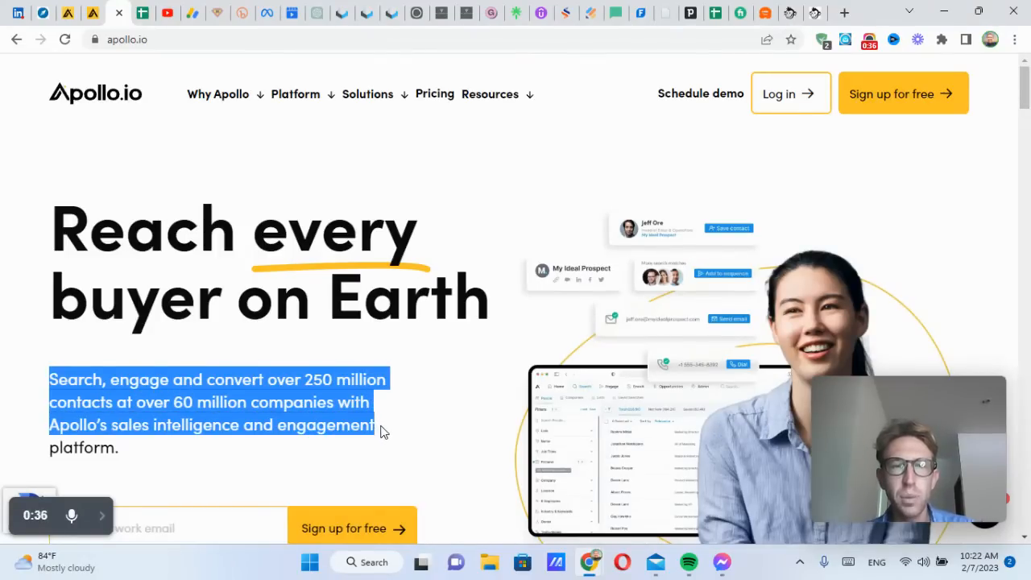
pyautogui.scroll(-3)
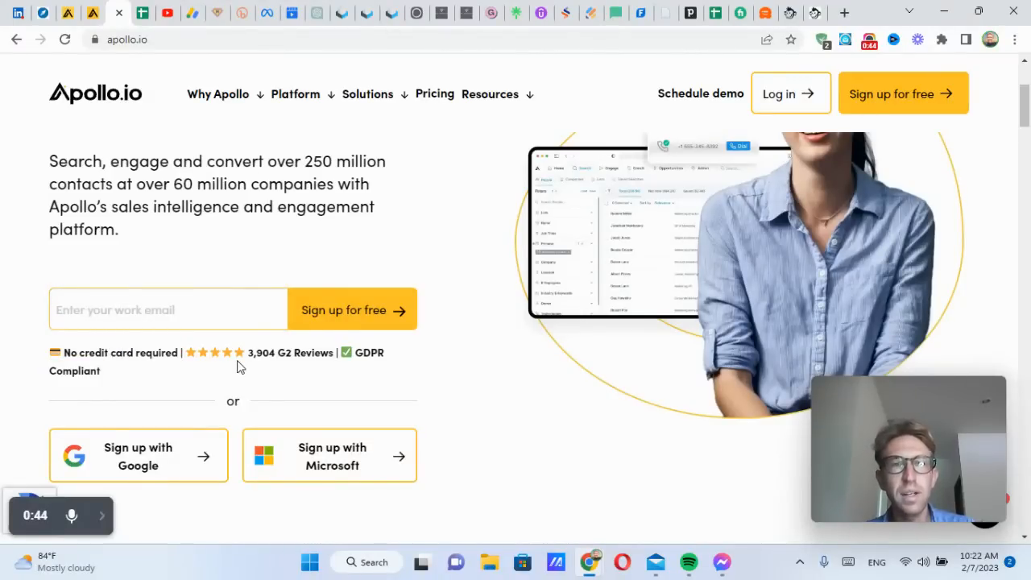
pyautogui.scroll(-3)
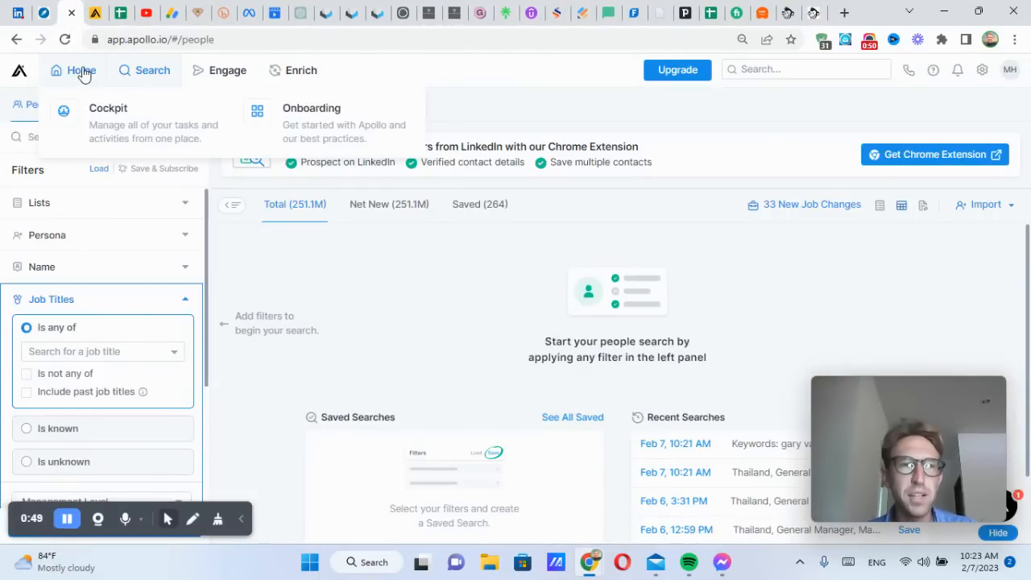
# Step: Browse the Free, Basic, Professional and Custom upgrade plans, choose Free, then return to Cockpit
pyautogui.click(108, 108)
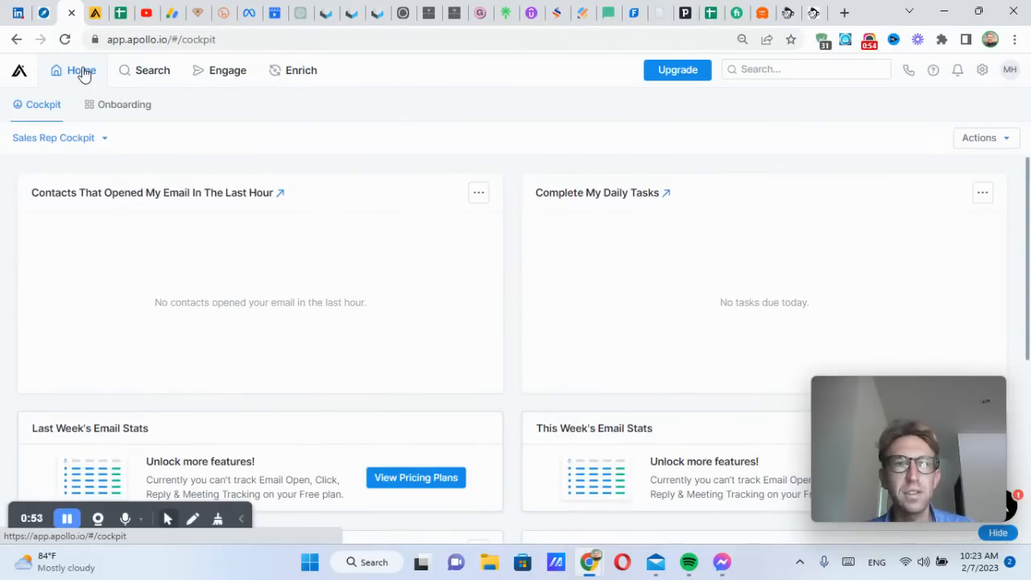
pyautogui.moveTo(677, 70)
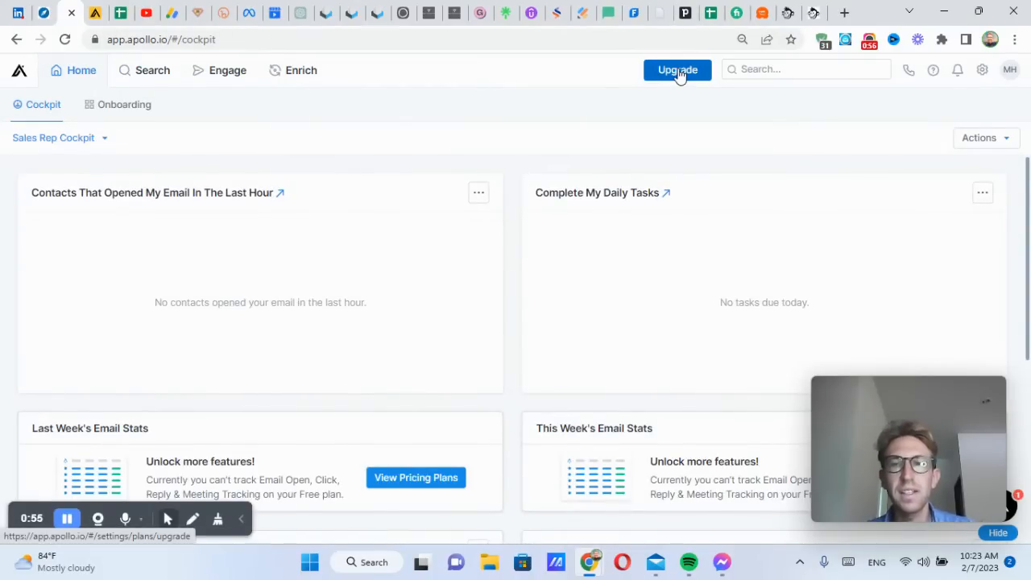
pyautogui.click(677, 70)
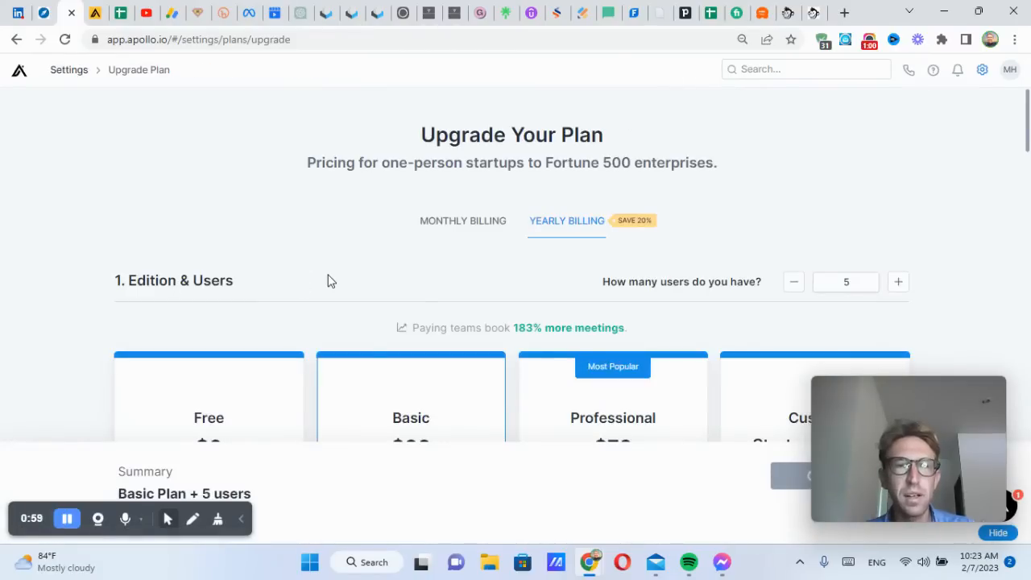
pyautogui.scroll(-3)
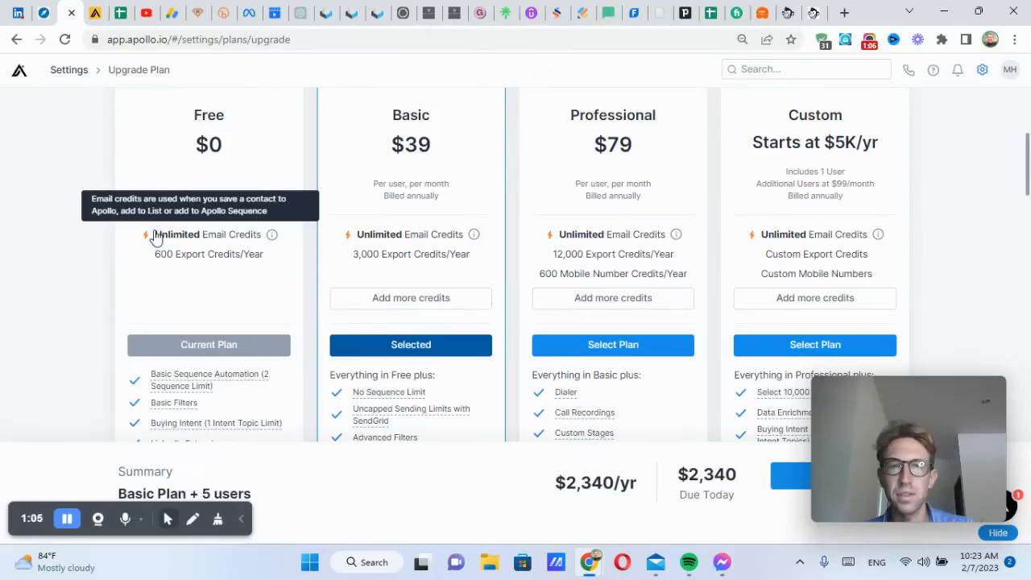
pyautogui.doubleClick(206, 233)
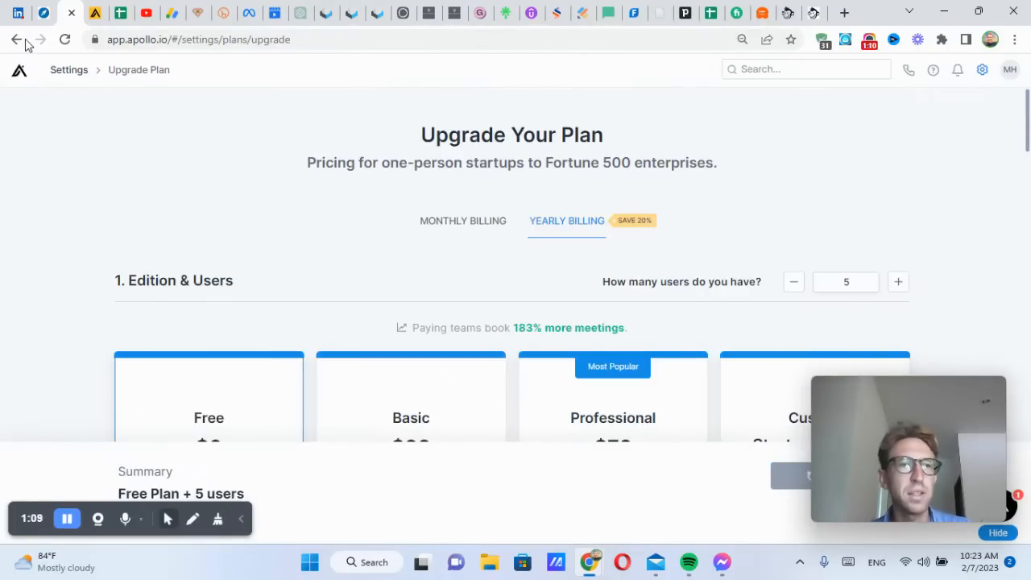
pyautogui.click(18, 39)
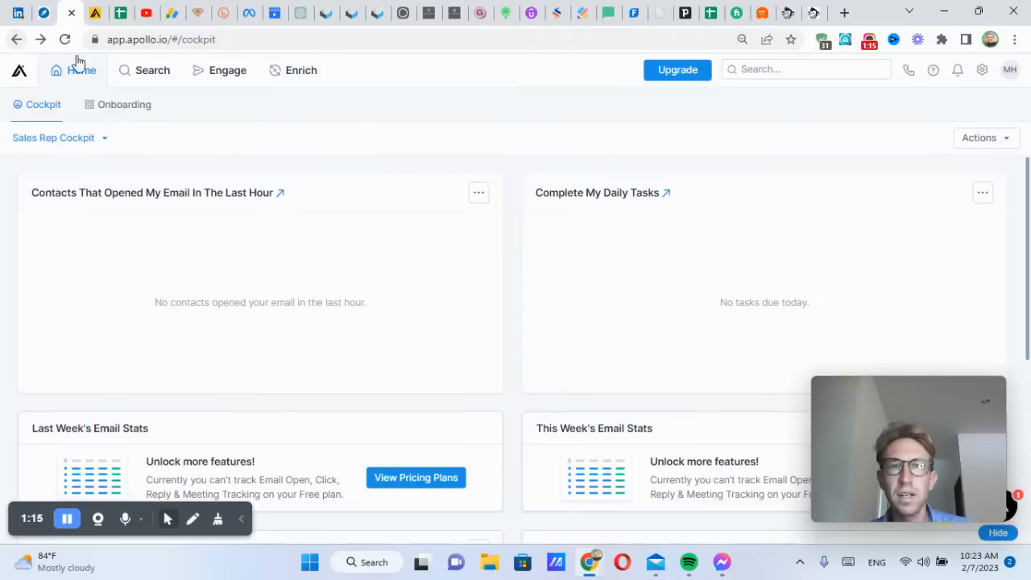
# Step: Search people for 'gary v' and unlock the VaynerX Gary Vaynerchuk's verified email
pyautogui.click(152, 70)
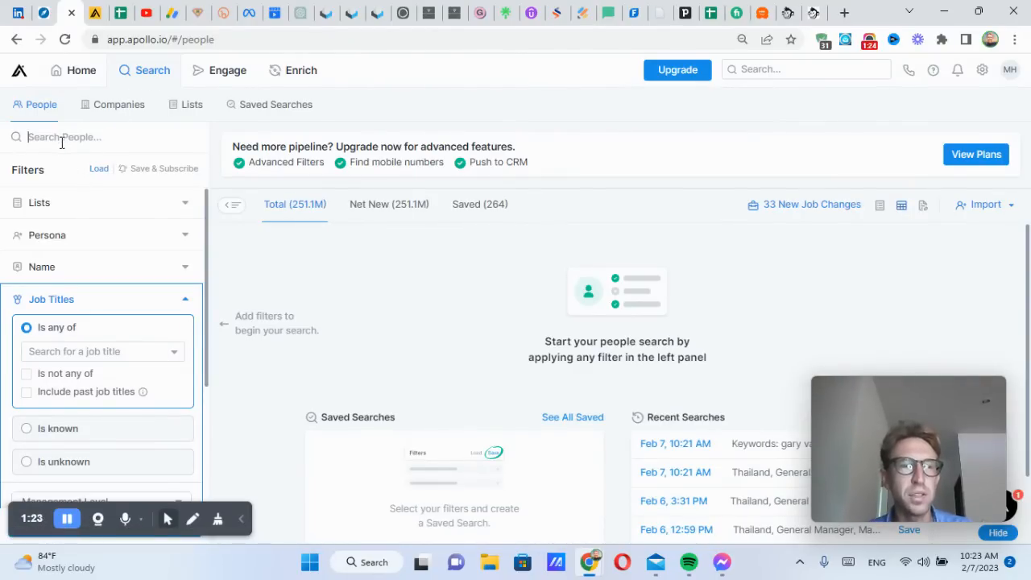
pyautogui.write('gary vaynerchuk')
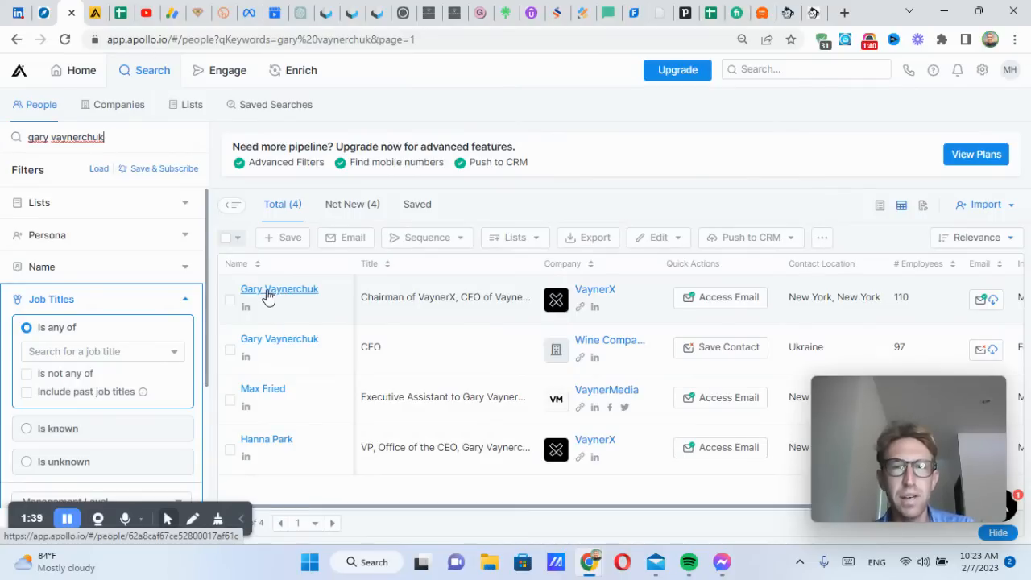
pyautogui.moveTo(443, 297)
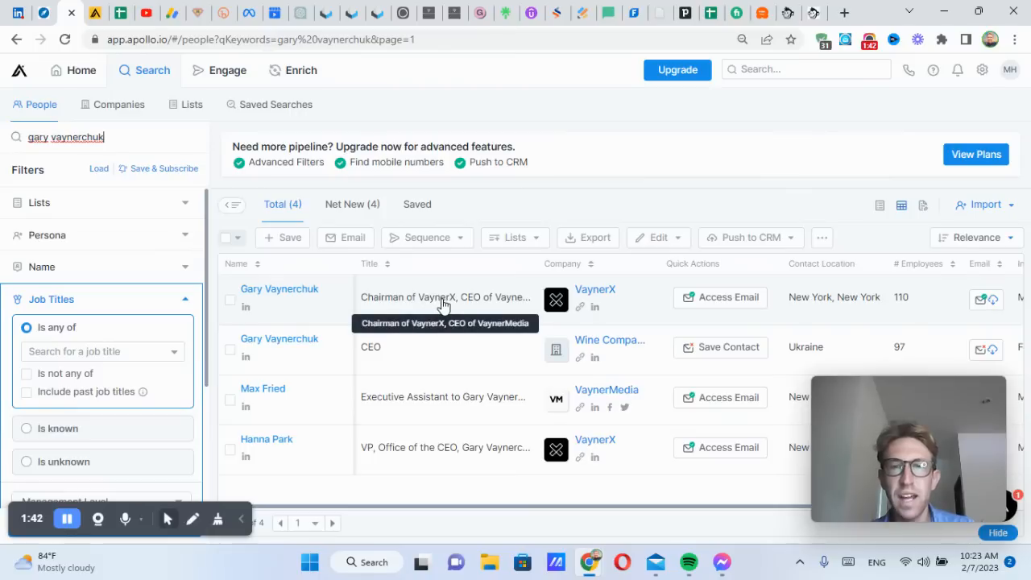
pyautogui.moveTo(493, 303)
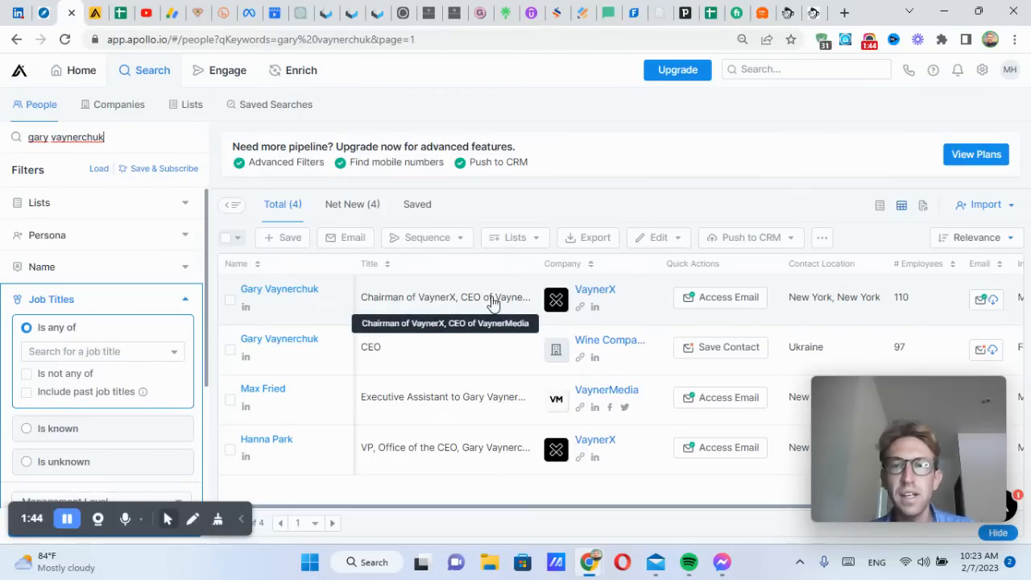
pyautogui.moveTo(581, 310)
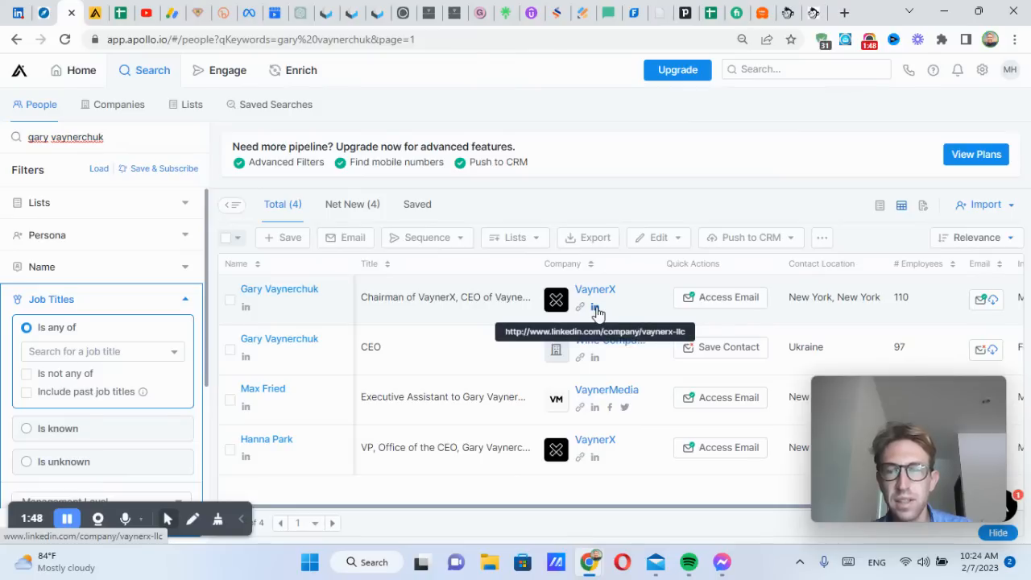
pyautogui.moveTo(245, 306)
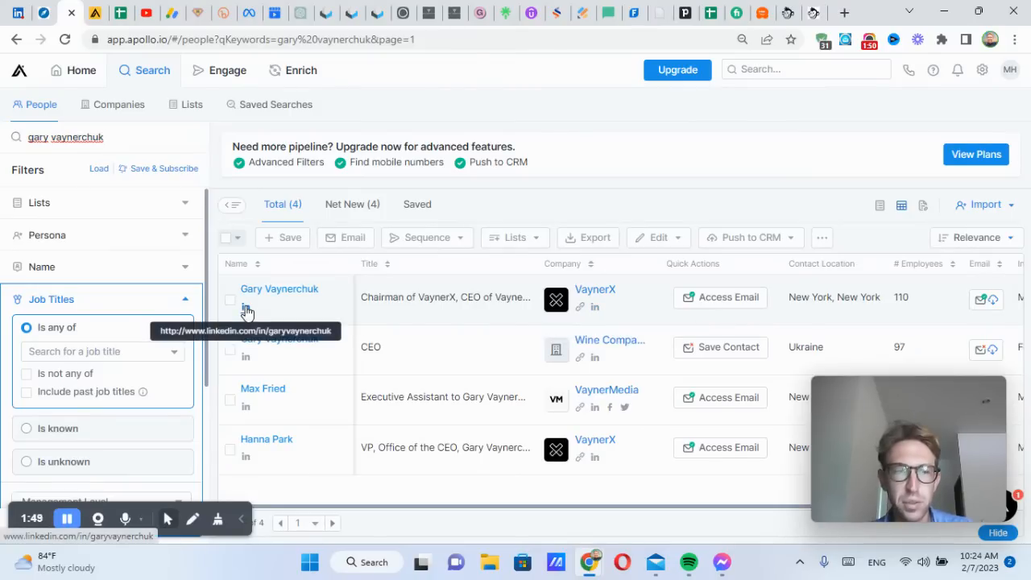
pyautogui.moveTo(719, 298)
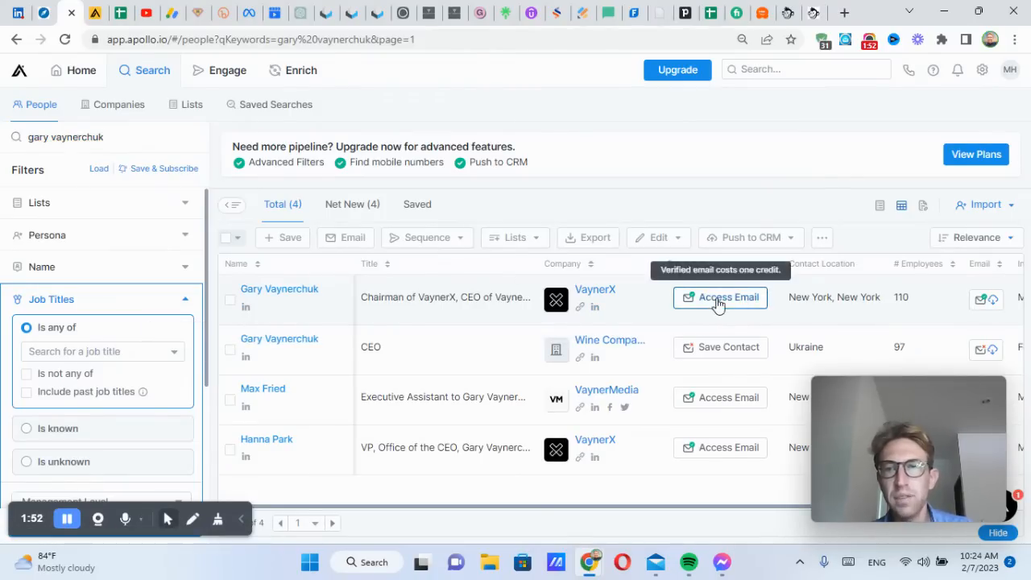
pyautogui.click(720, 297)
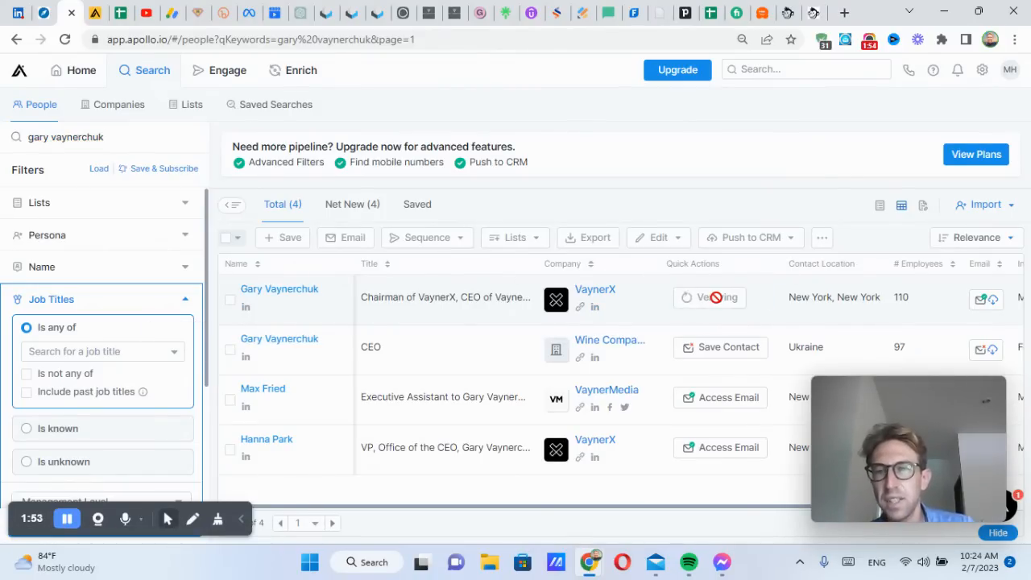
pyautogui.click(717, 297)
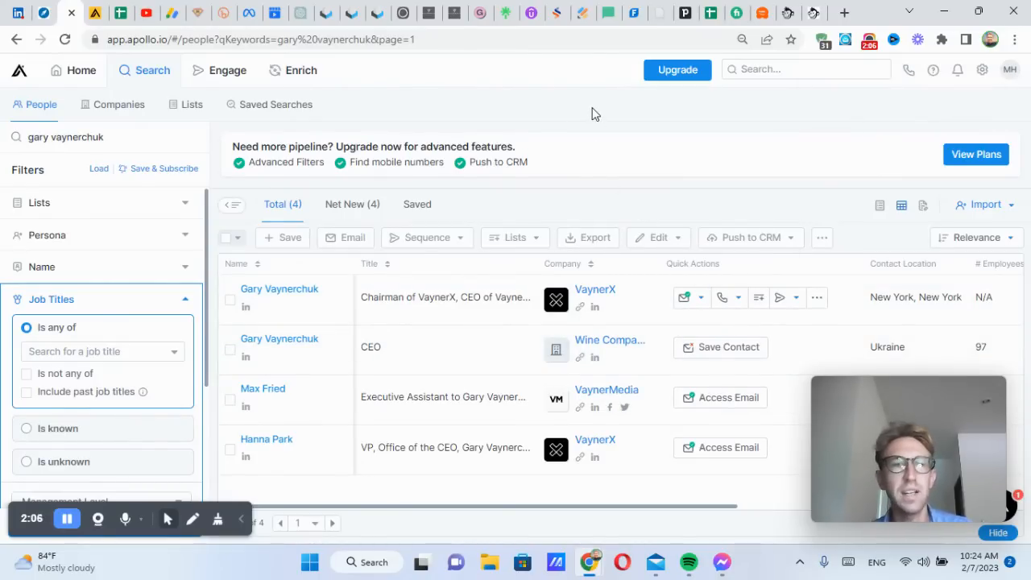
pyautogui.moveTo(63, 167)
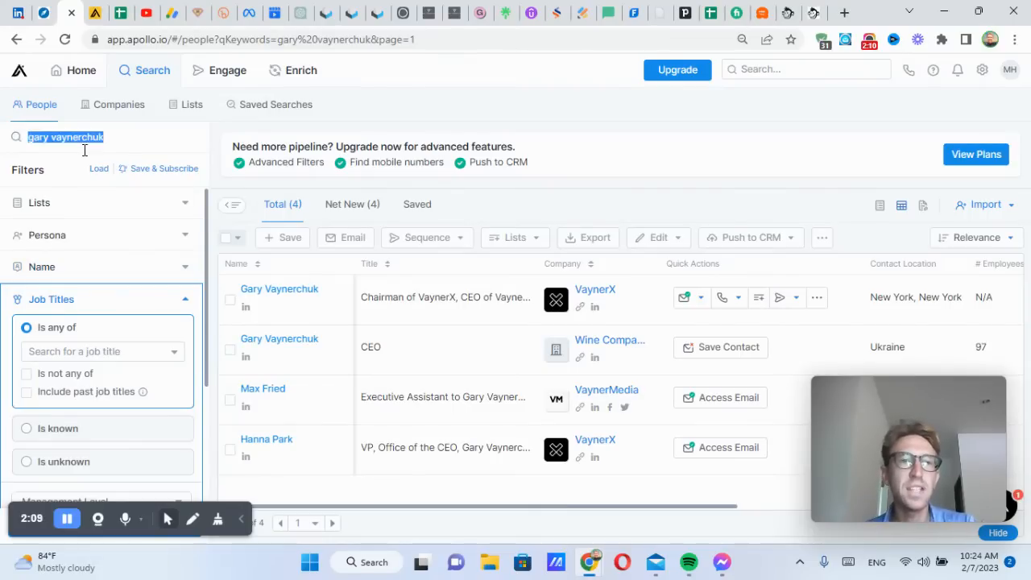
# Step: Search people for 'bill', scroll the ~2.4K results, then add 'cha' to the keywords
pyautogui.write('bill gates')
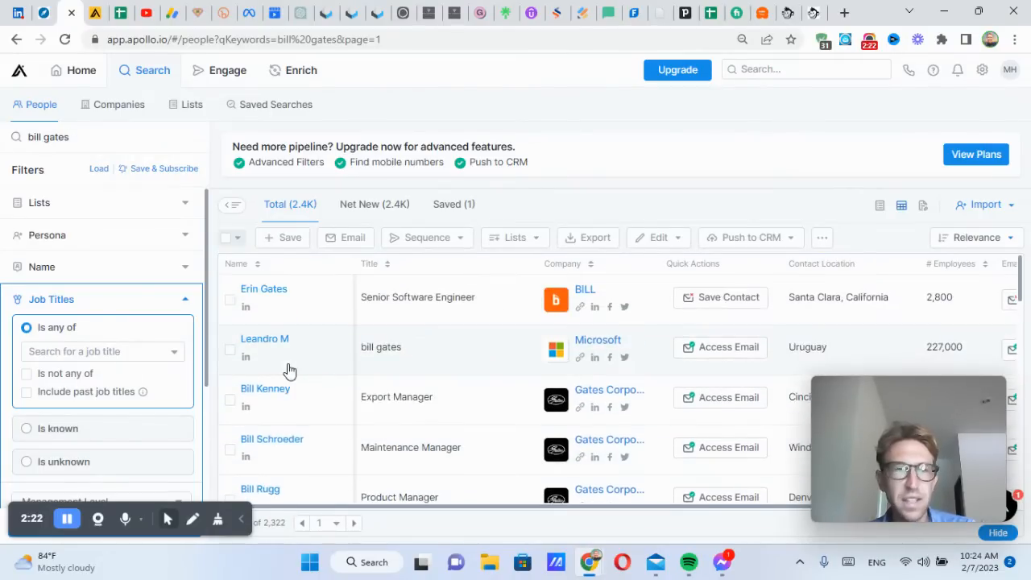
pyautogui.scroll(-3)
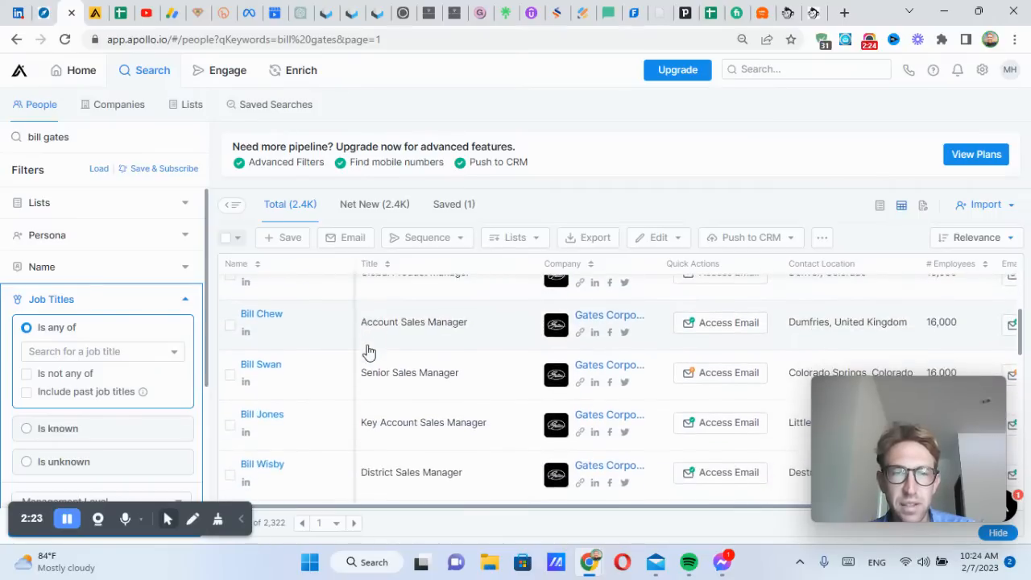
pyautogui.scroll(-3)
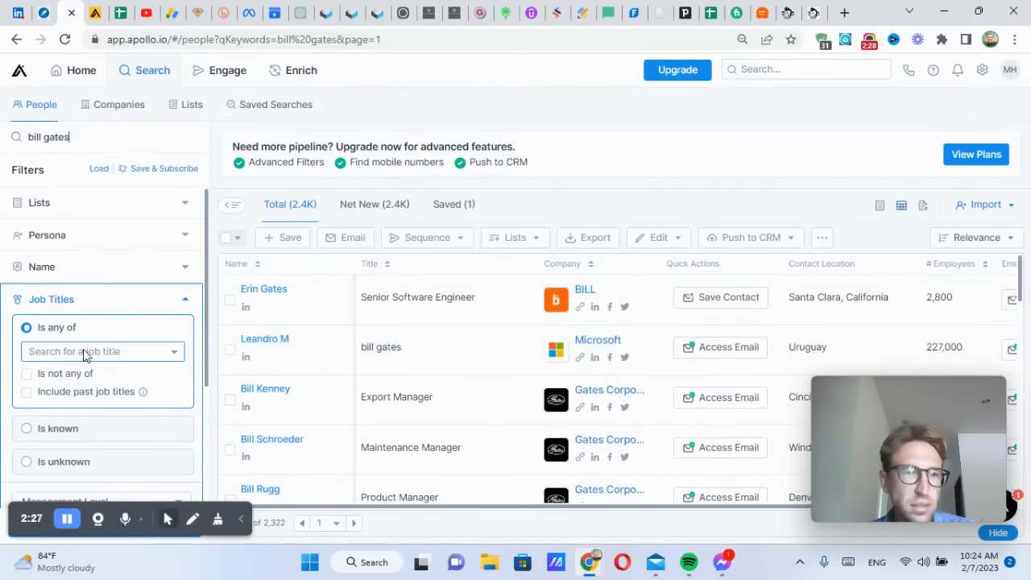
pyautogui.write('cha')
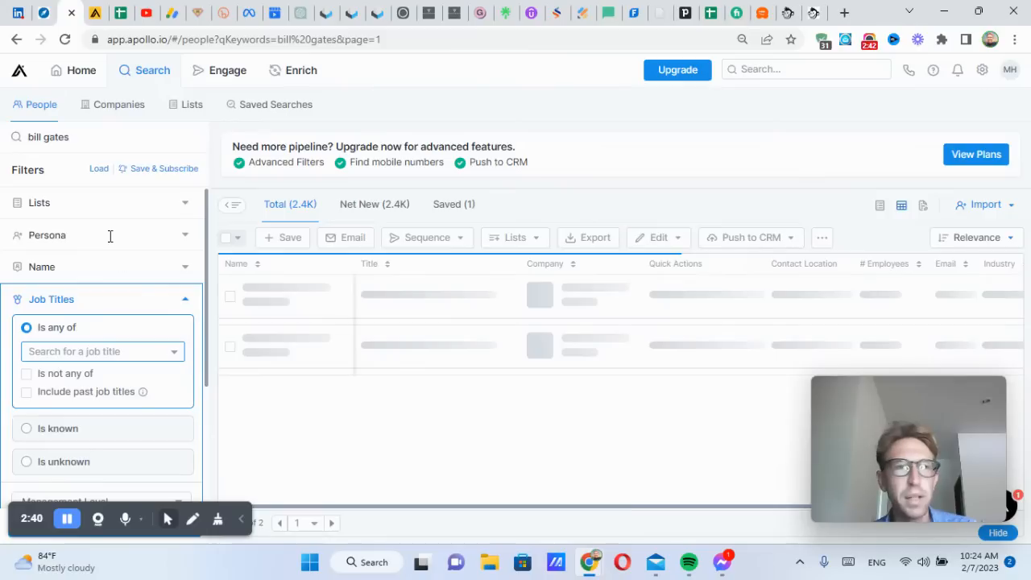
# Step: Replace the search keyword with 'ashton kutcher' to list five contacts
pyautogui.write('a')
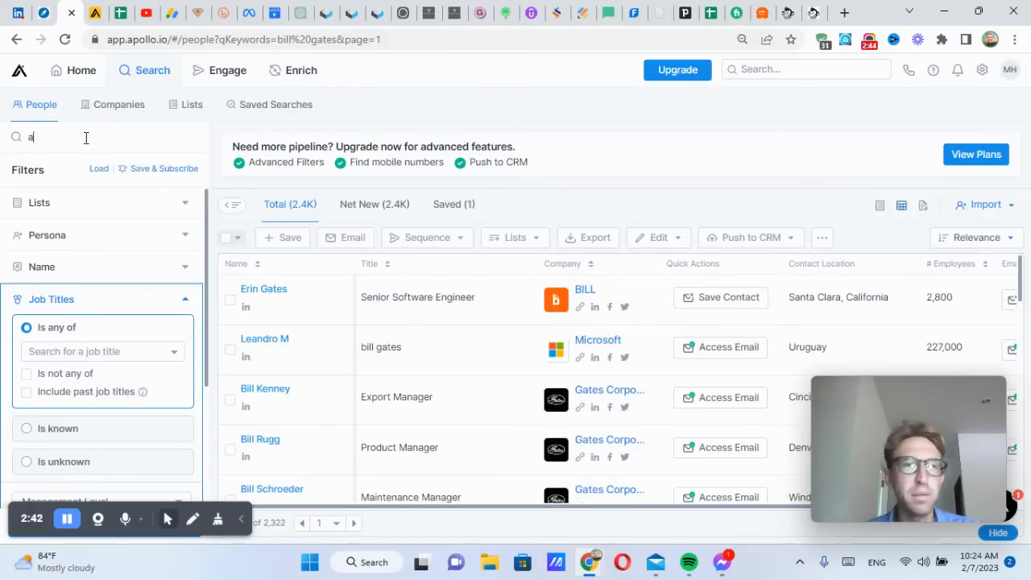
pyautogui.write('shton kutch')
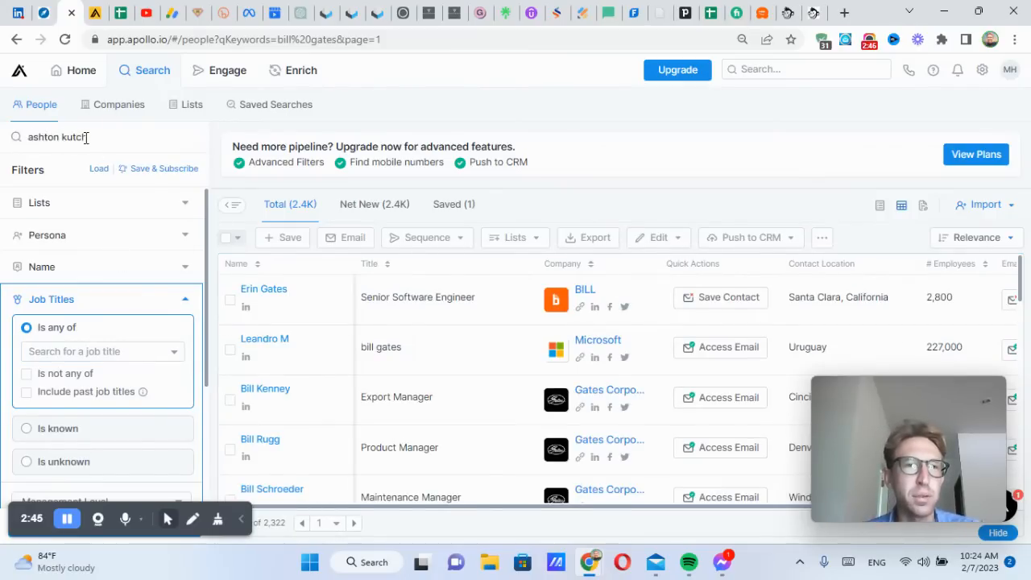
pyautogui.write('ashton kutcher')
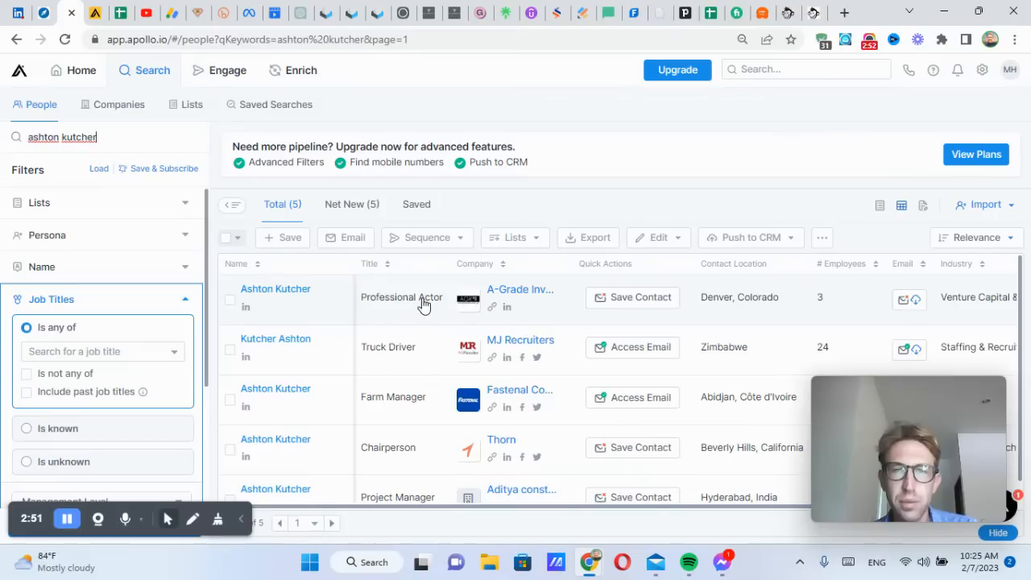
pyautogui.moveTo(520, 289)
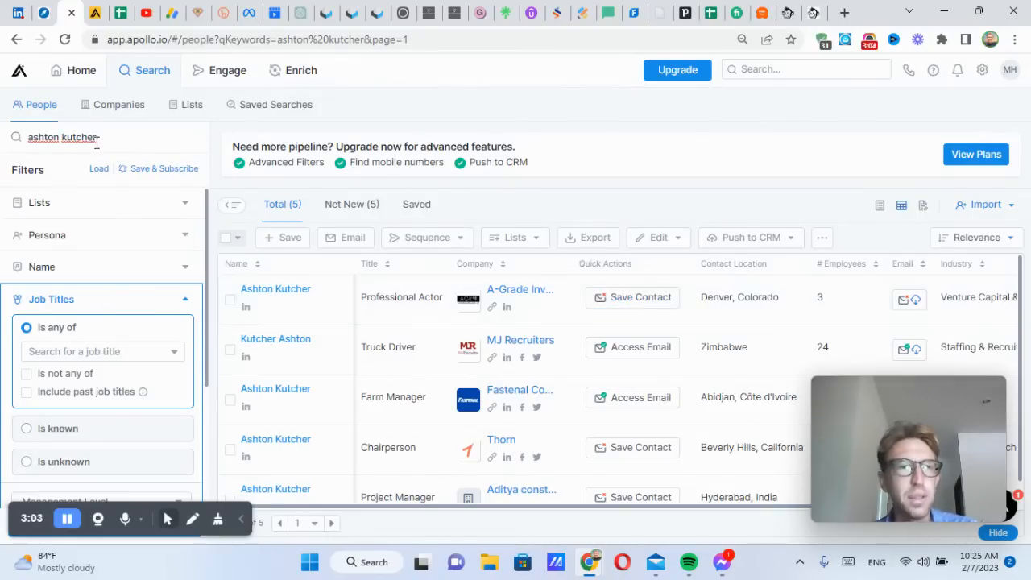
# Step: Search 'elon musk', then unlock and copy the top Tesla contact's verified email
pyautogui.write('elo')
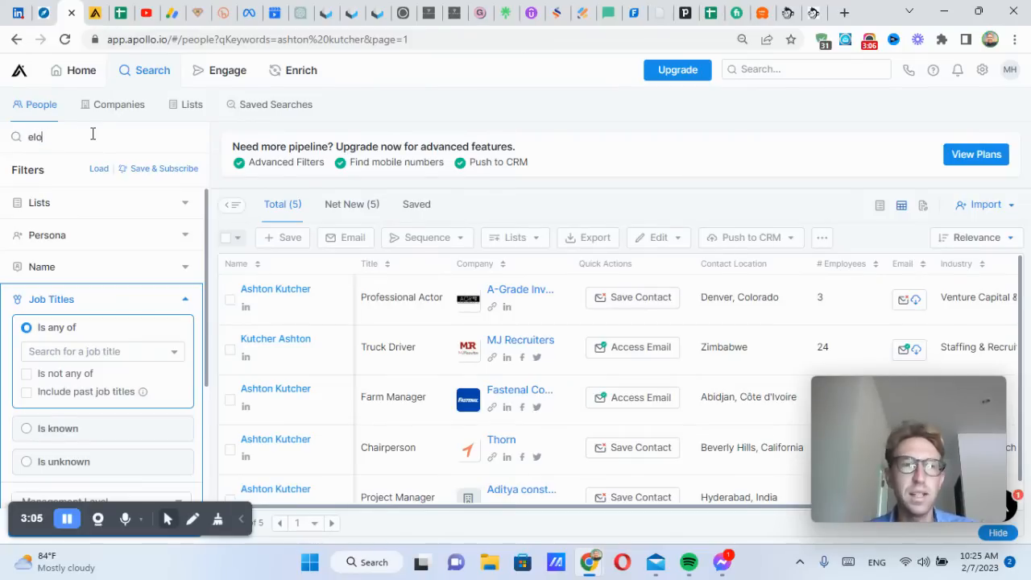
pyautogui.write('elon musk')
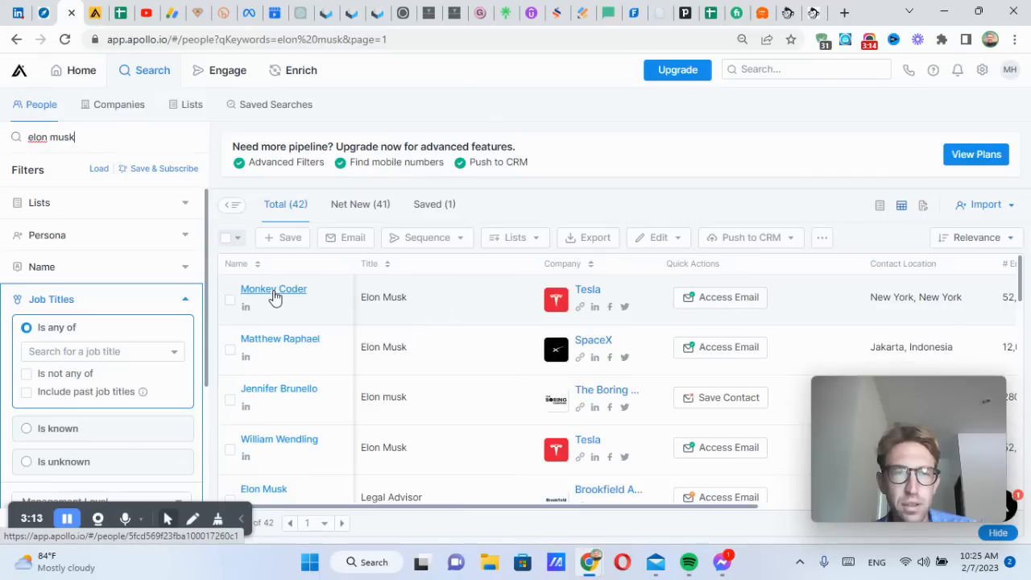
pyautogui.moveTo(382, 308)
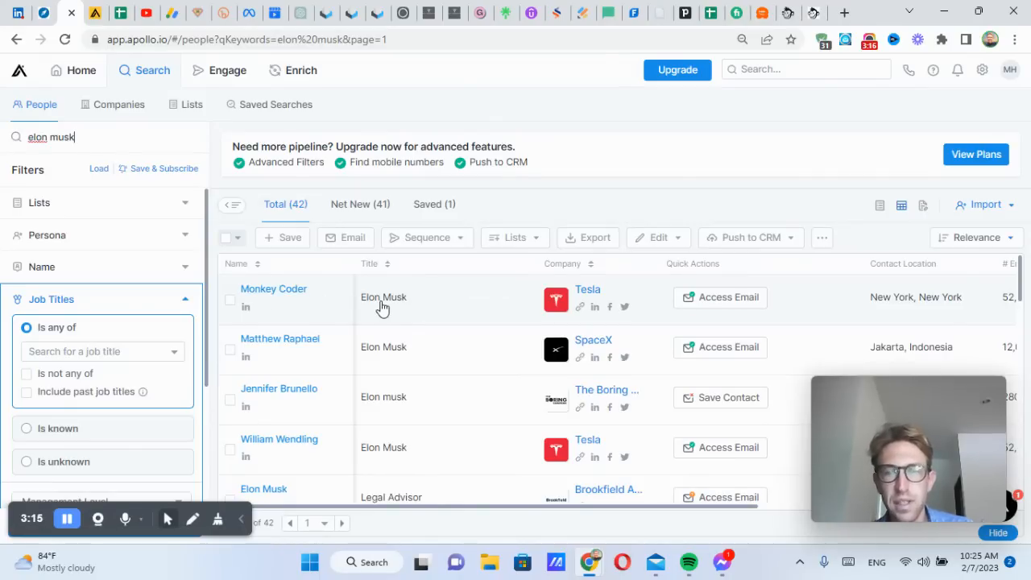
pyautogui.moveTo(544, 306)
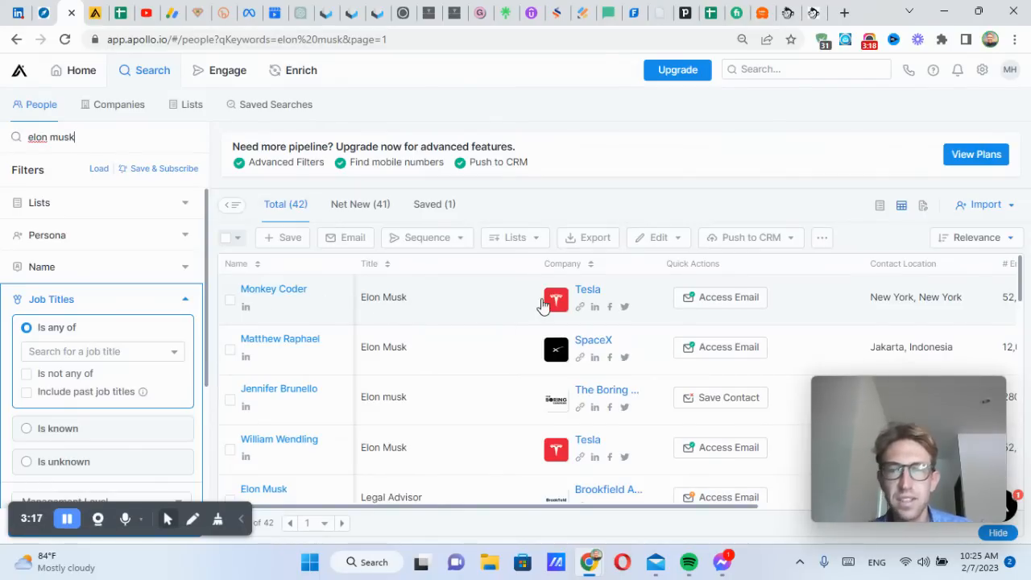
pyautogui.moveTo(896, 311)
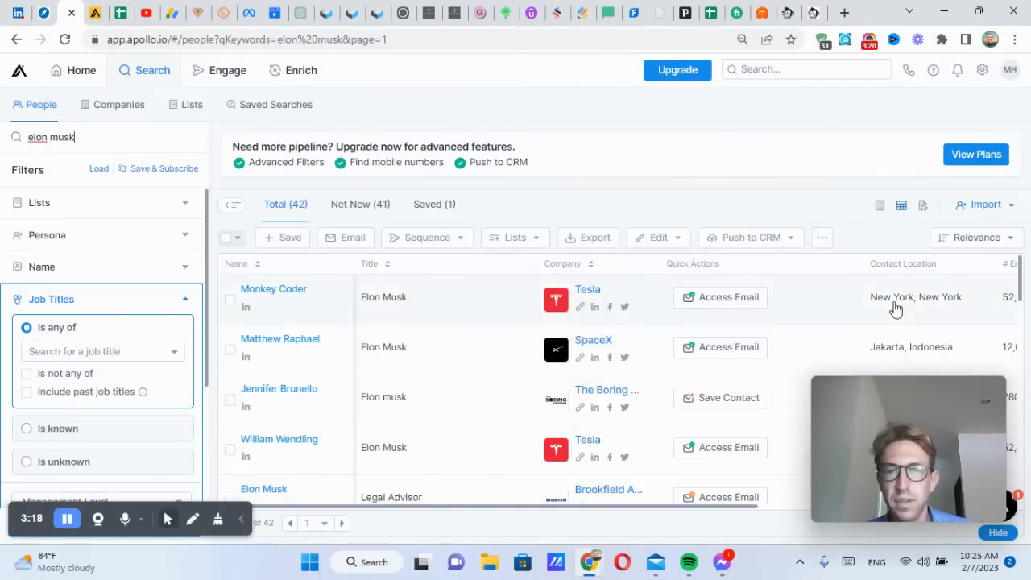
pyautogui.click(719, 298)
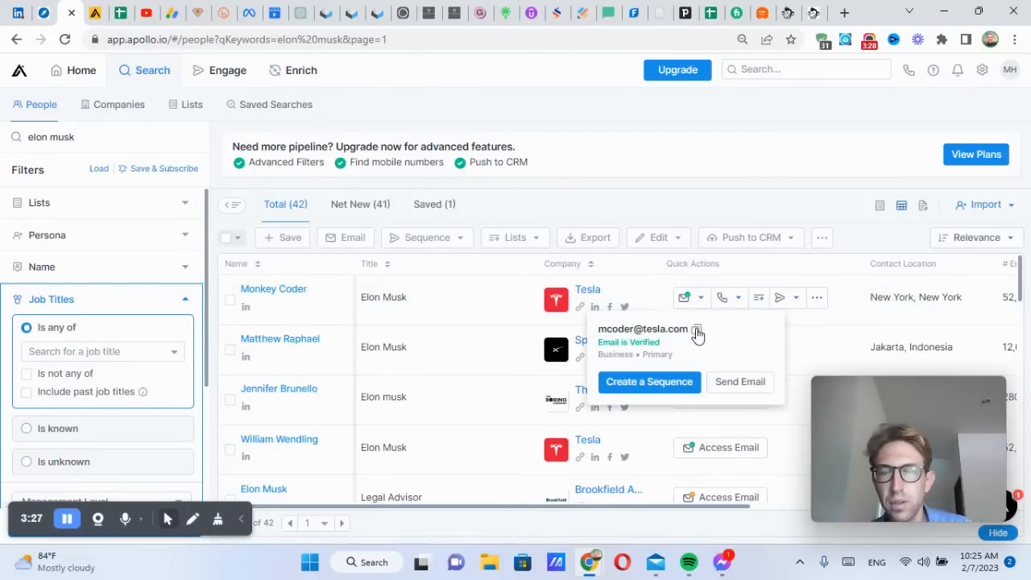
pyautogui.click(696, 330)
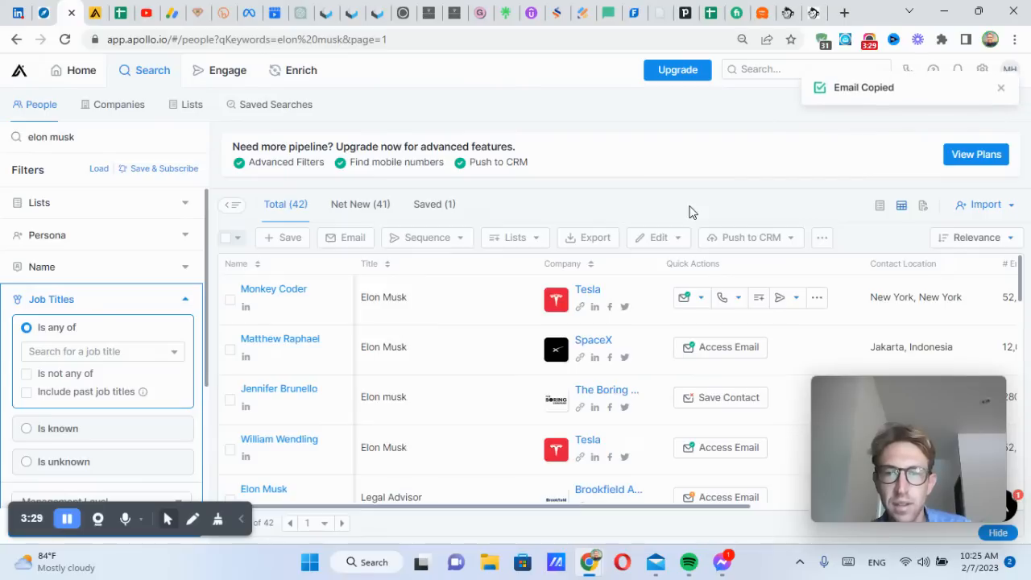
pyautogui.scroll(-3)
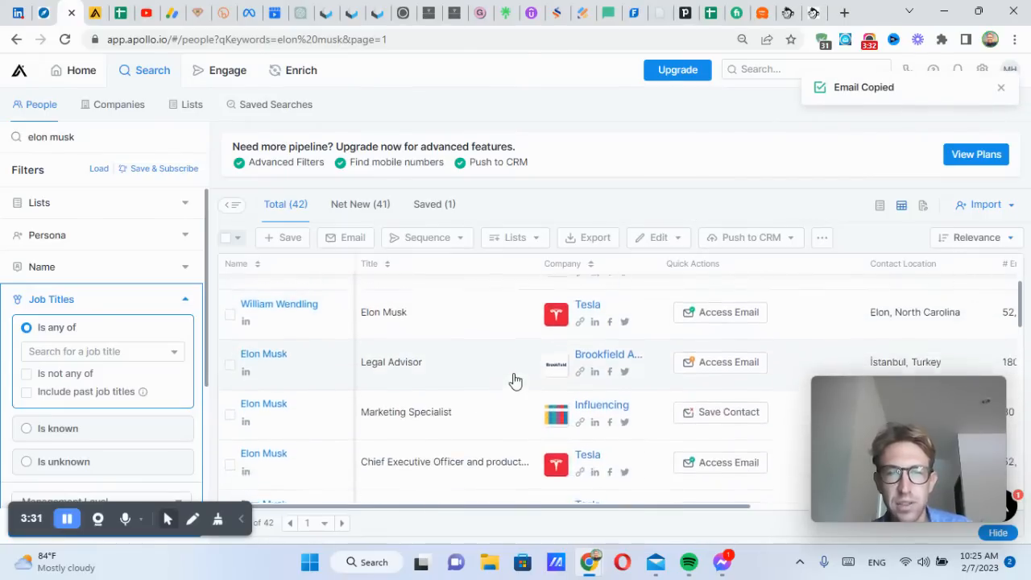
pyautogui.scroll(-3)
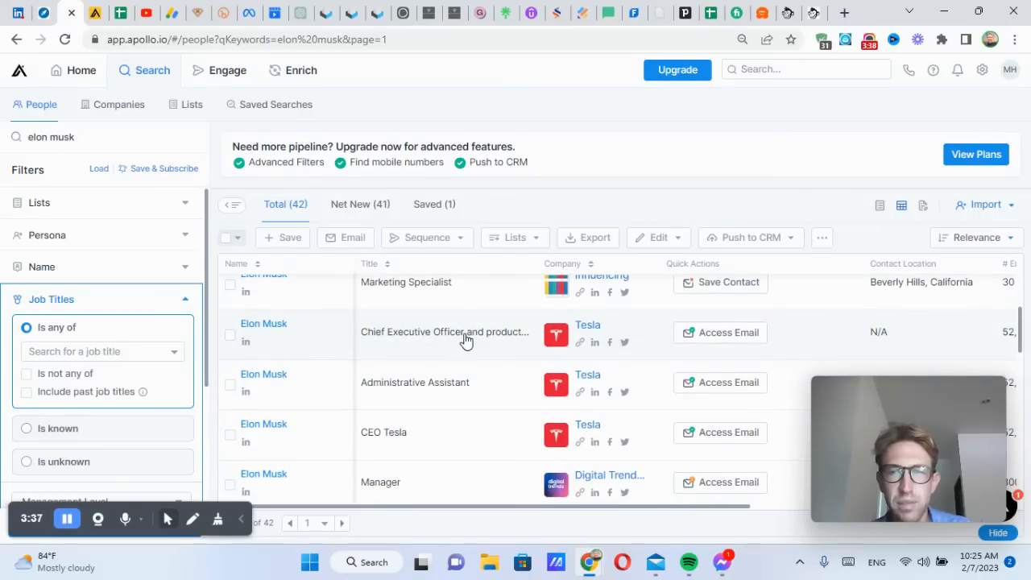
# Step: Unlock emails for three Tesla executive entries while scrolling the results
pyautogui.click(720, 333)
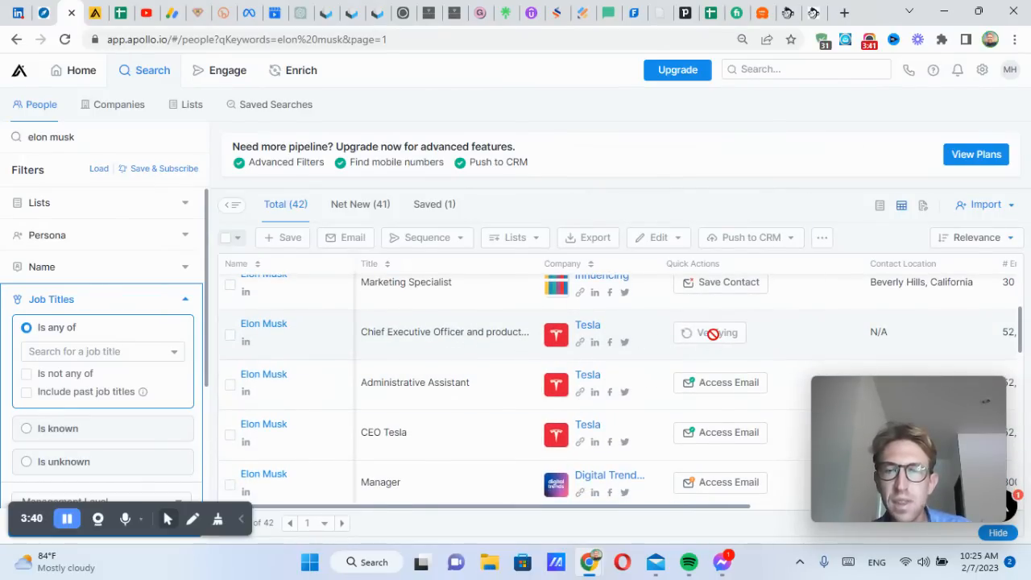
pyautogui.click(708, 332)
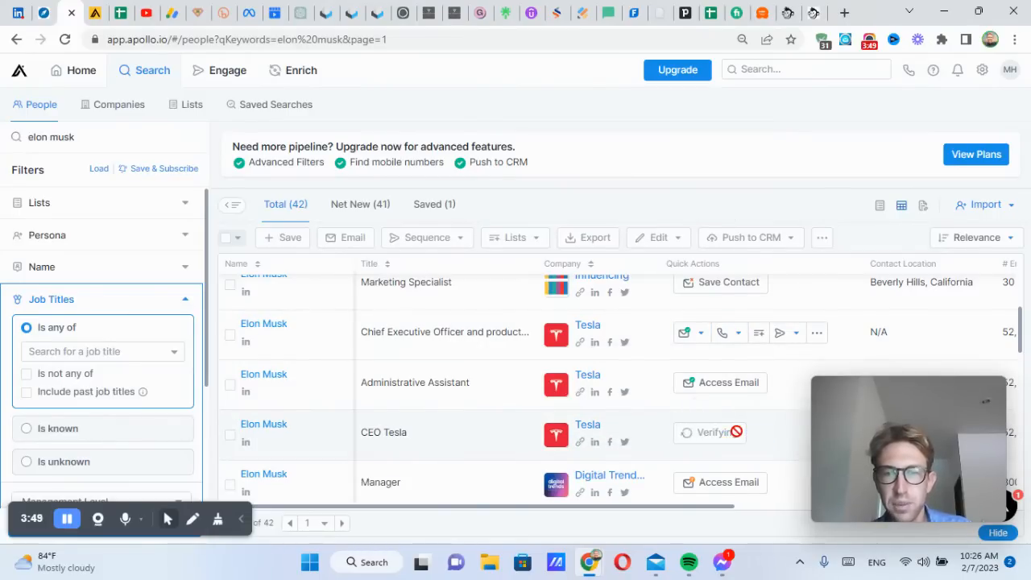
pyautogui.scroll(-3)
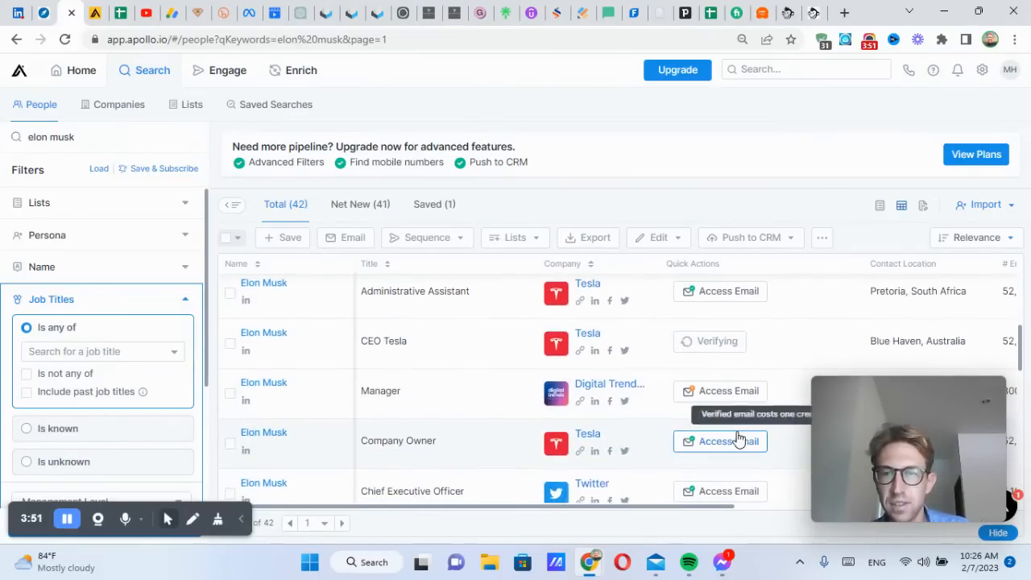
pyautogui.click(709, 341)
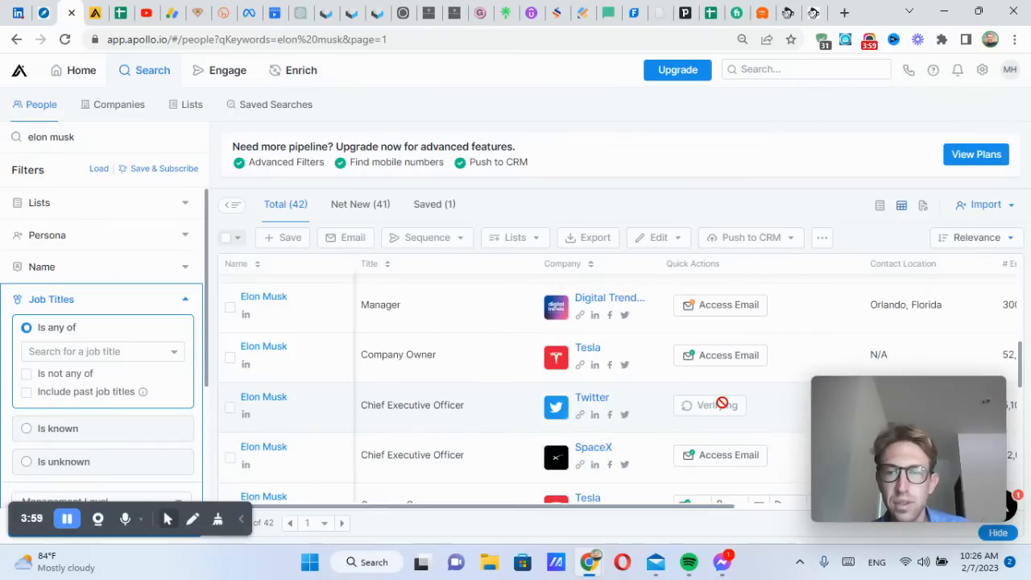
pyautogui.scroll(-3)
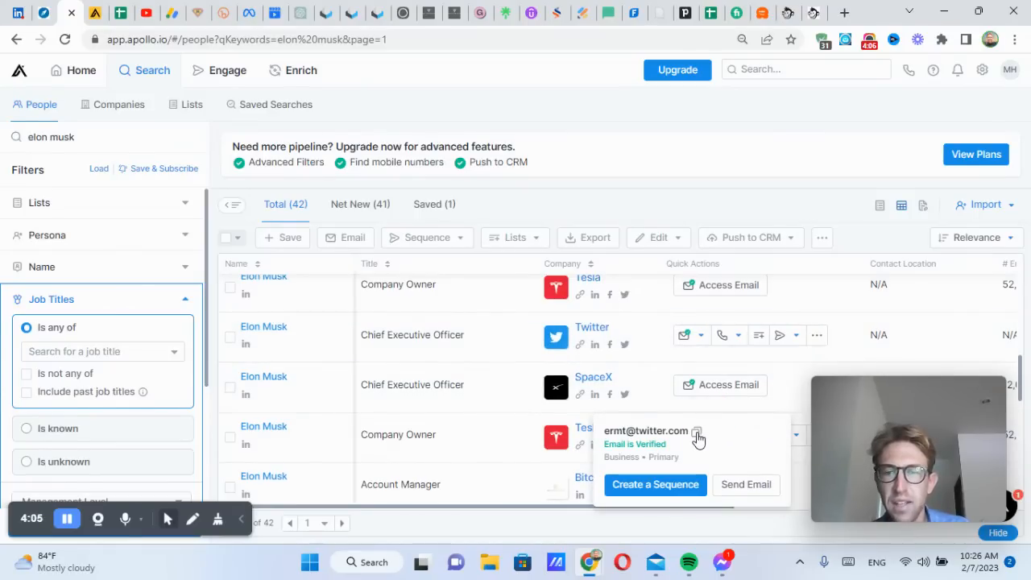
# Step: Copy the Twitter contact's email and unlock the SpaceX chief executive's email
pyautogui.click(696, 432)
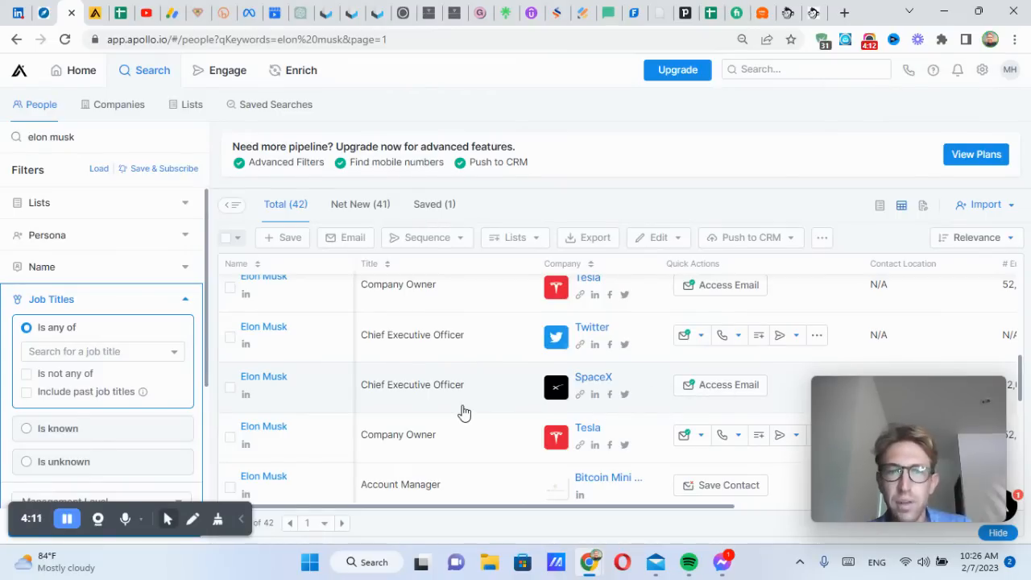
pyautogui.click(718, 385)
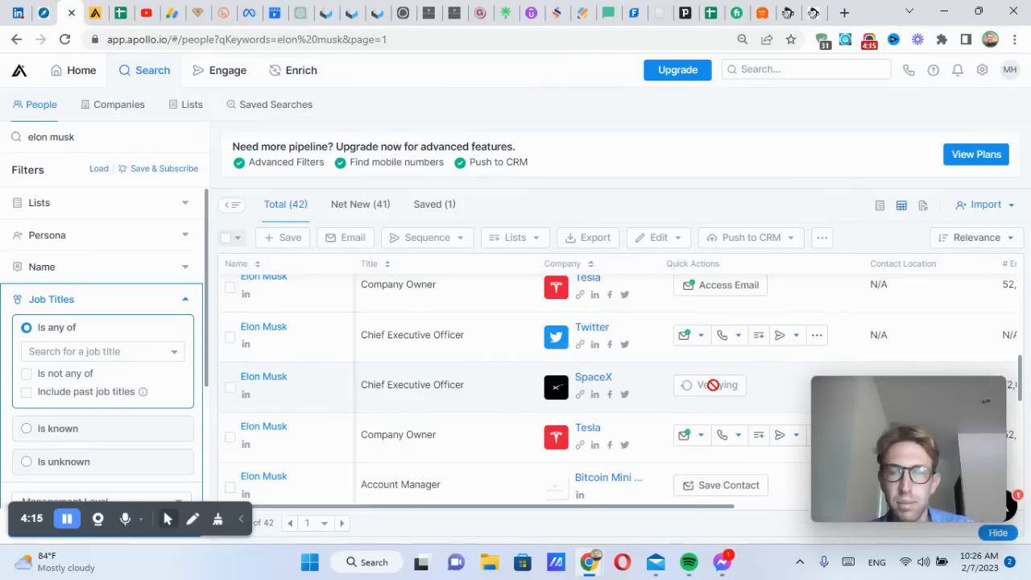
pyautogui.click(686, 384)
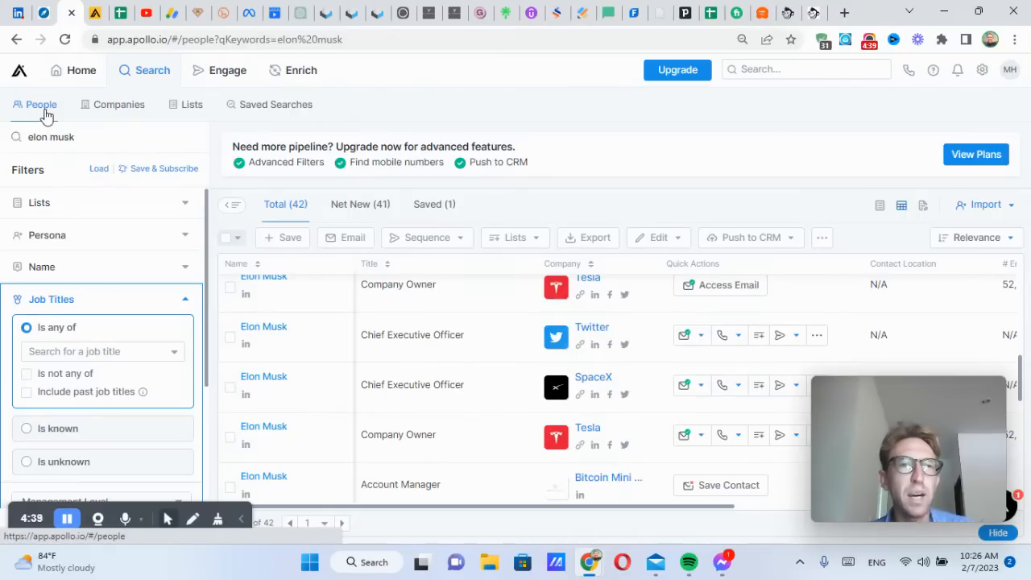
# Step: Reset to a fresh, empty people search from the People tab
pyautogui.click(151, 70)
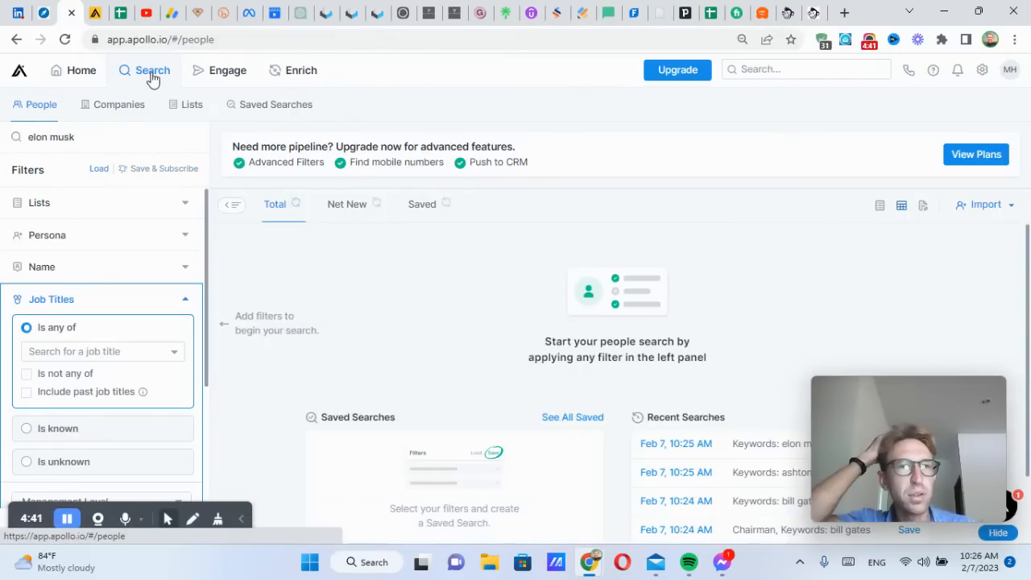
pyautogui.moveTo(75, 202)
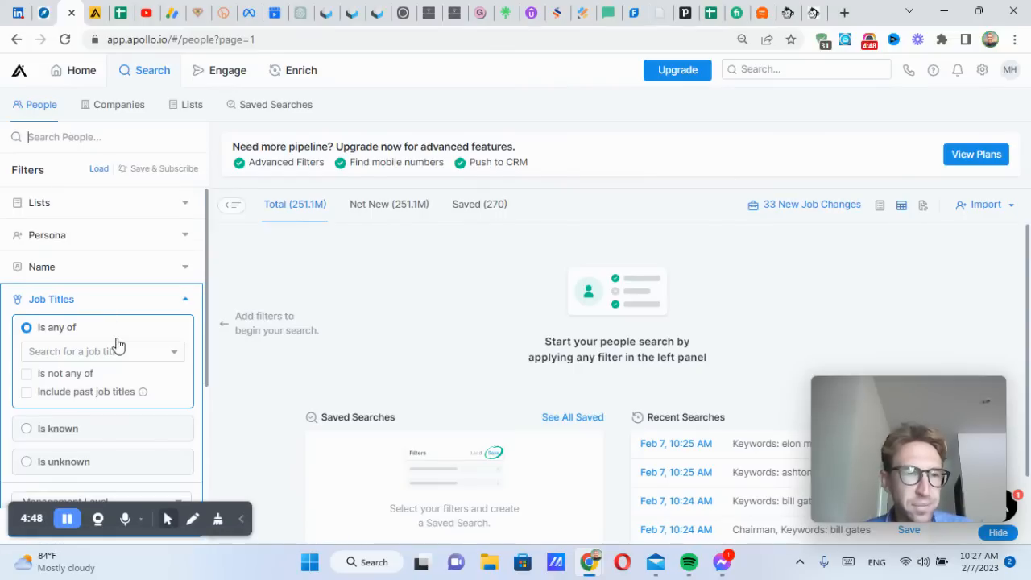
# Step: Filter people by the company Google, showing about 124.1K results
pyautogui.click(51, 299)
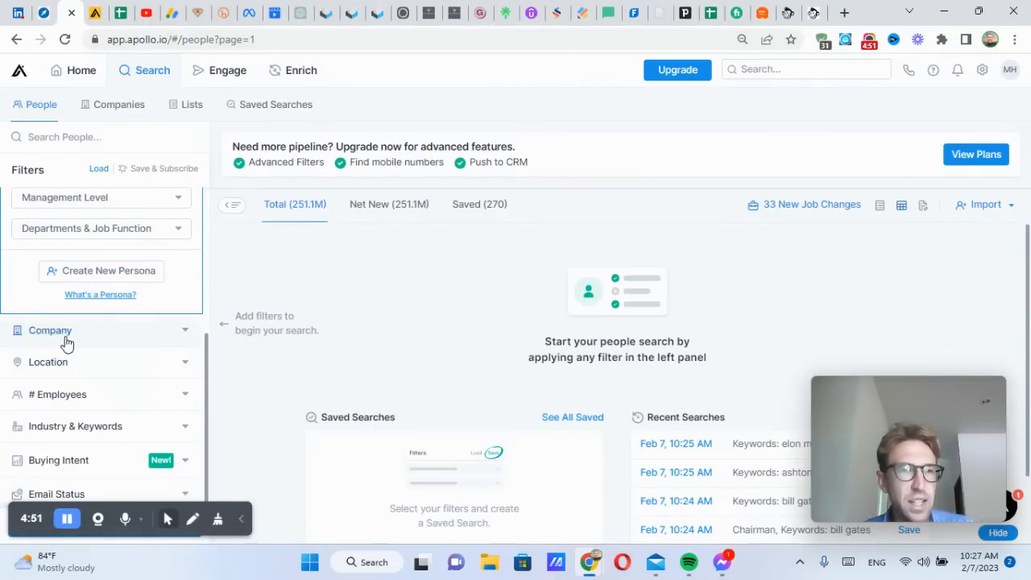
pyautogui.click(50, 330)
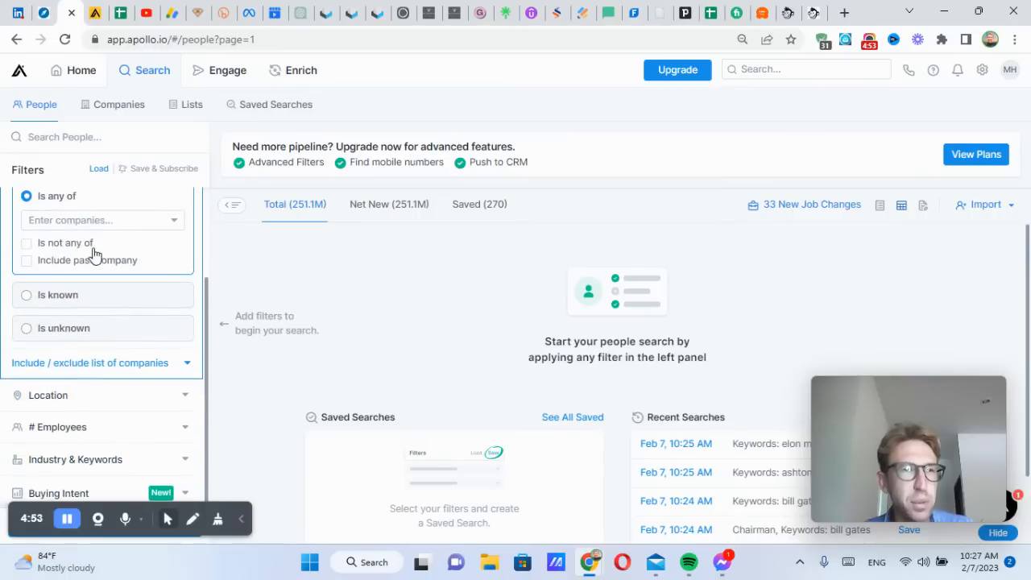
pyautogui.click(102, 219)
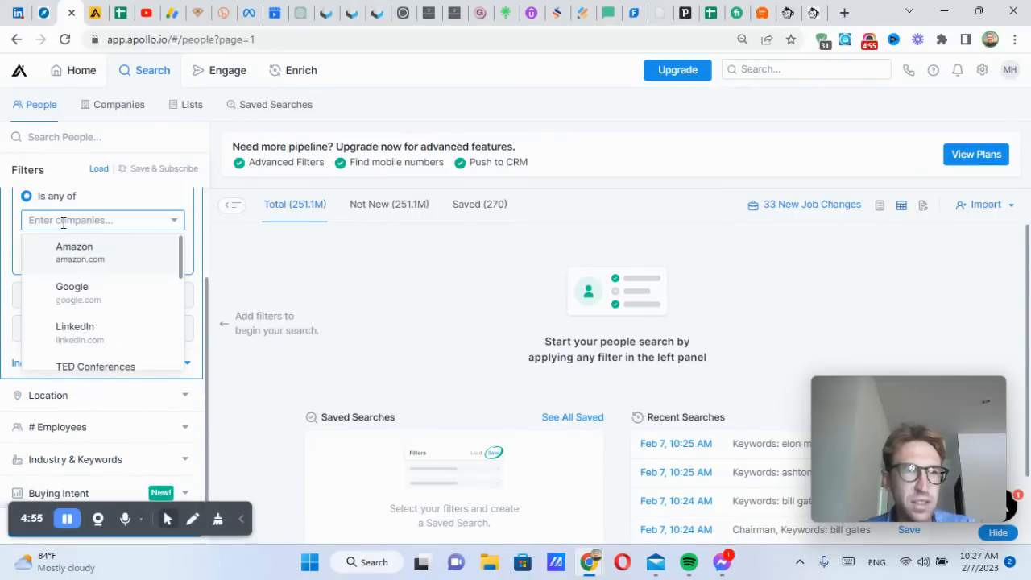
pyautogui.write('google')
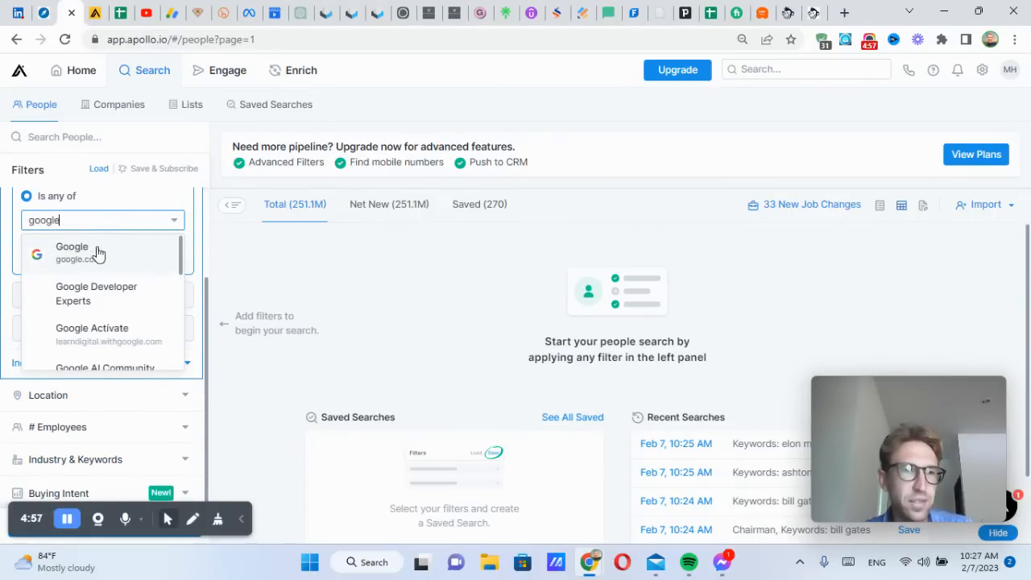
pyautogui.click(72, 252)
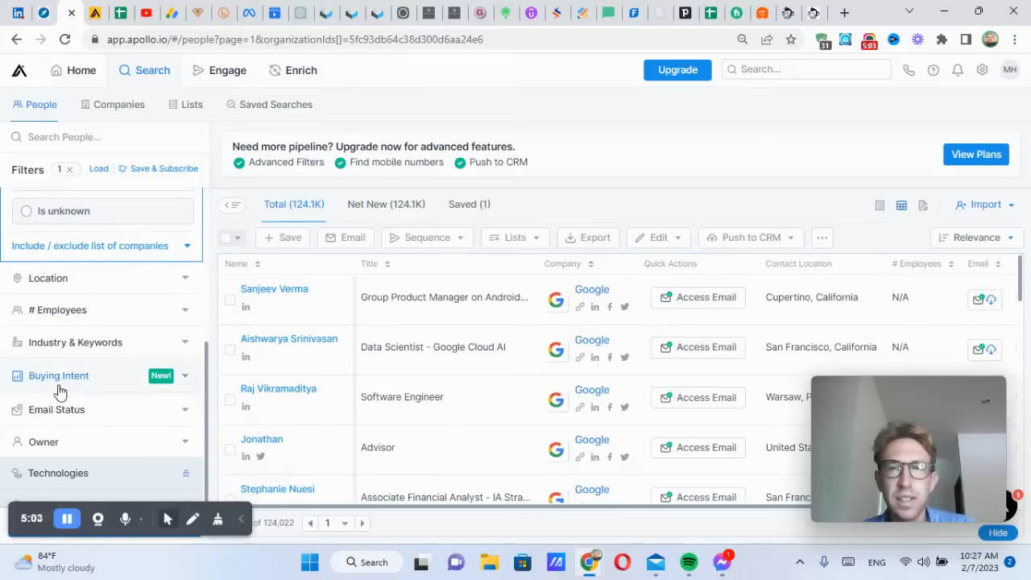
pyautogui.moveTo(58, 376)
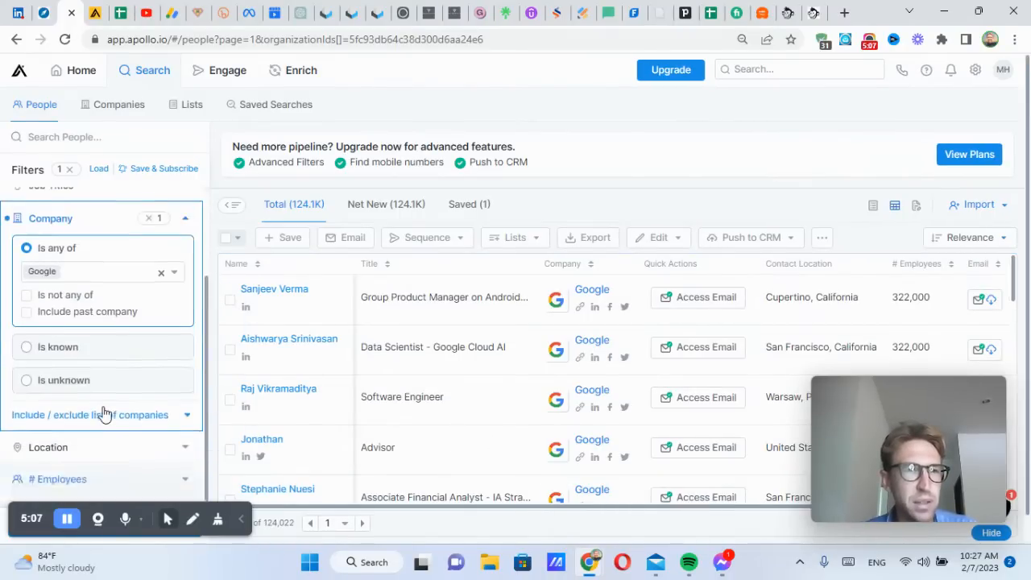
pyautogui.scroll(-3)
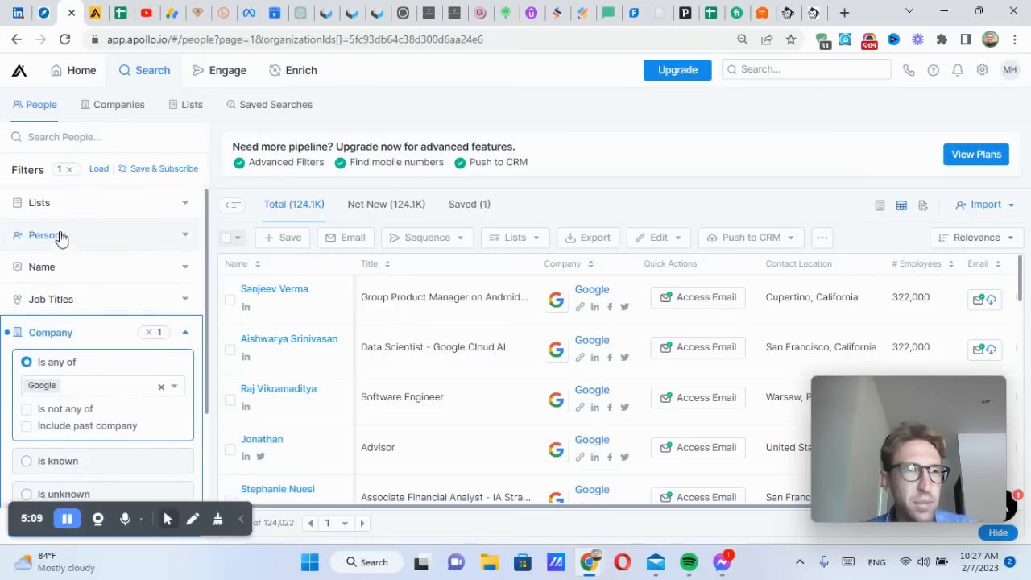
# Step: Add the Job Titles filter 'hiring manager', narrowing Google results to 24
pyautogui.click(81, 299)
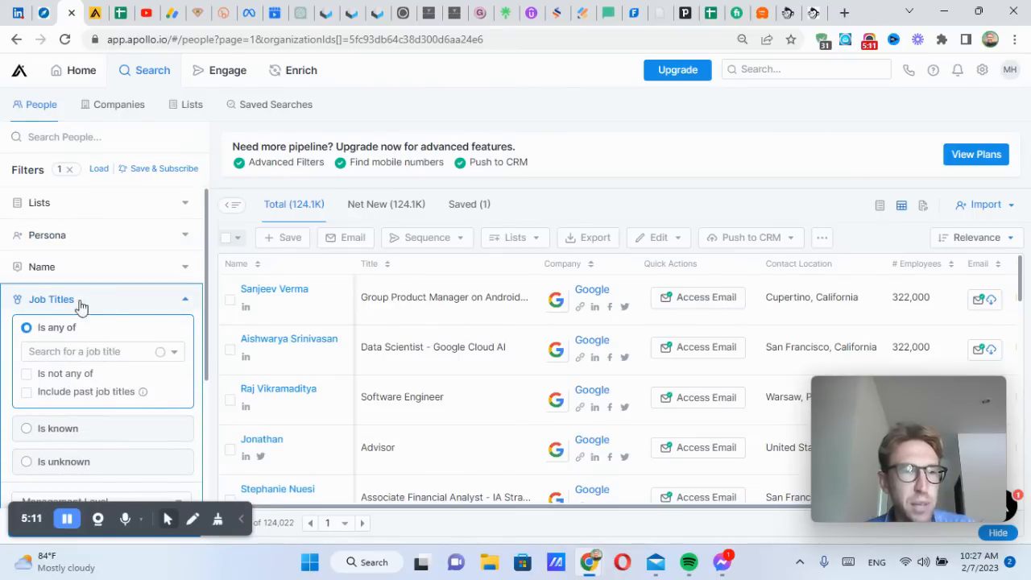
pyautogui.click(96, 352)
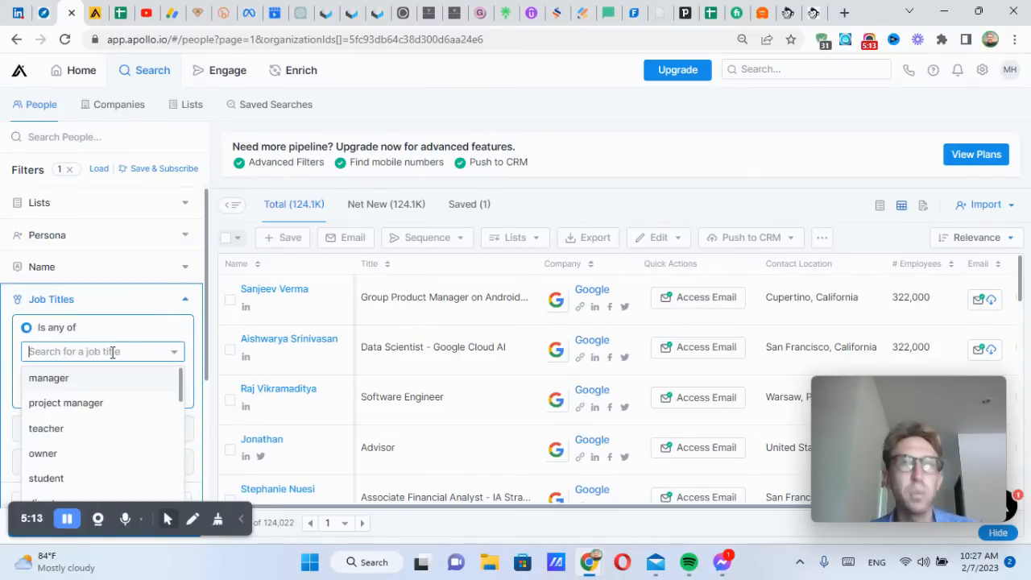
pyautogui.write('hiring manager')
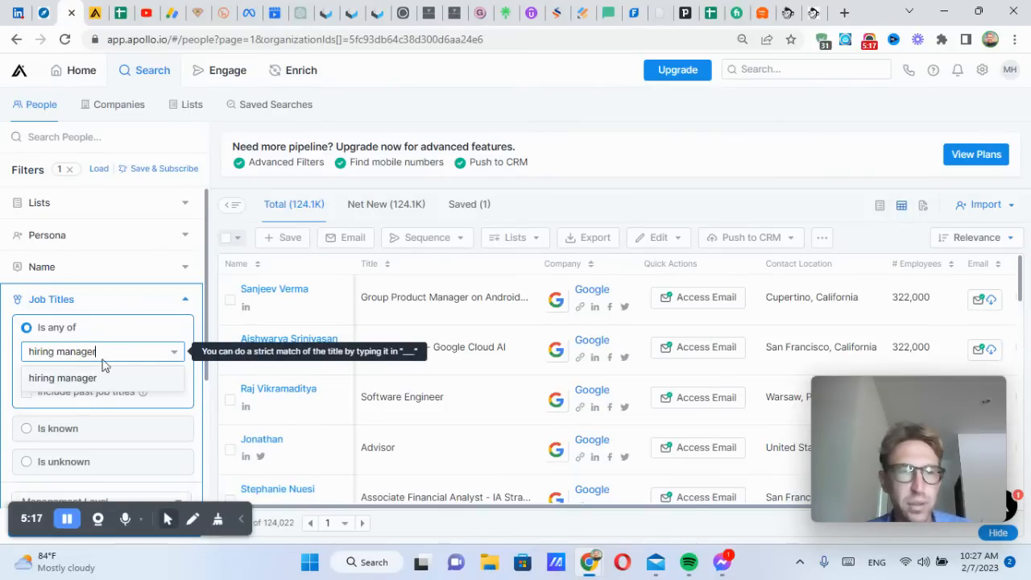
pyautogui.click(62, 377)
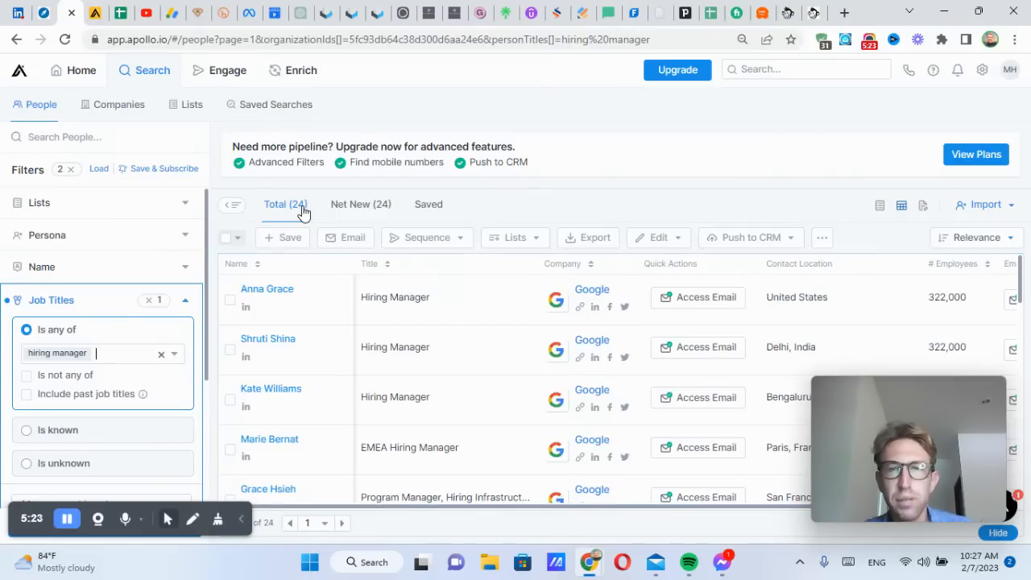
pyautogui.moveTo(285, 204)
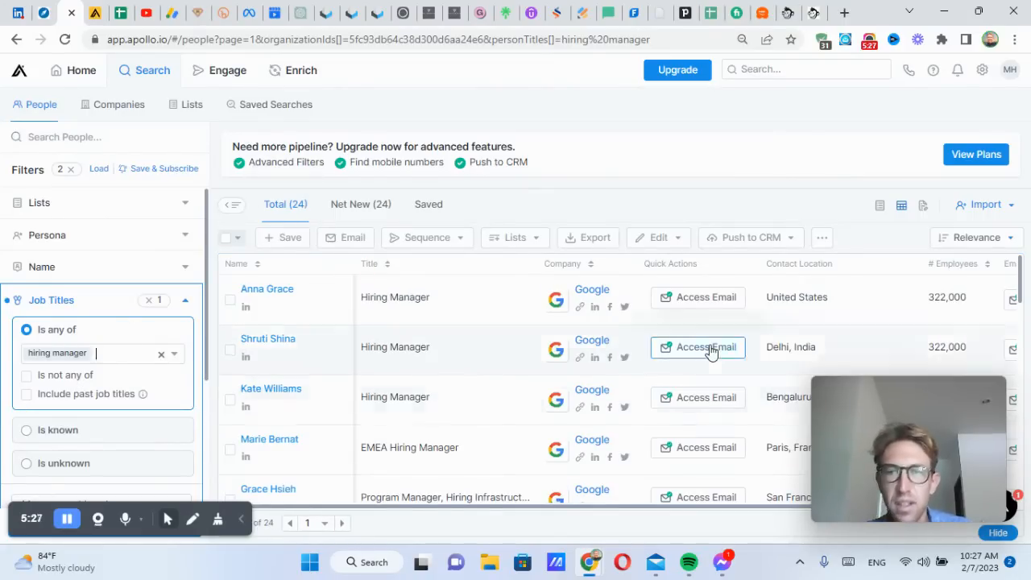
pyautogui.moveTo(266, 288)
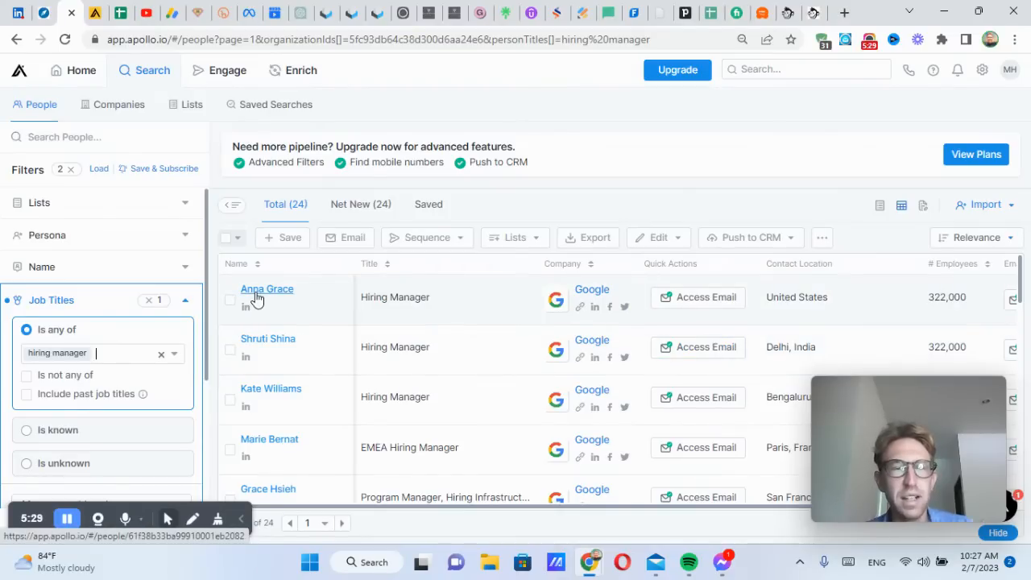
pyautogui.moveTo(246, 307)
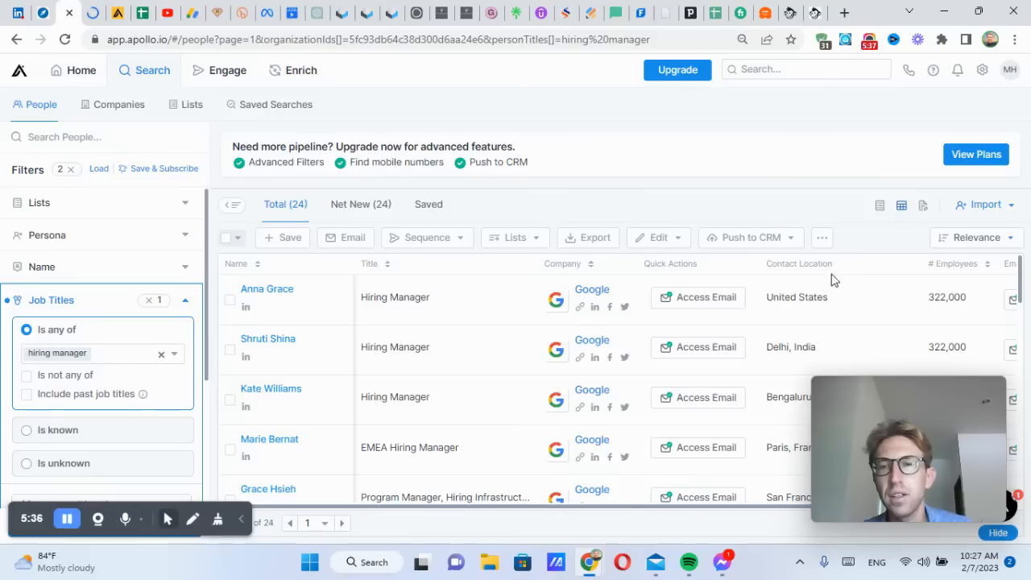
pyautogui.click(697, 297)
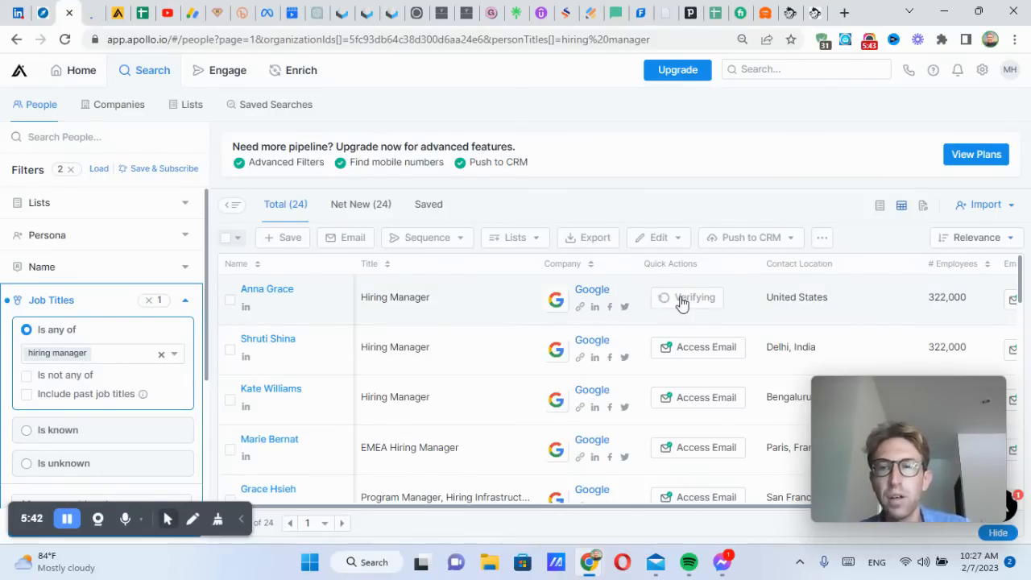
pyautogui.click(687, 298)
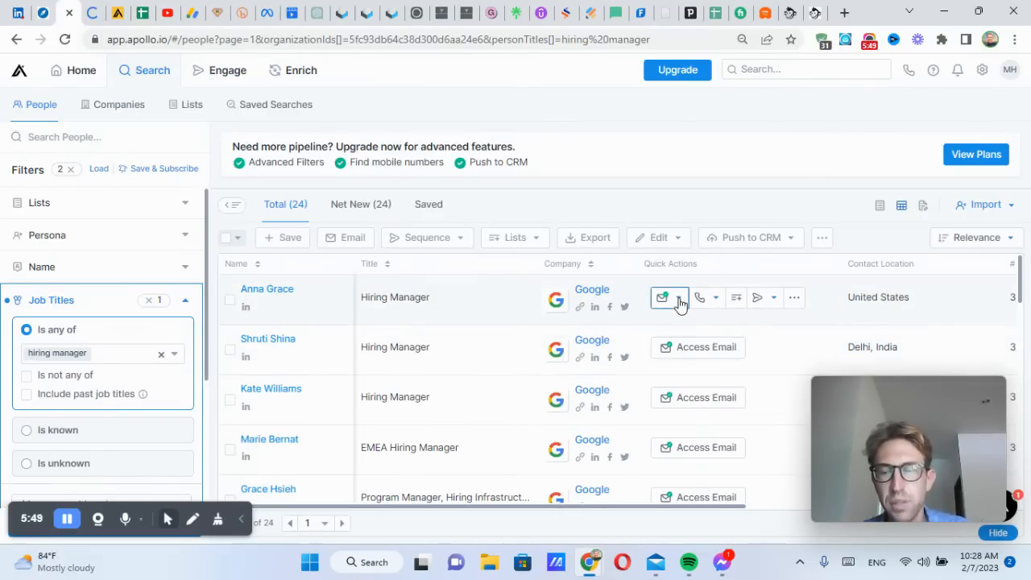
pyautogui.click(662, 297)
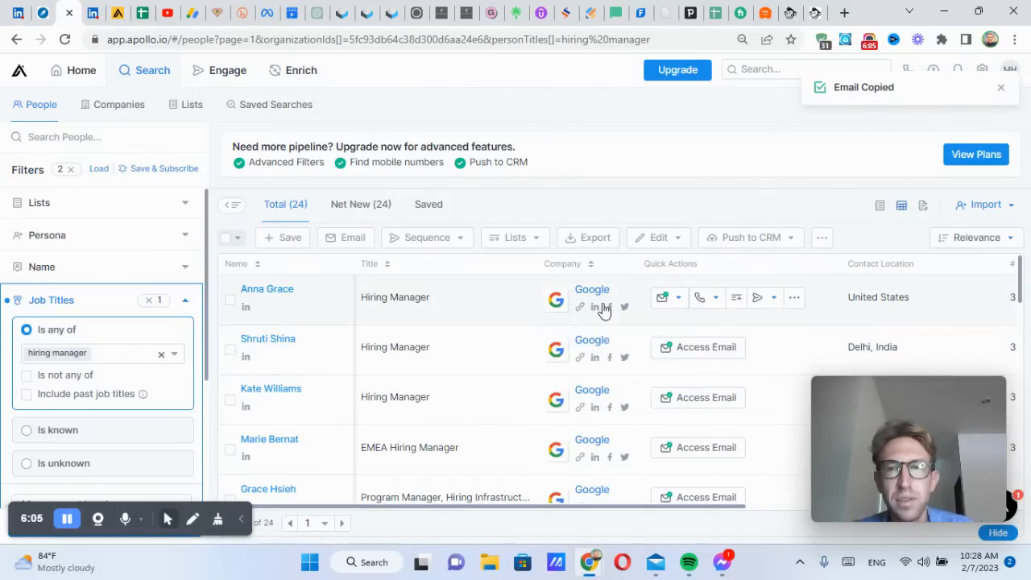
pyautogui.click(664, 298)
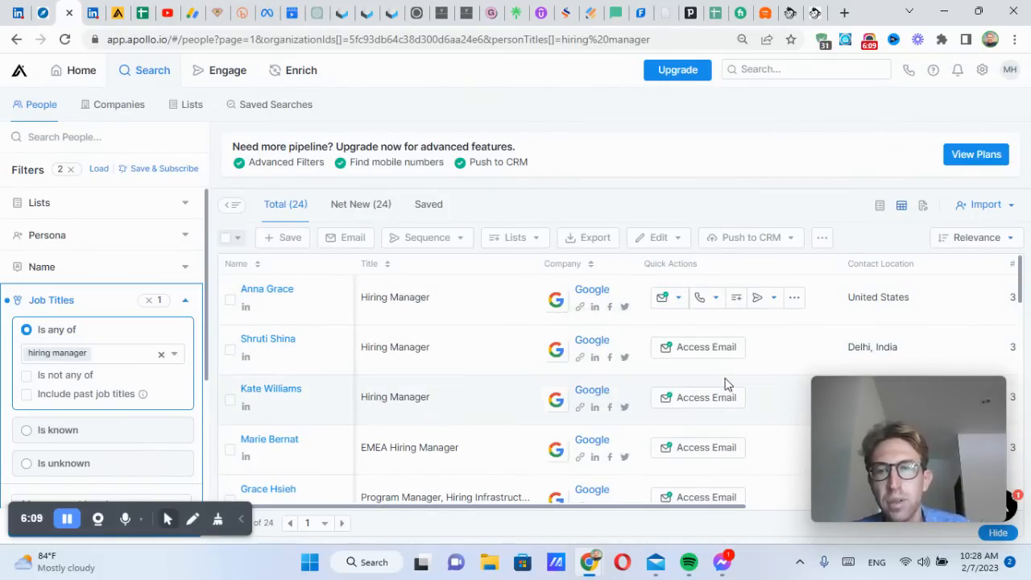
pyautogui.click(662, 297)
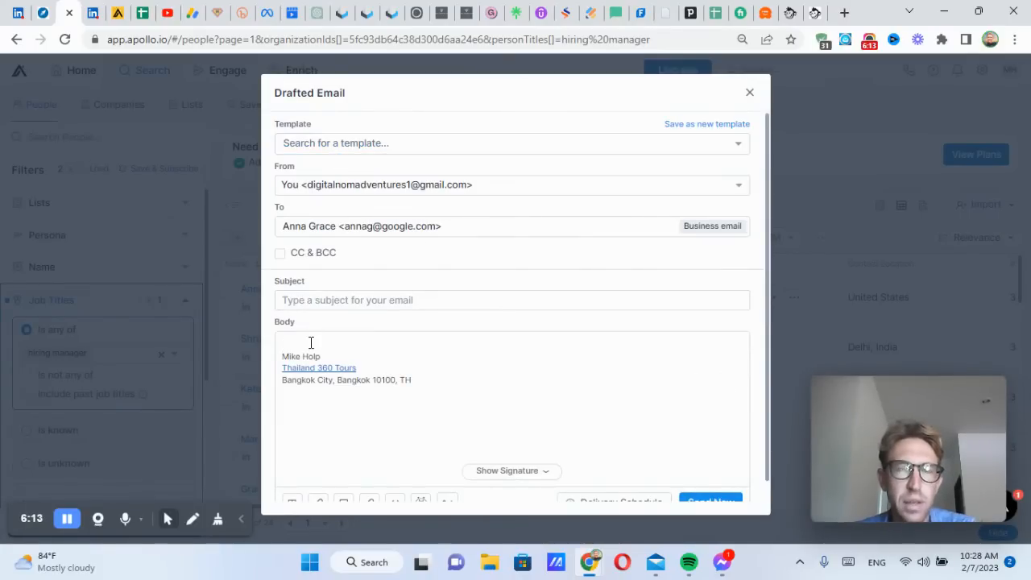
pyautogui.click(512, 299)
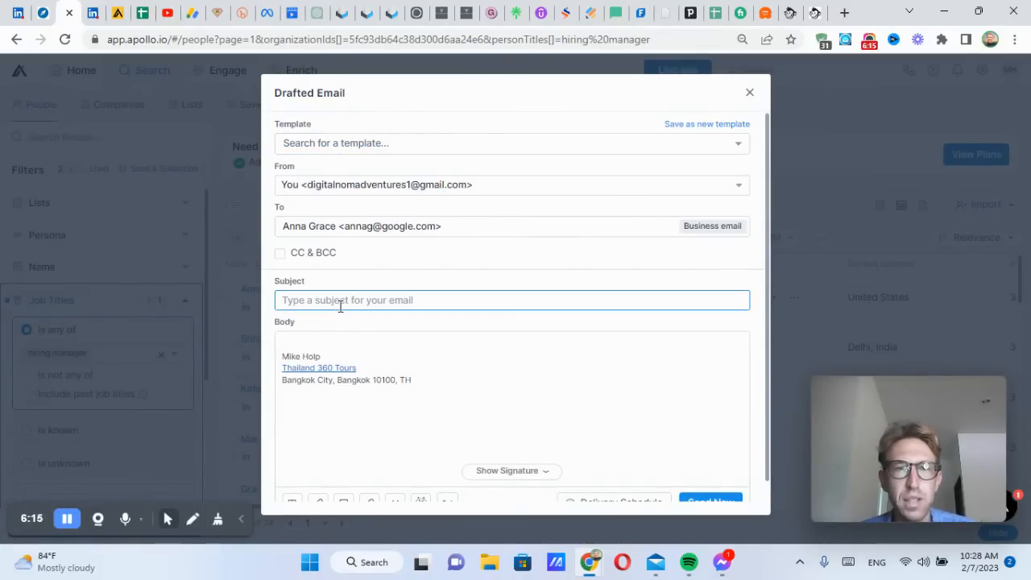
pyautogui.click(511, 185)
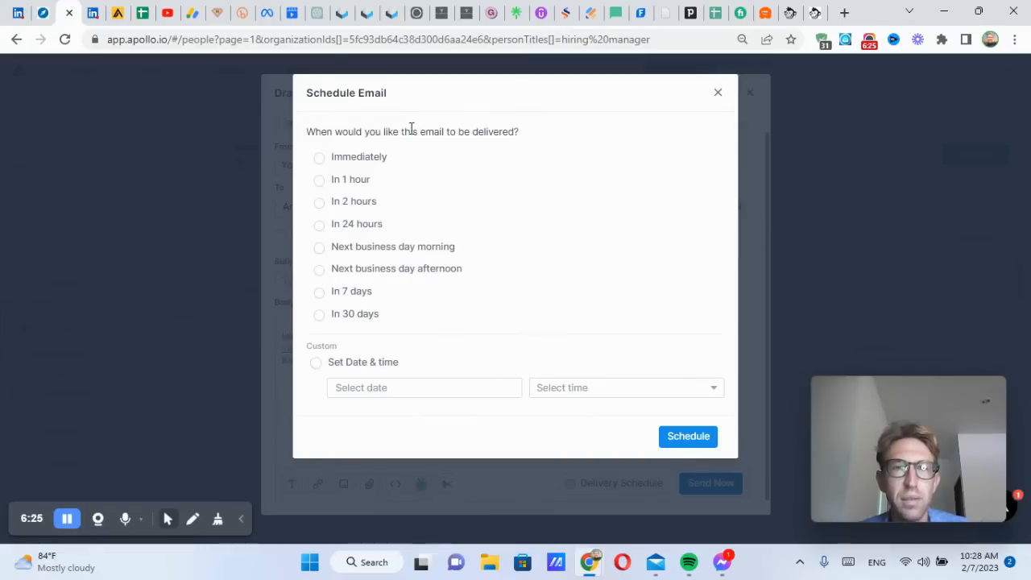
pyautogui.moveTo(532, 148)
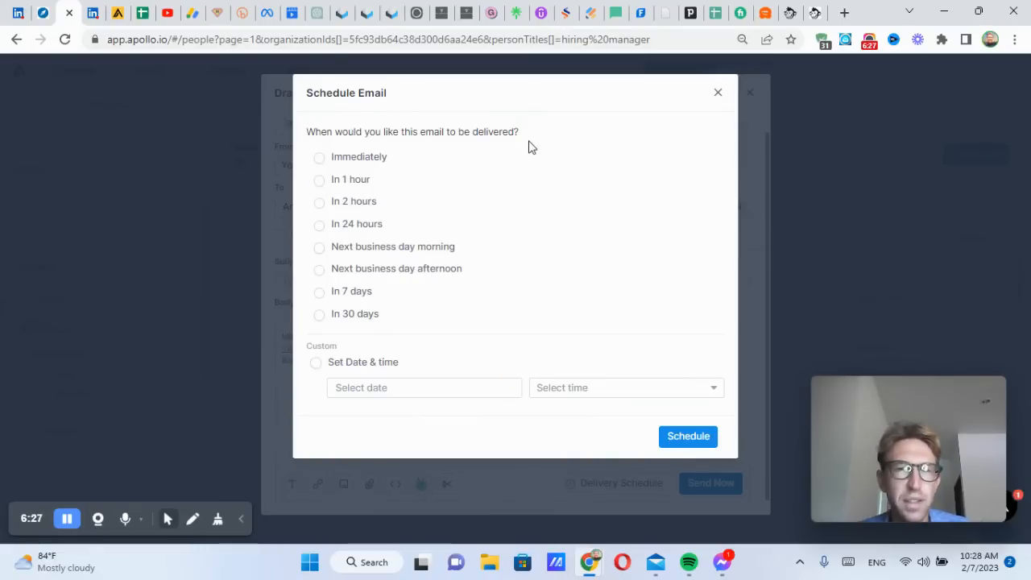
pyautogui.click(716, 91)
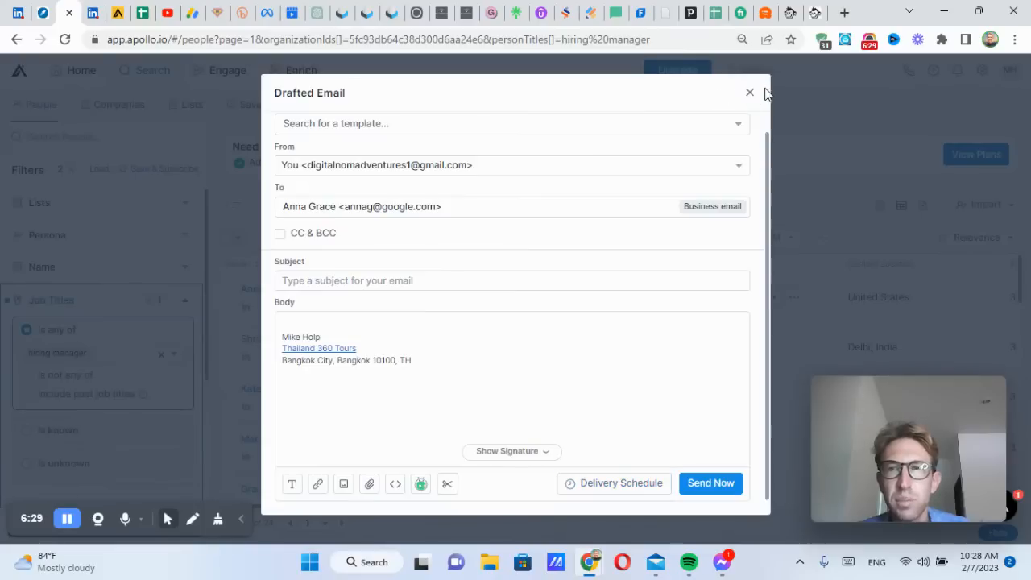
pyautogui.click(749, 93)
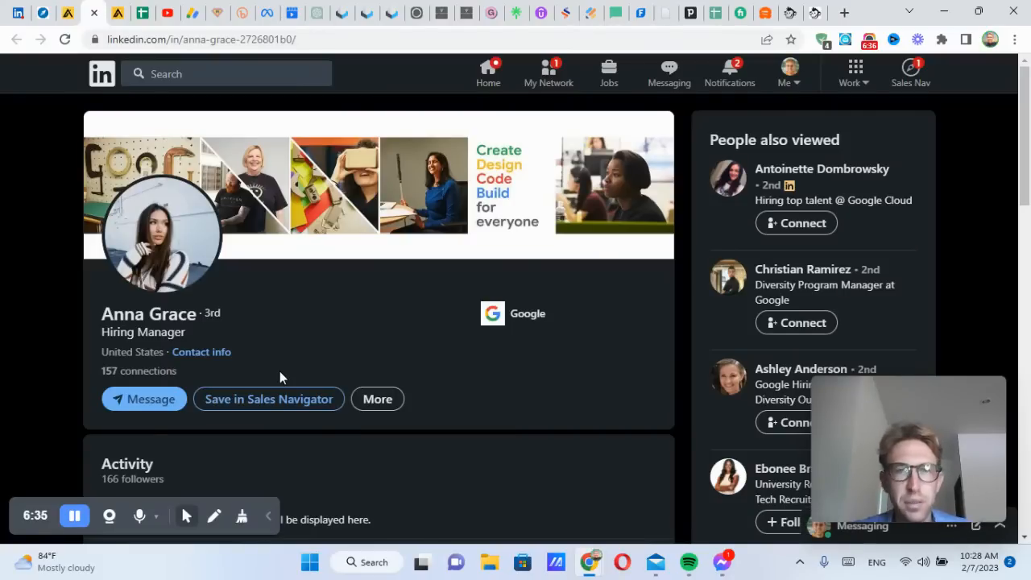
pyautogui.moveTo(68, 12)
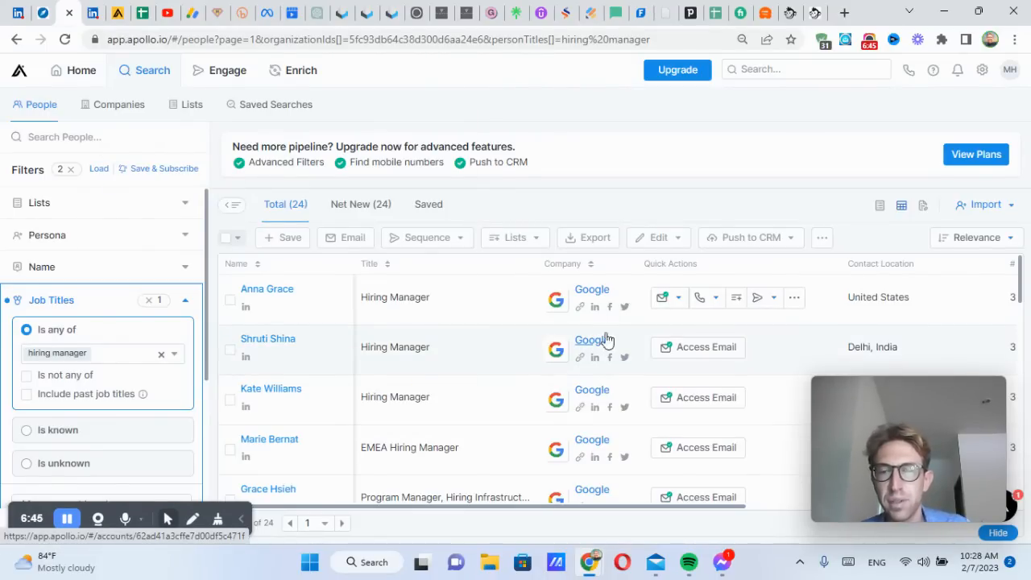
pyautogui.moveTo(662, 297)
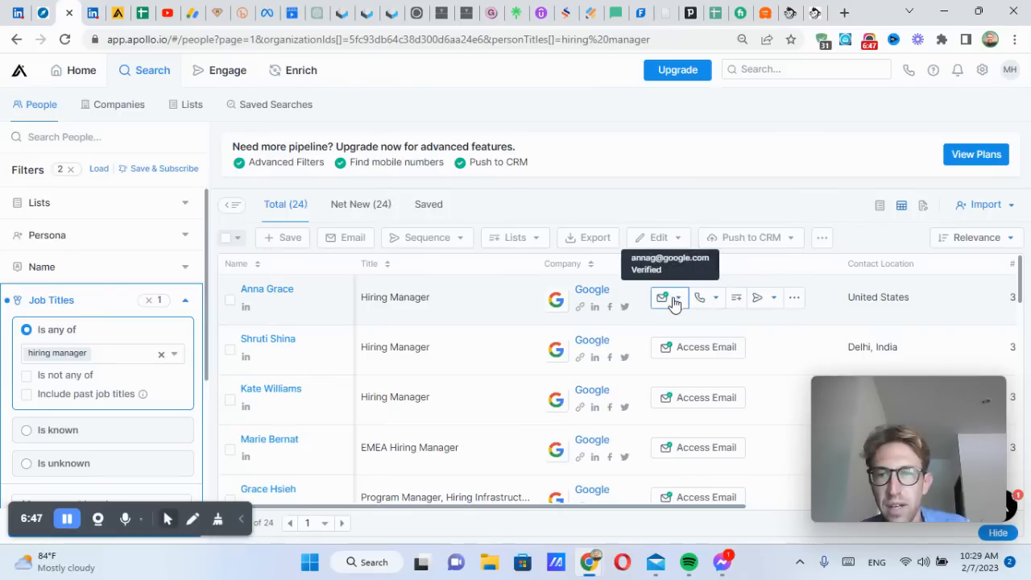
pyautogui.click(700, 298)
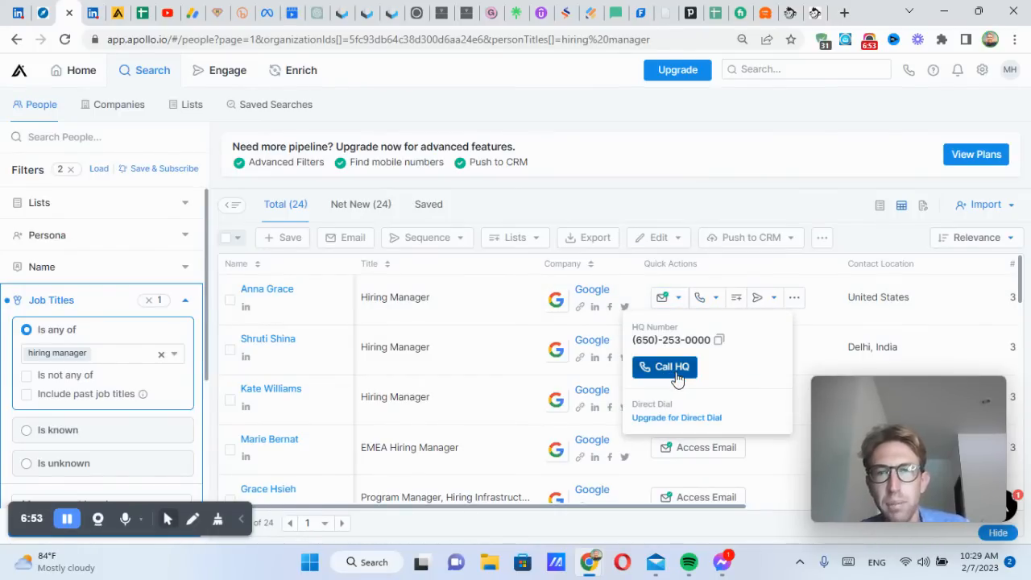
pyautogui.click(663, 366)
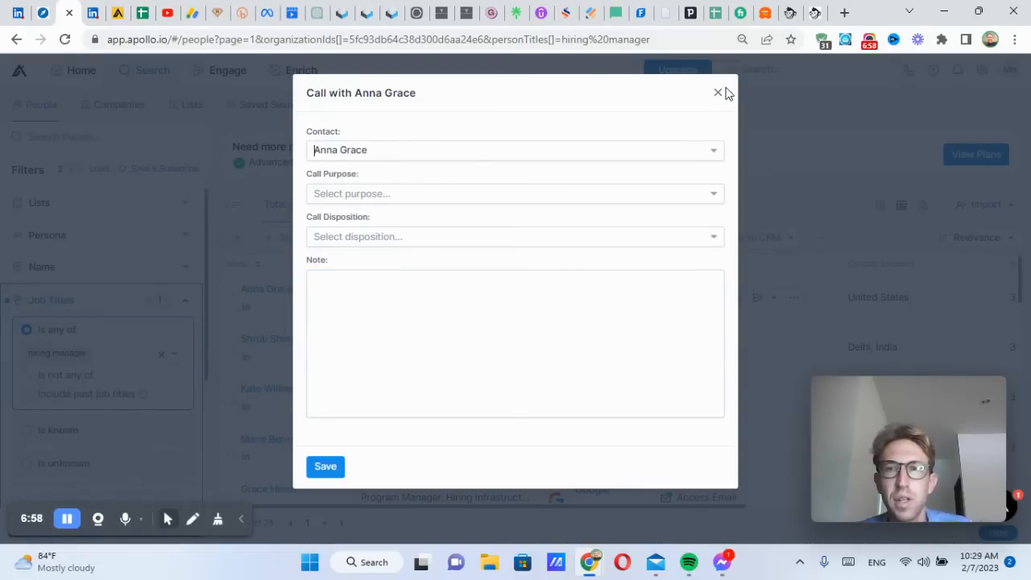
pyautogui.click(717, 93)
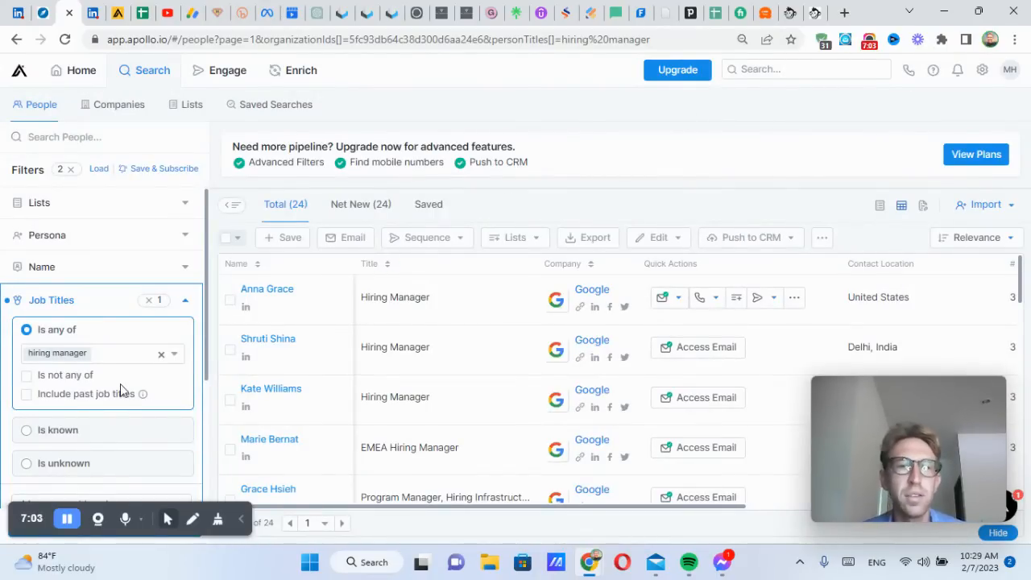
pyautogui.moveTo(161, 355)
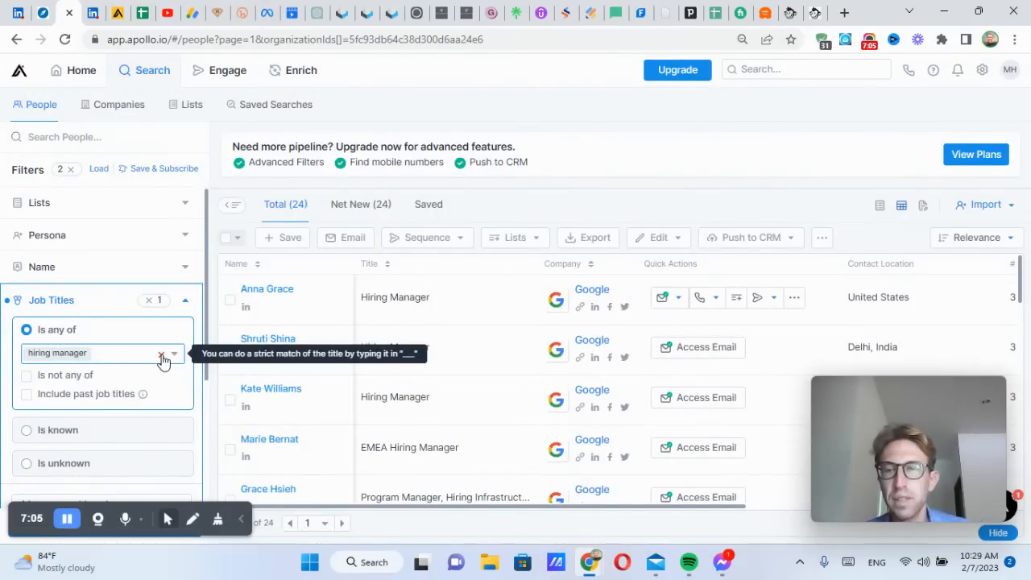
# Step: Clear the Google and hiring manager filters and set location to Thailand
pyautogui.click(165, 353)
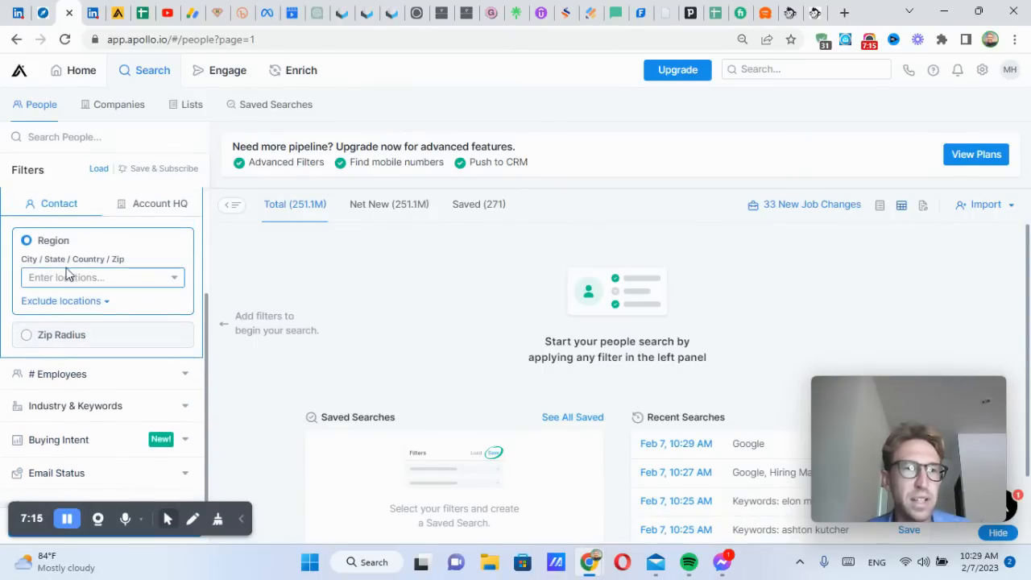
pyautogui.write('thailand')
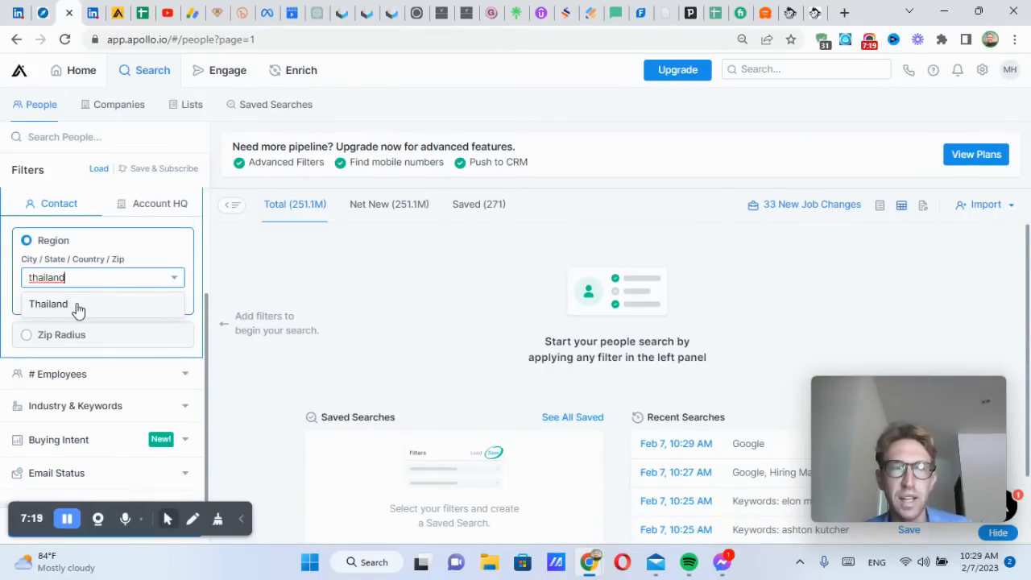
pyautogui.click(48, 303)
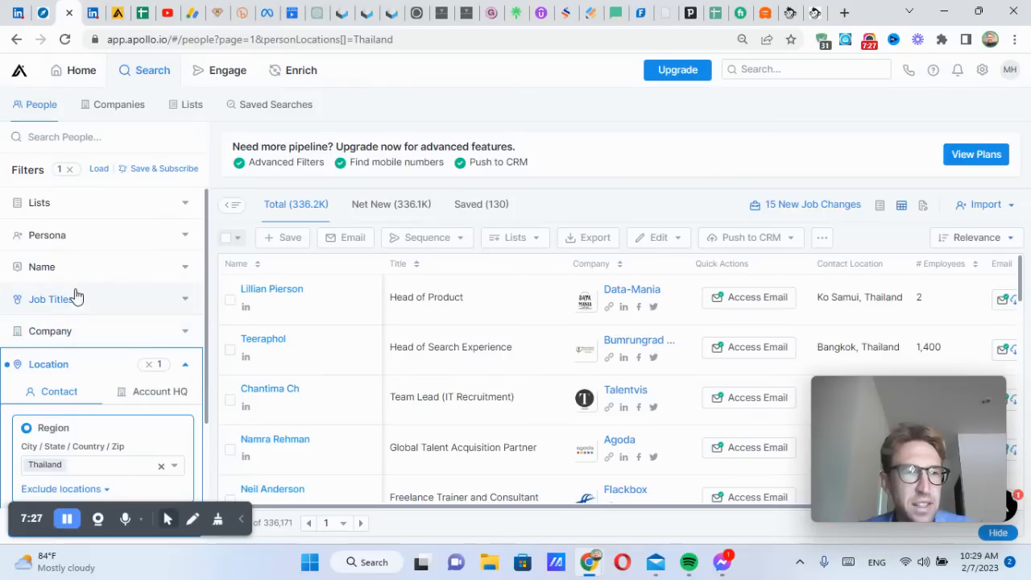
# Step: Add a hospitality industry filter, narrowing results to about 12.8K contacts
pyautogui.scroll(-3)
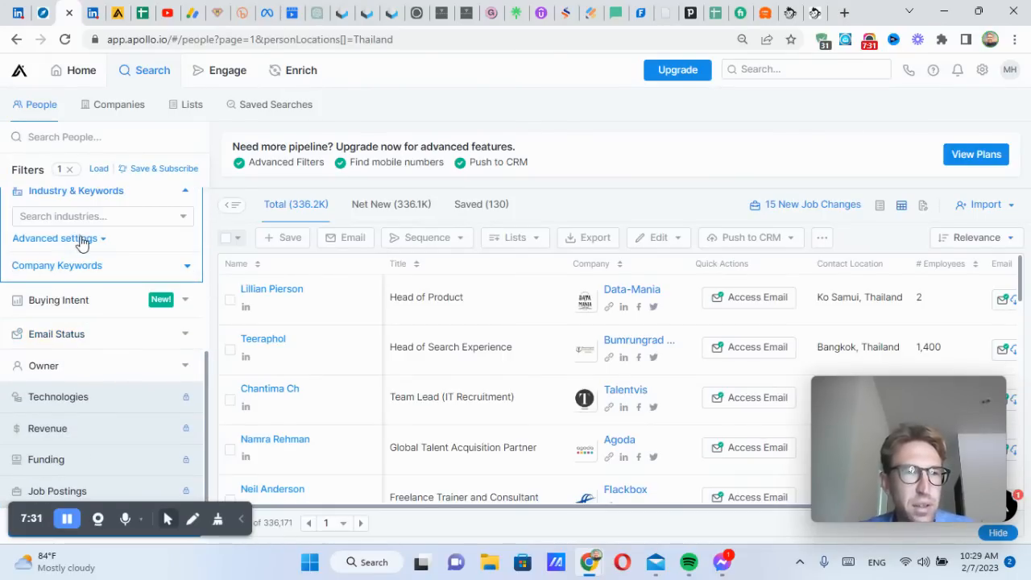
pyautogui.write('hospitality')
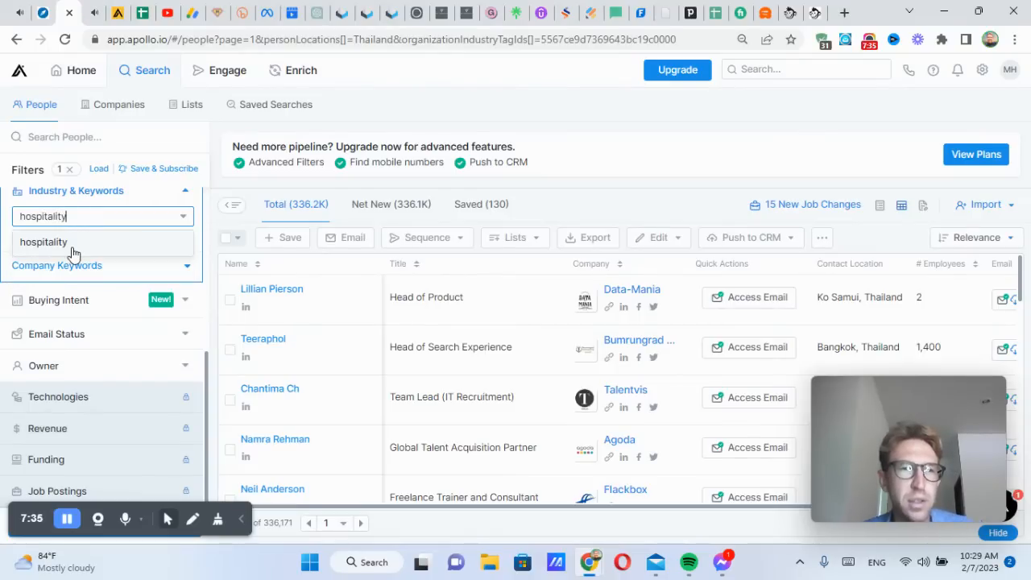
pyautogui.click(44, 242)
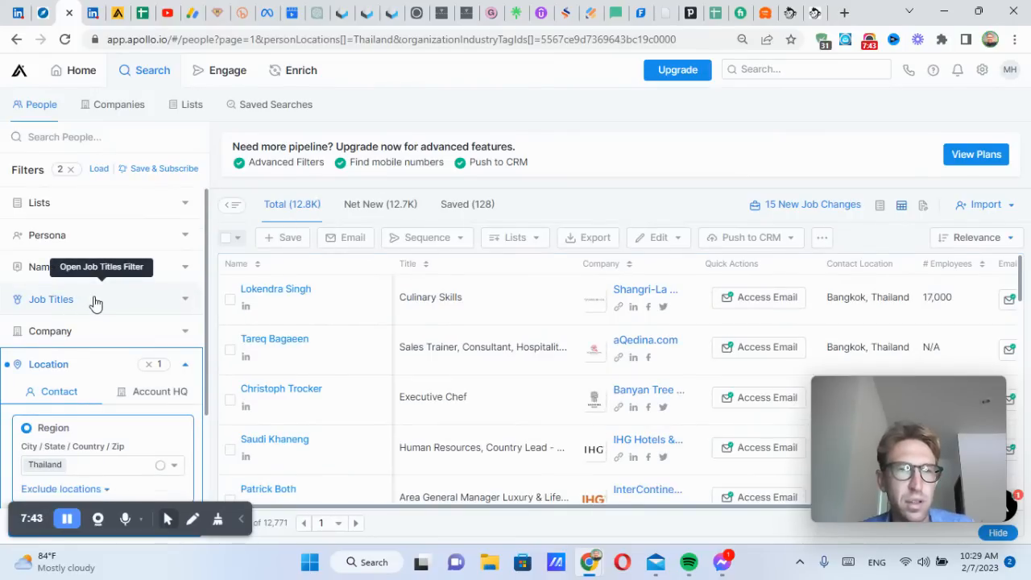
# Step: Add a 'general manager' job title filter, leaving 491 Thailand hospitality contacts
pyautogui.click(51, 299)
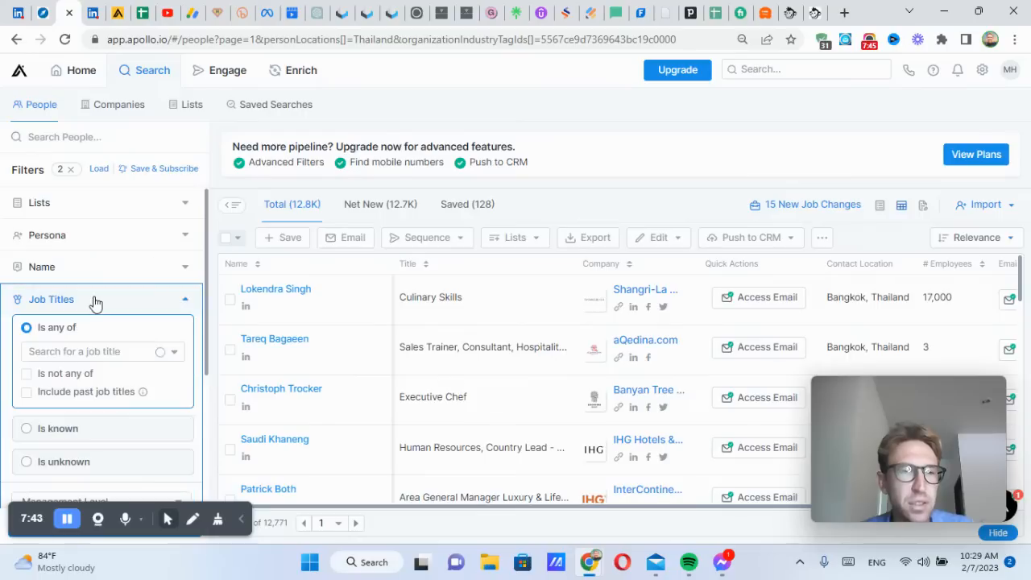
pyautogui.click(97, 351)
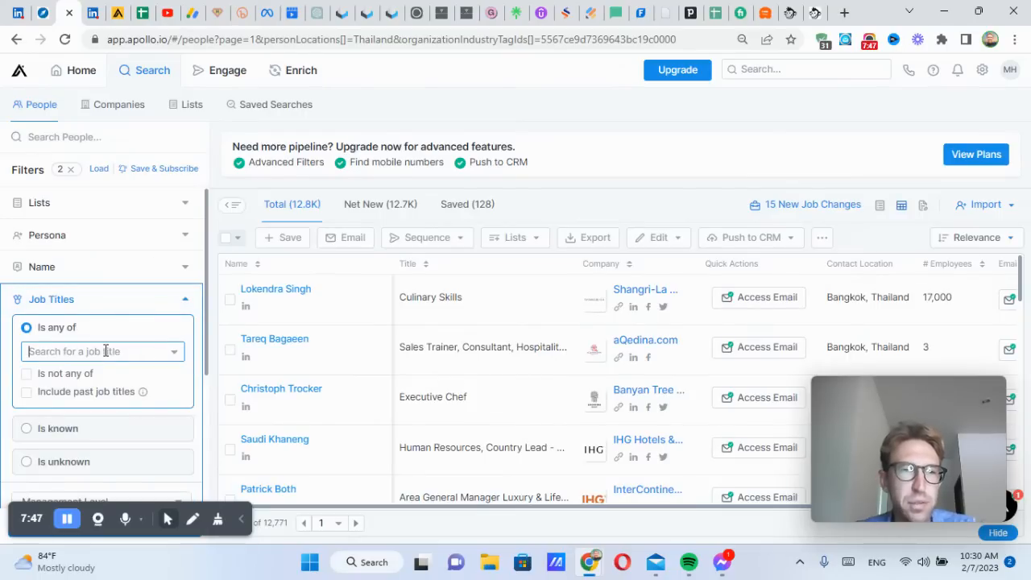
pyautogui.write('general manager')
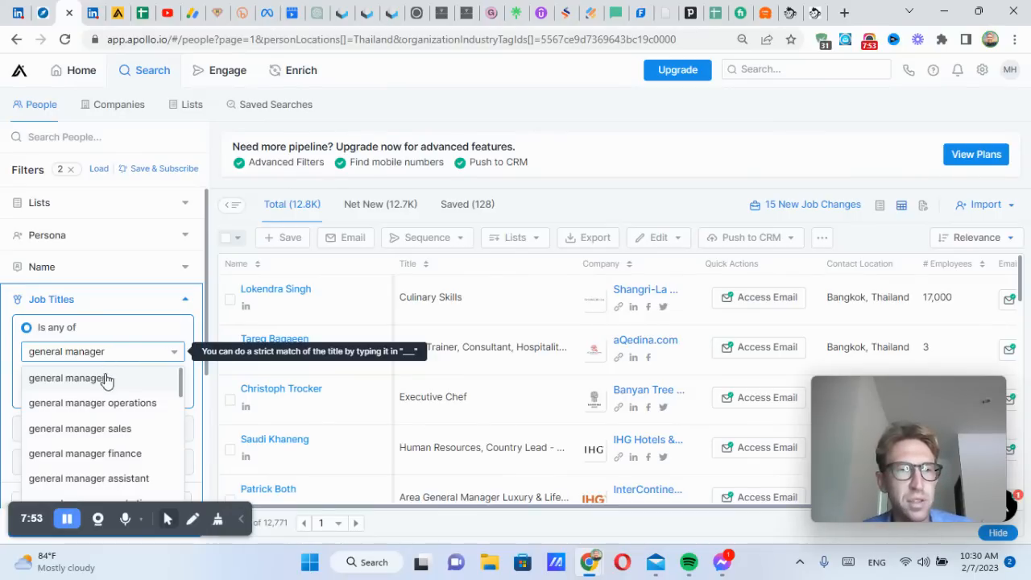
pyautogui.click(68, 378)
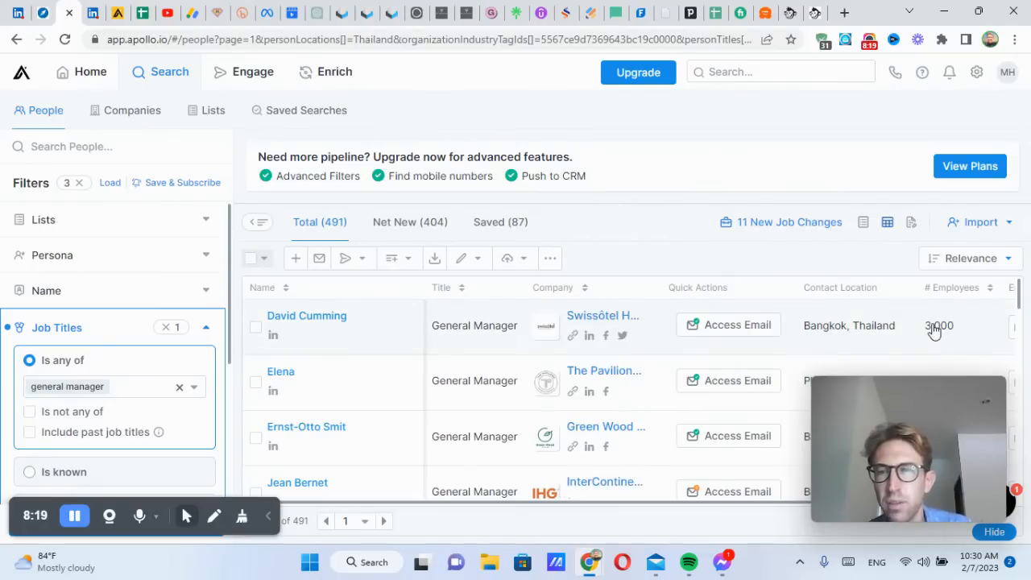
pyautogui.click(727, 324)
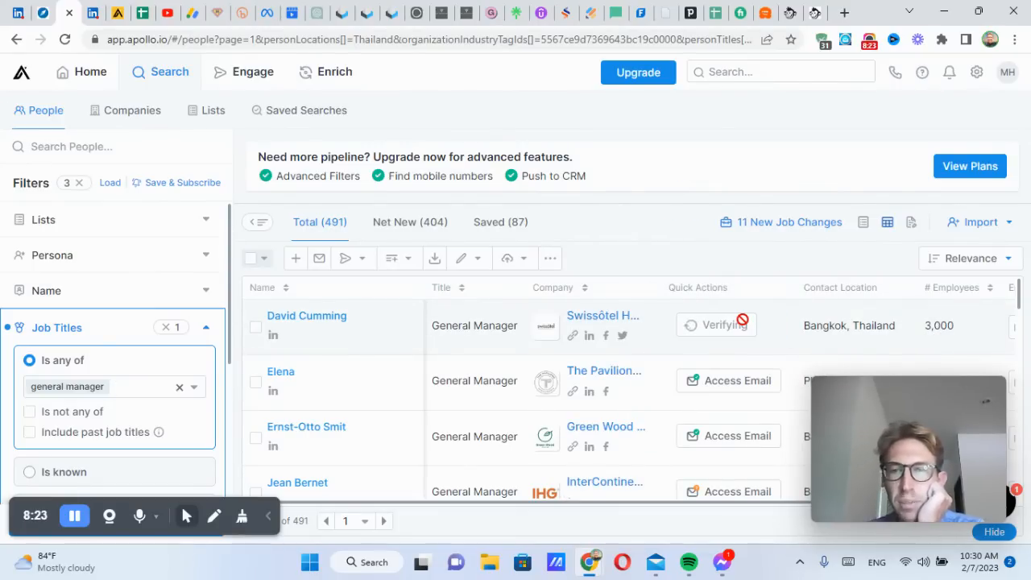
pyautogui.click(737, 325)
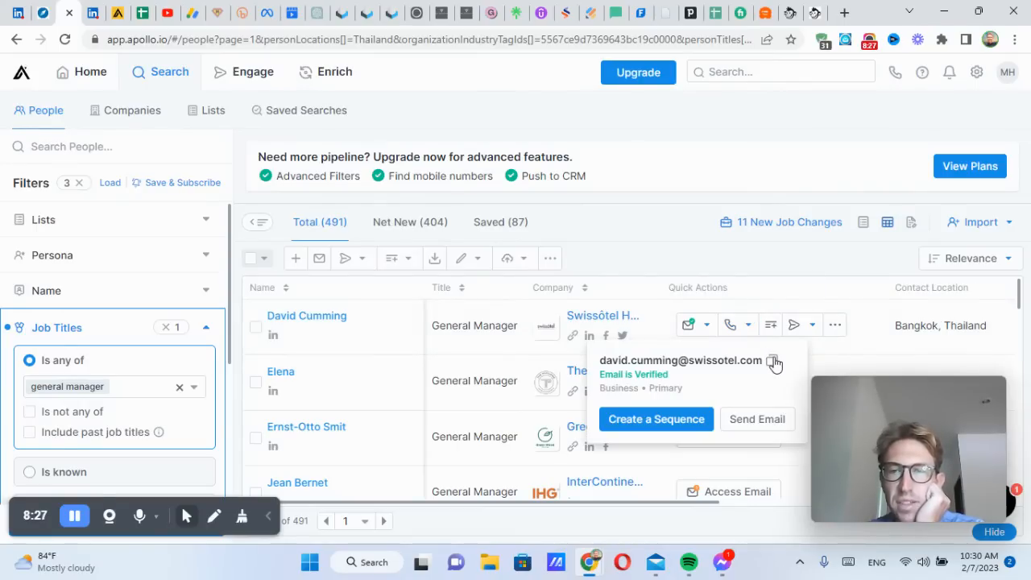
pyautogui.click(142, 12)
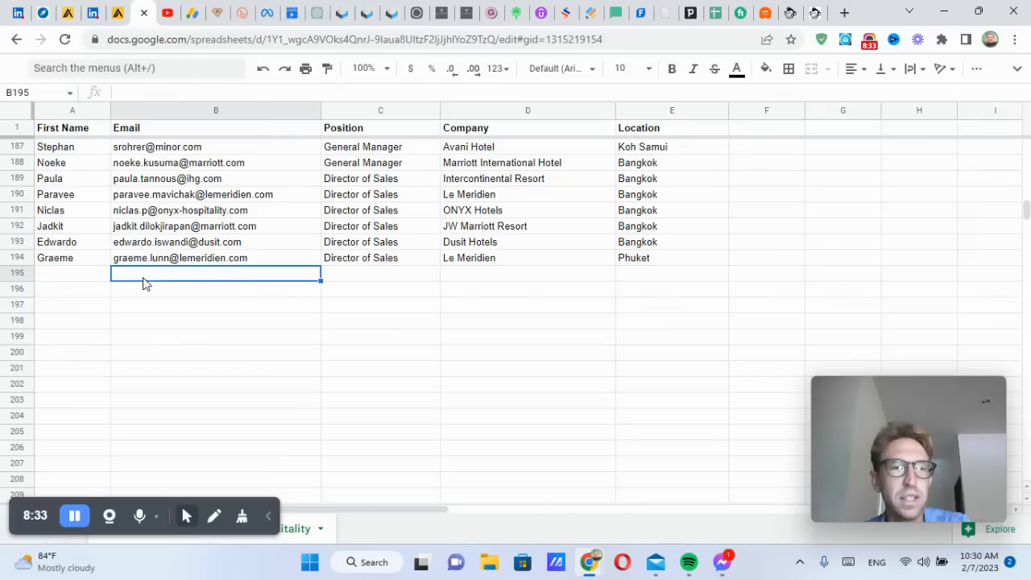
pyautogui.write('David')
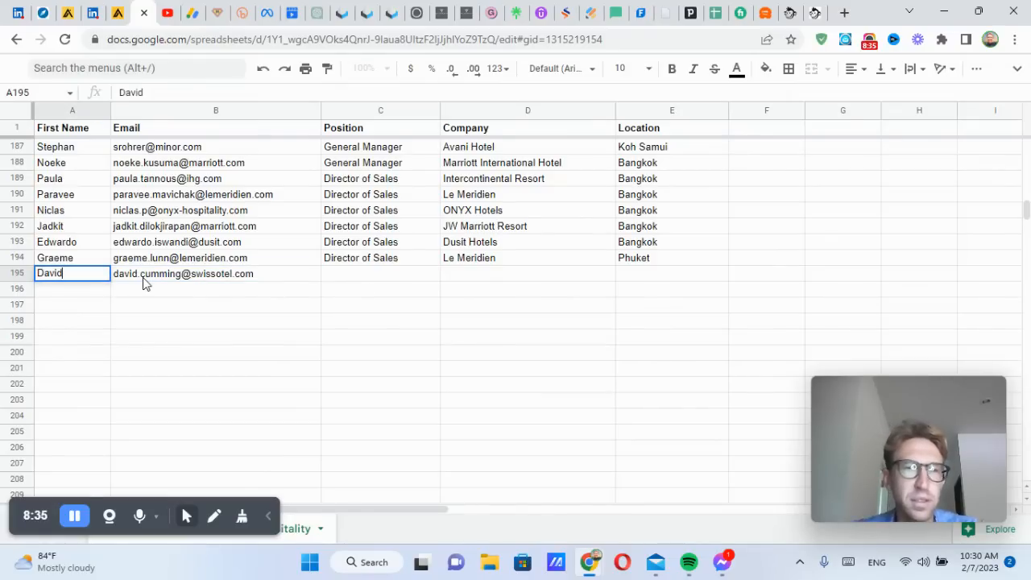
pyautogui.write('General')
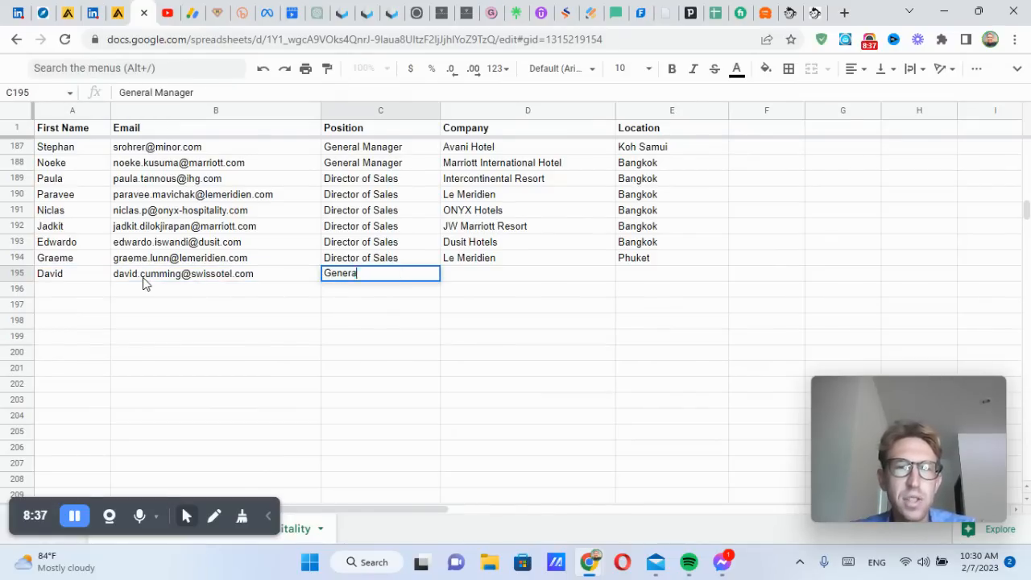
pyautogui.write('Swissotel')
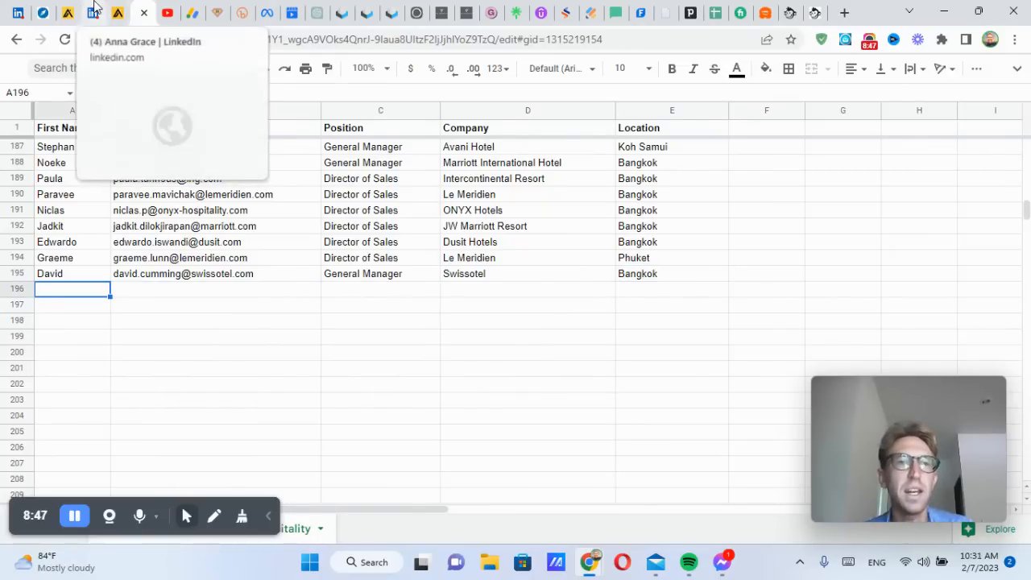
# Step: Unlock and copy Elena's verified Pavilion Hotels email from the Phuket results
pyautogui.click(67, 13)
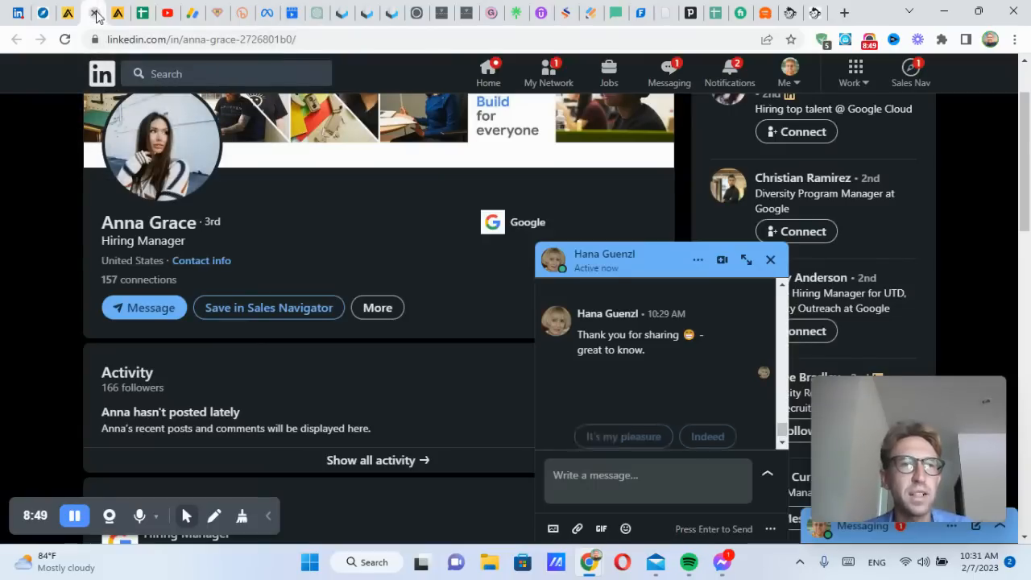
pyautogui.click(67, 13)
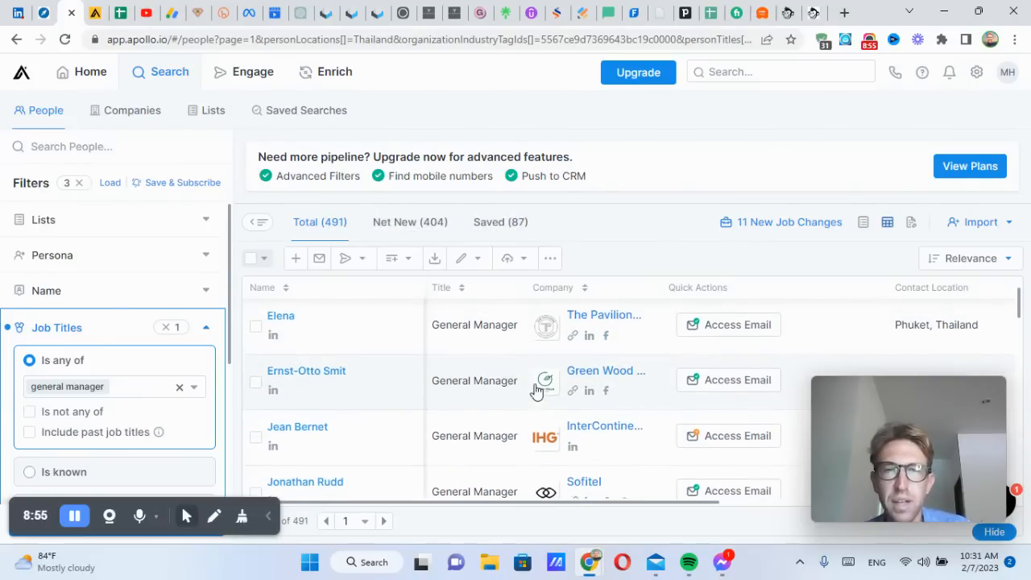
pyautogui.click(727, 325)
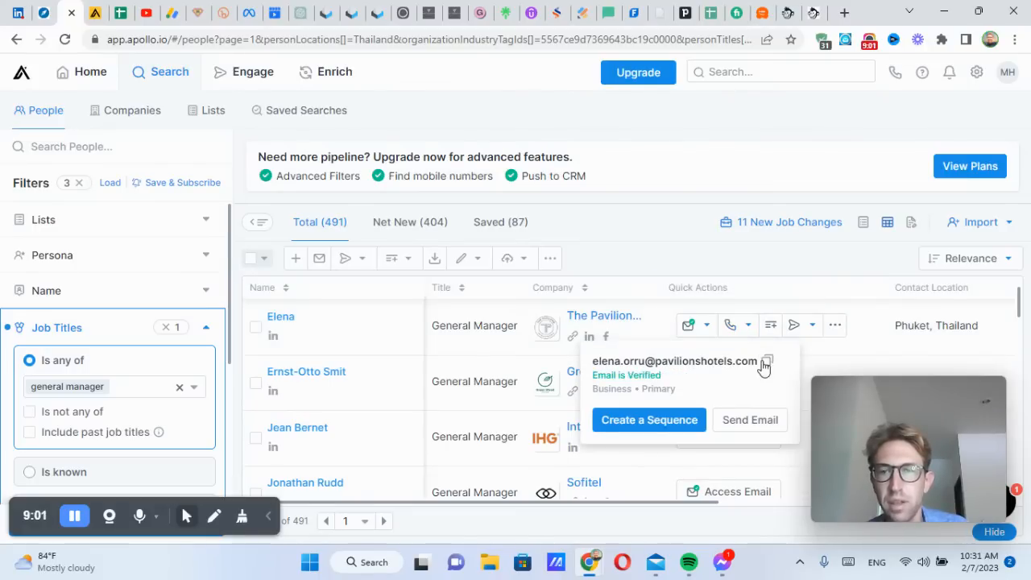
pyautogui.click(766, 361)
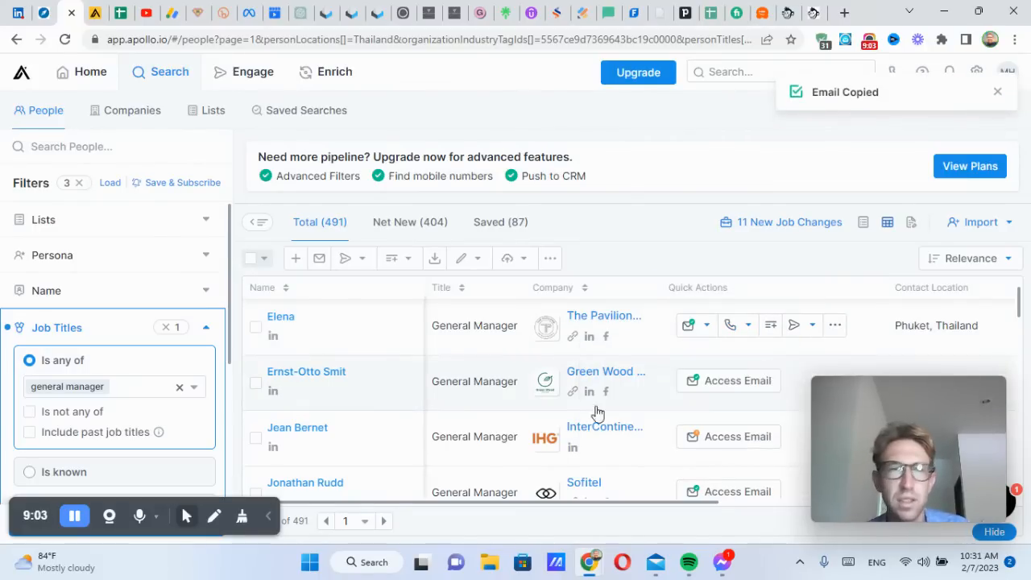
pyautogui.click(119, 12)
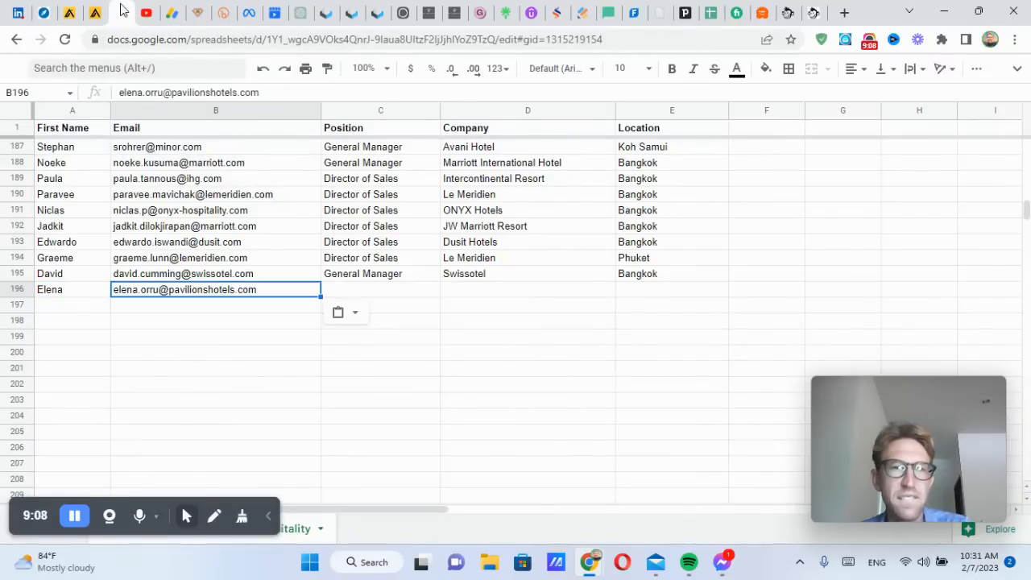
pyautogui.write('Pa')
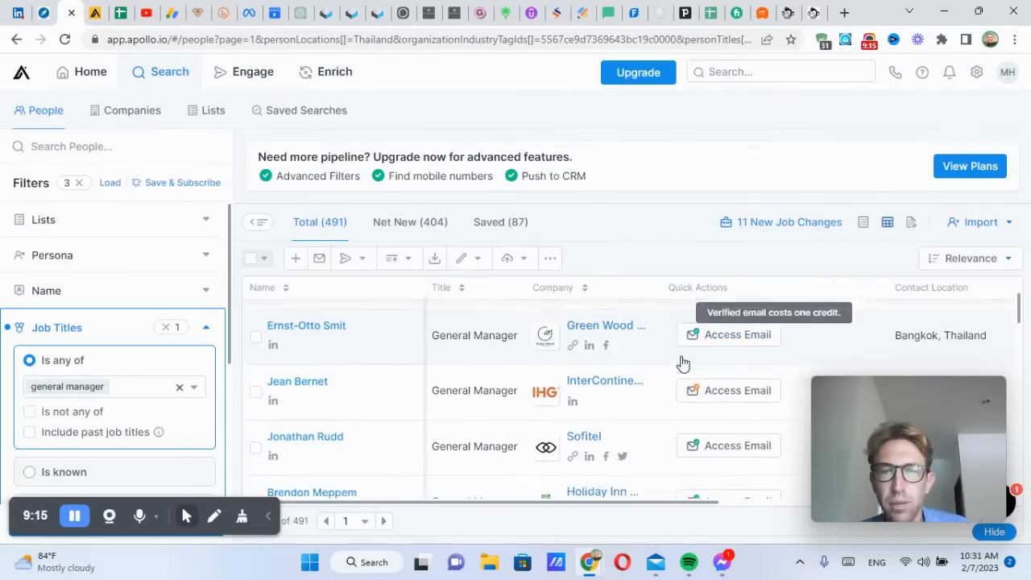
pyautogui.scroll(-3)
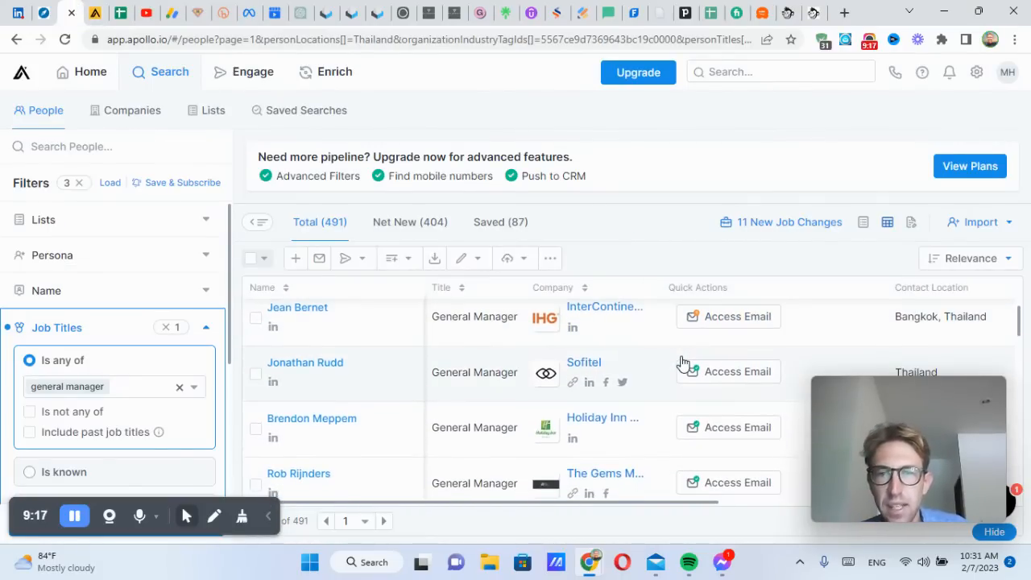
pyautogui.click(727, 370)
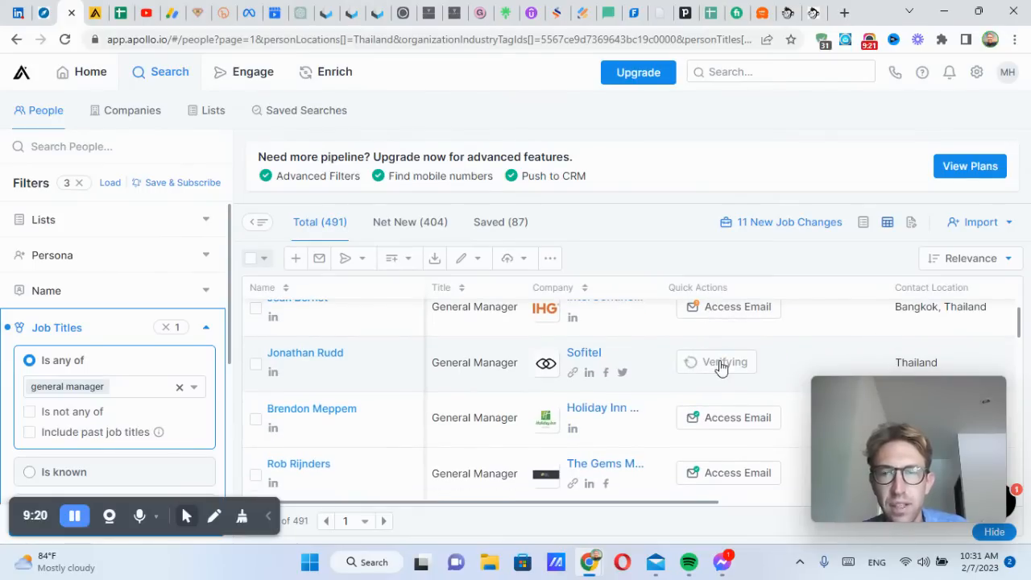
pyautogui.click(716, 362)
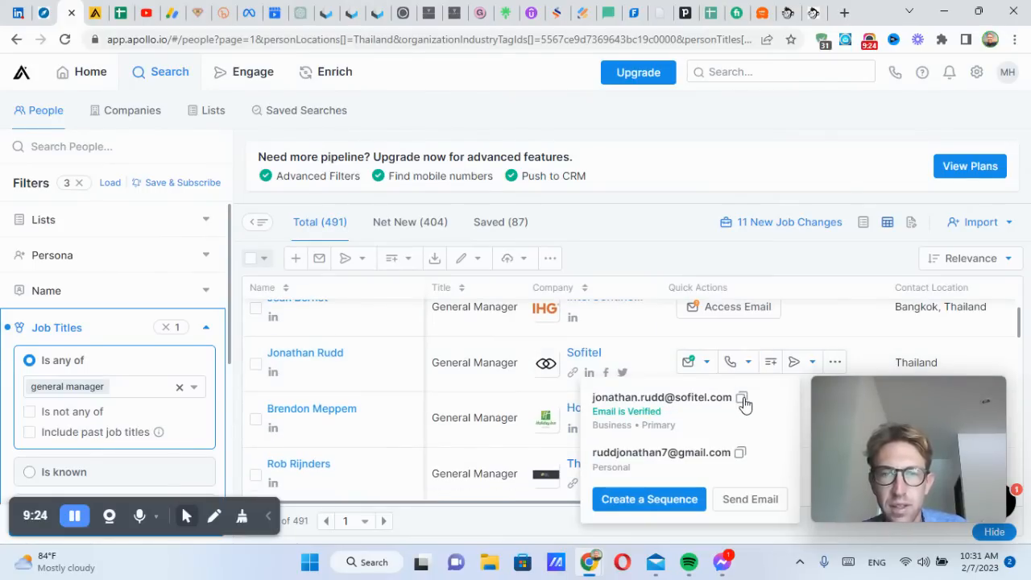
pyautogui.click(742, 397)
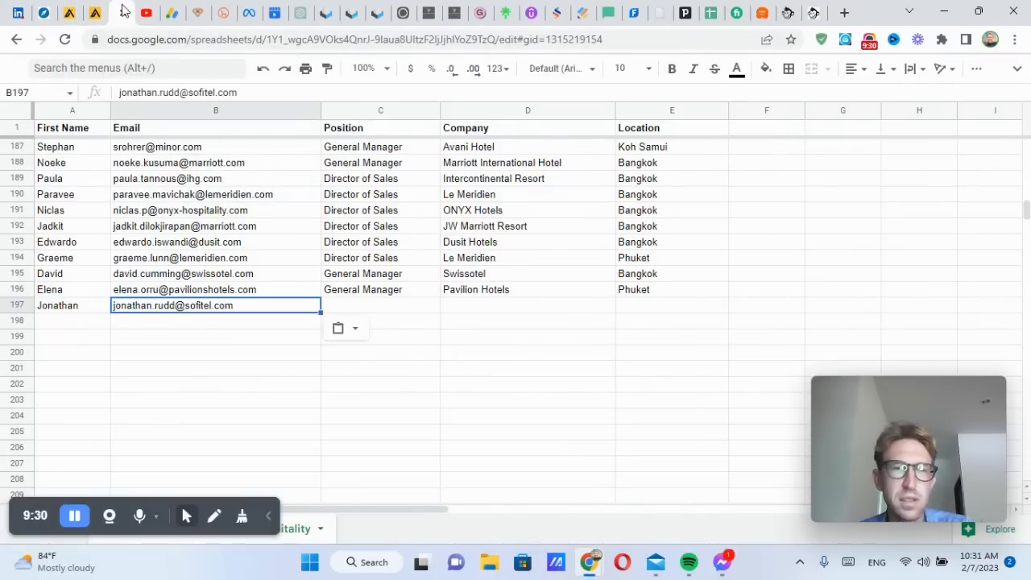
# Step: Enter General Manager, Sofitel and Bangkok in row 197's position, company and location cells
pyautogui.write('General Manager')
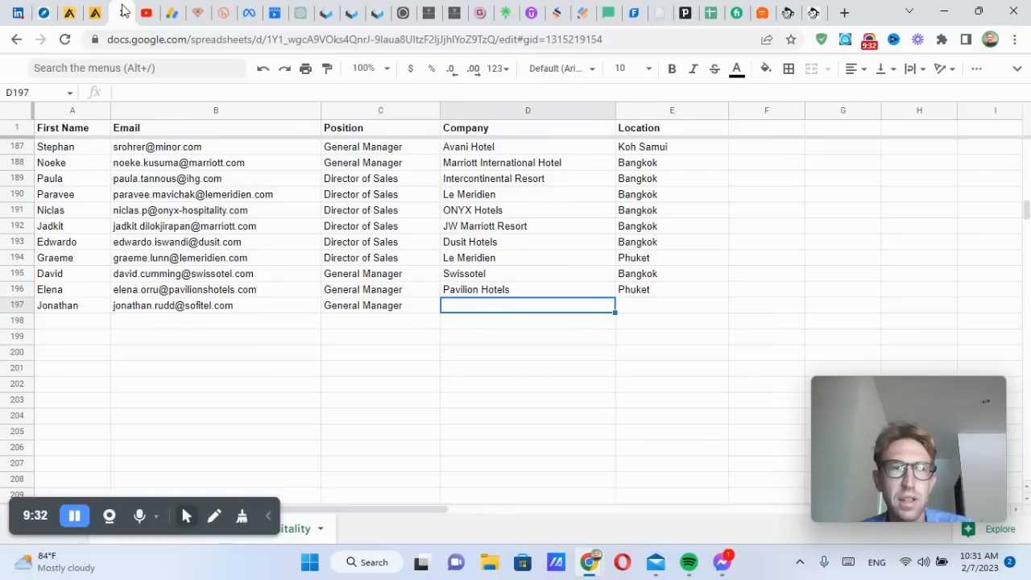
pyautogui.write('Sofitel')
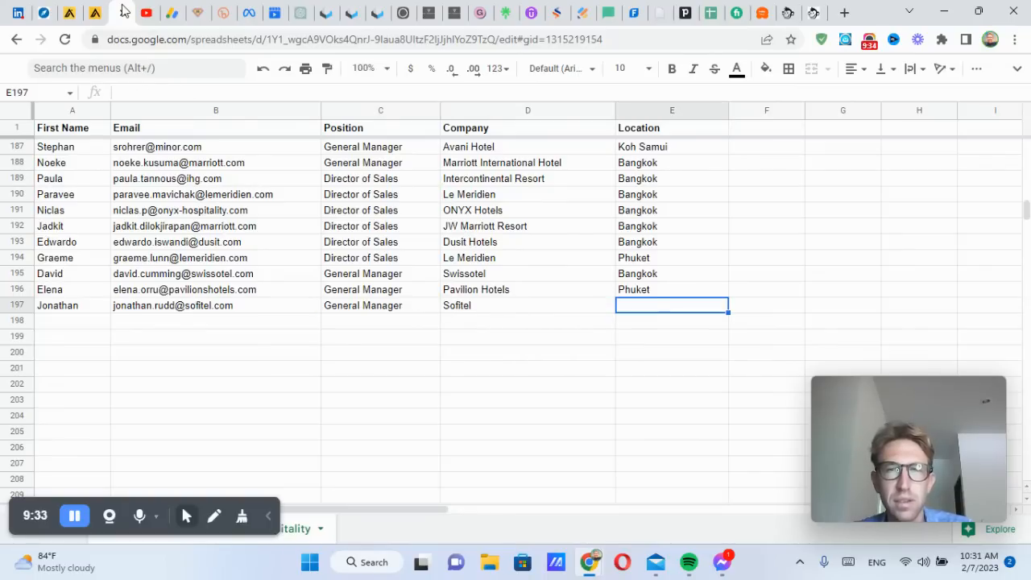
pyautogui.write('Bangkok')
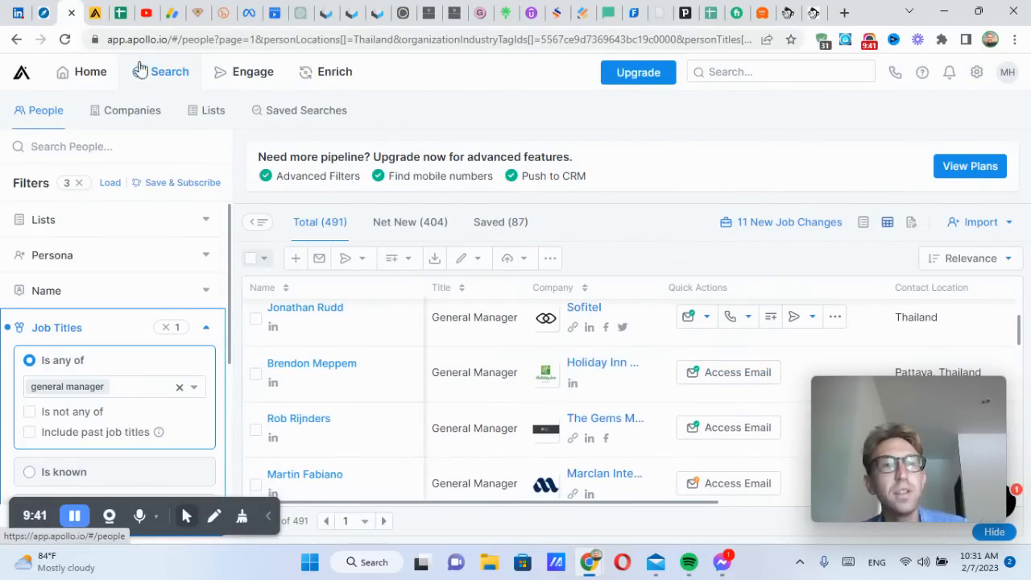
pyautogui.moveTo(170, 72)
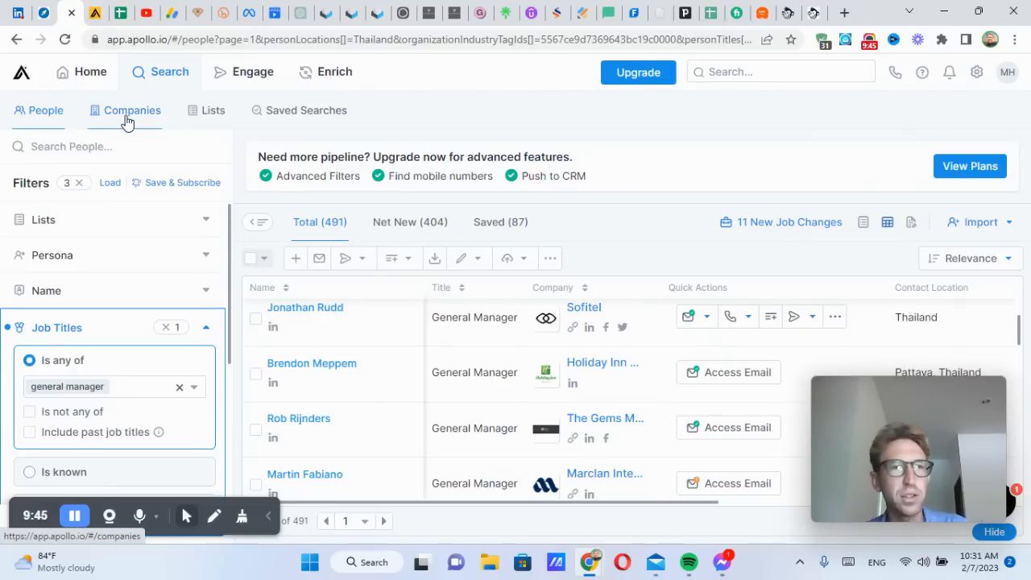
# Step: Switch the Apollo.io search from People to Companies
pyautogui.click(131, 110)
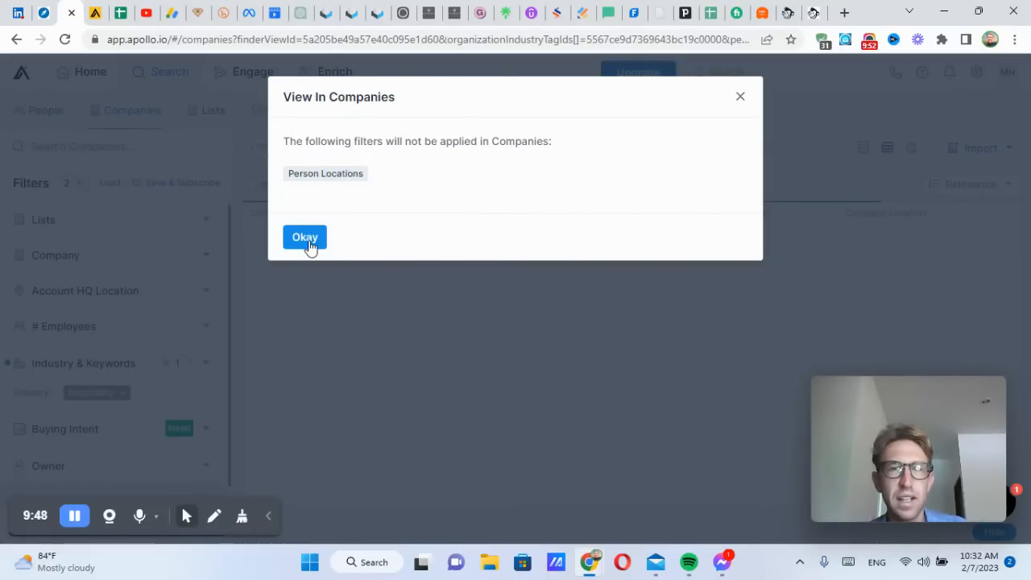
# Step: Acknowledge the View In Companies notice and scroll through the hospitality company results
pyautogui.click(304, 237)
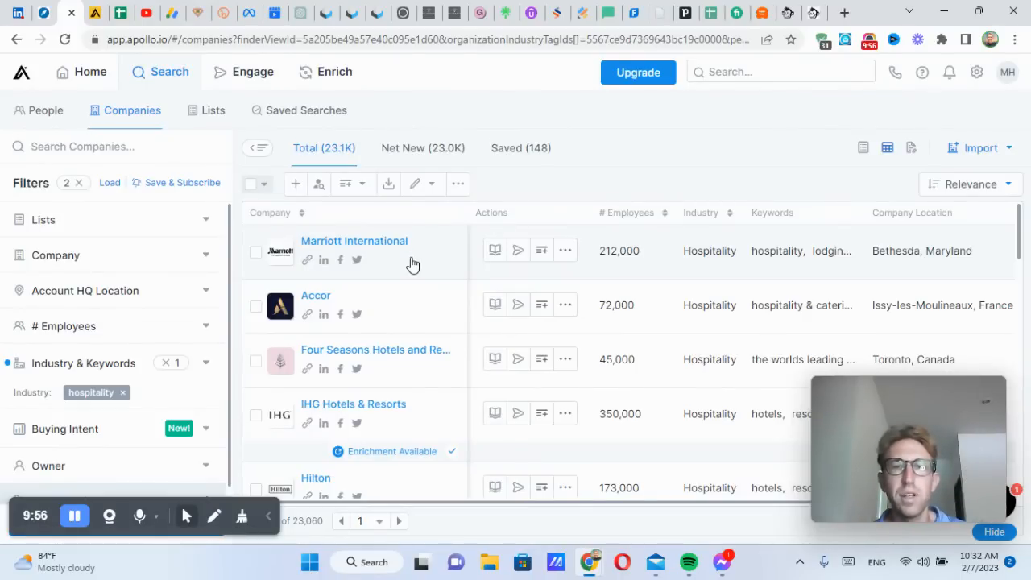
pyautogui.scroll(-3)
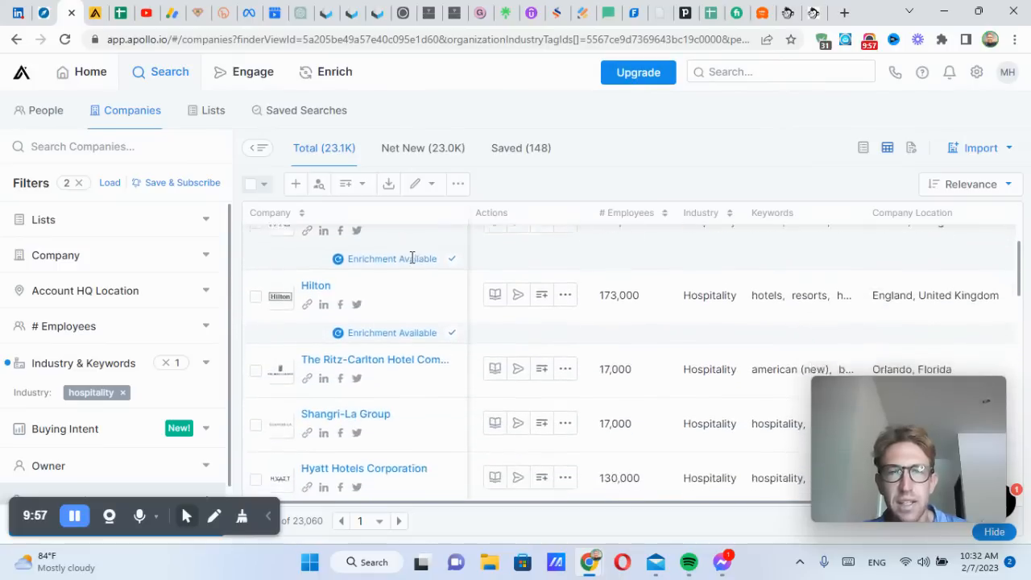
pyautogui.scroll(-3)
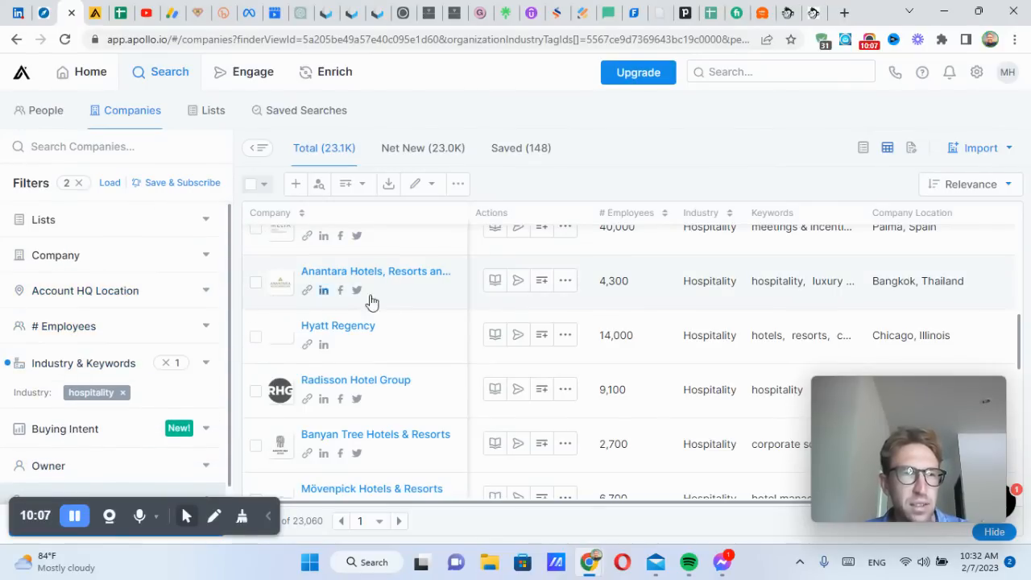
pyautogui.scroll(-3)
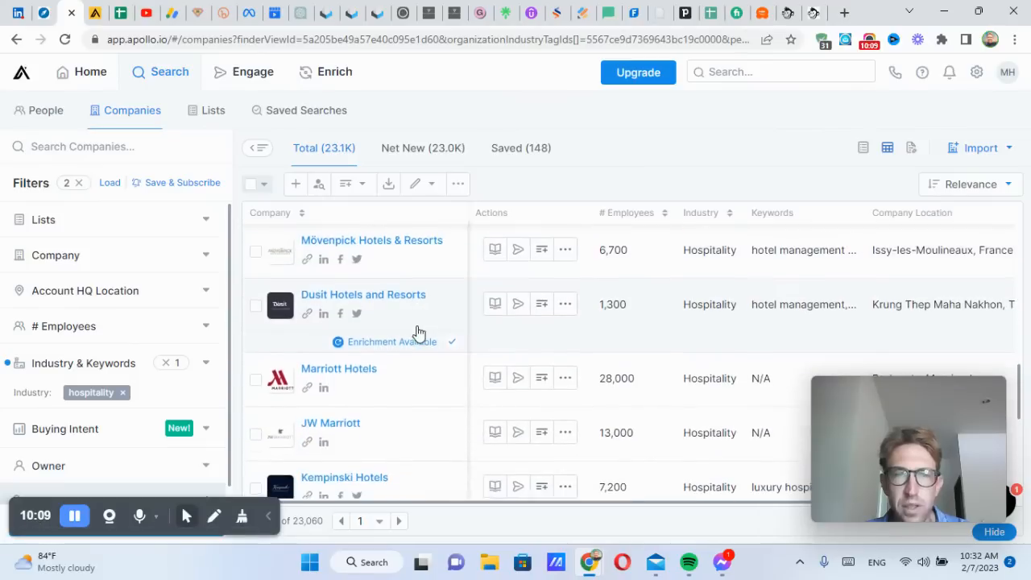
pyautogui.scroll(-3)
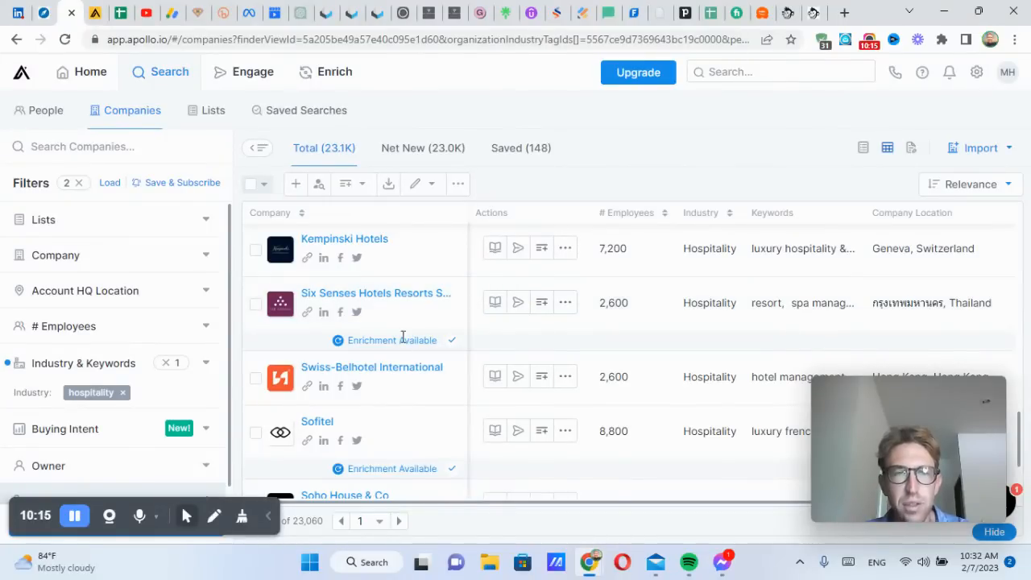
pyautogui.scroll(-3)
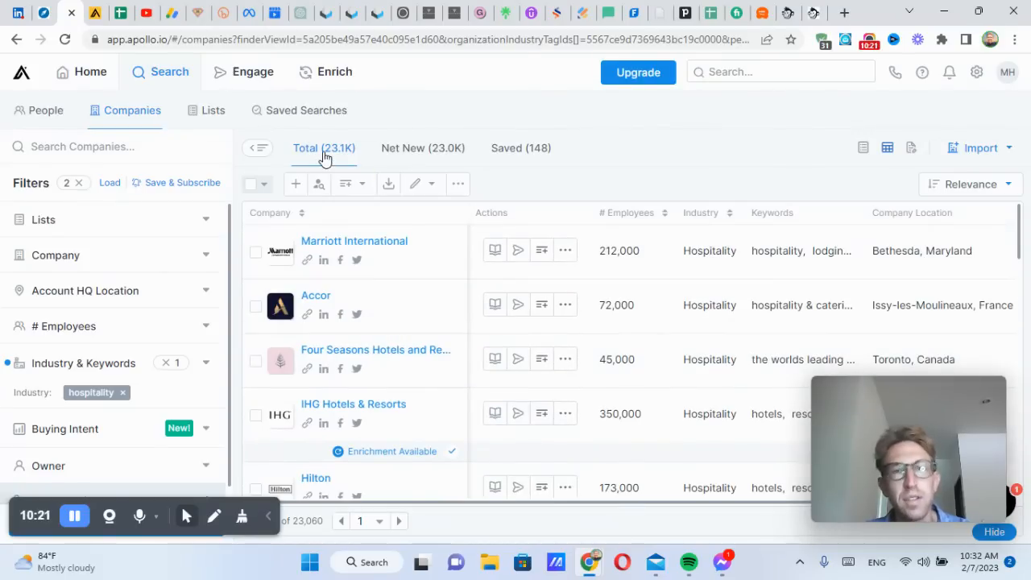
pyautogui.moveTo(324, 148)
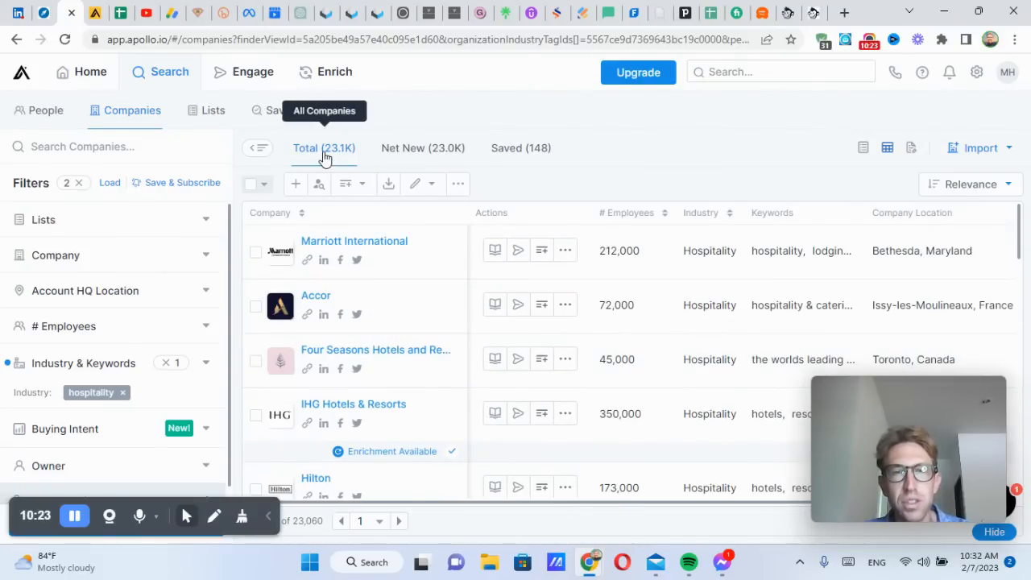
pyautogui.scroll(-3)
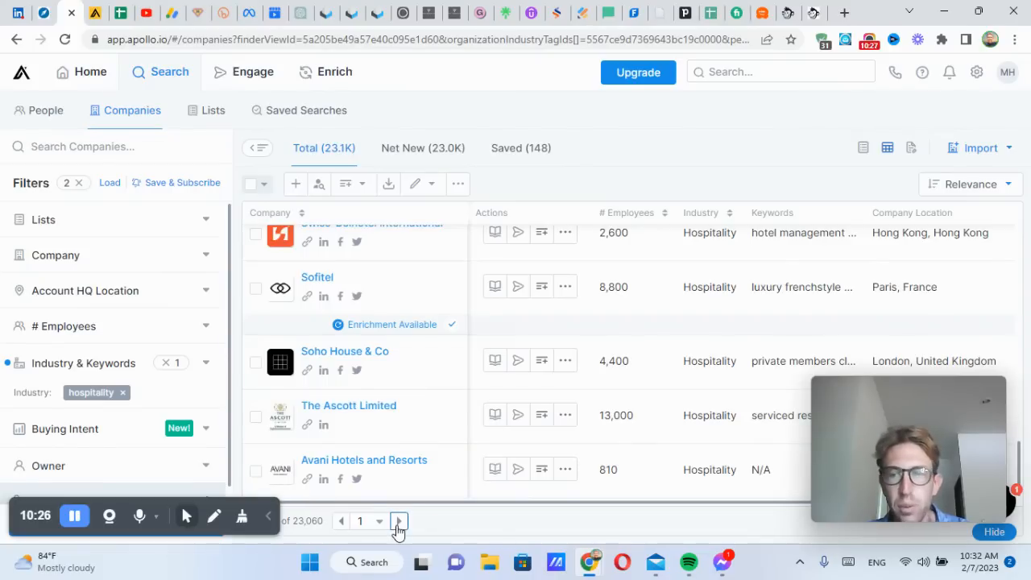
# Step: Advance to the second page of company results and scroll down it
pyautogui.click(398, 521)
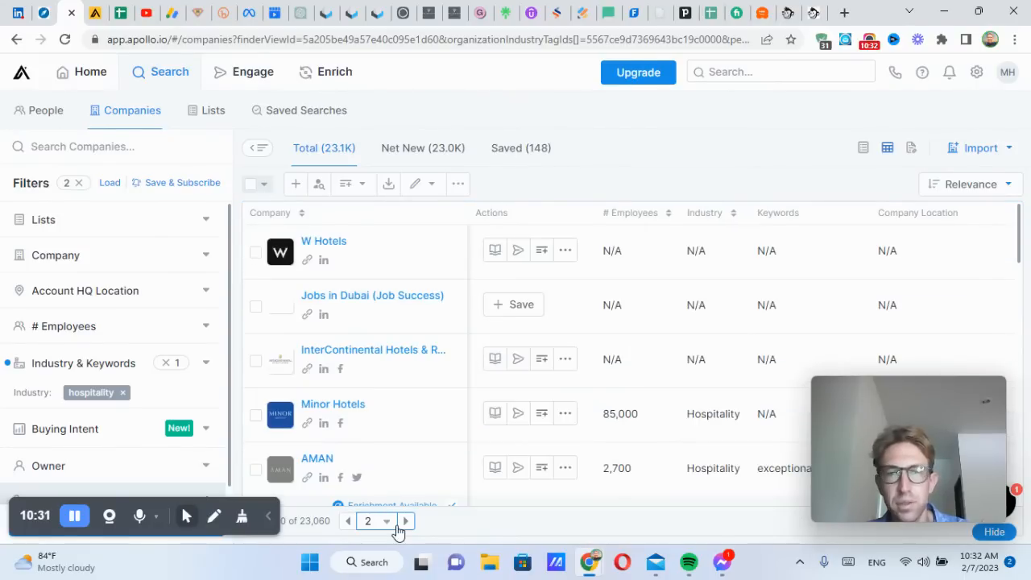
pyautogui.scroll(-3)
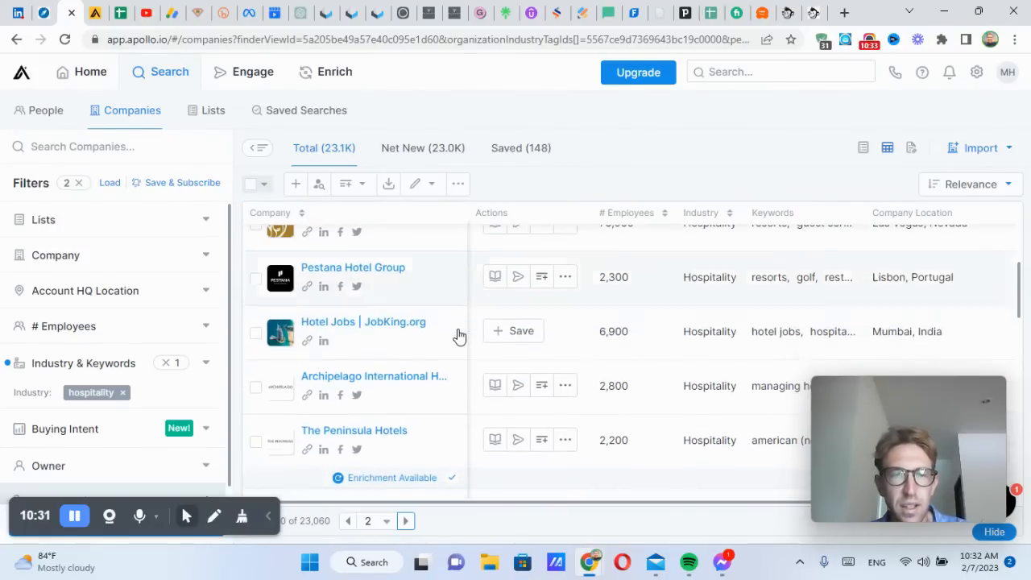
pyautogui.scroll(-3)
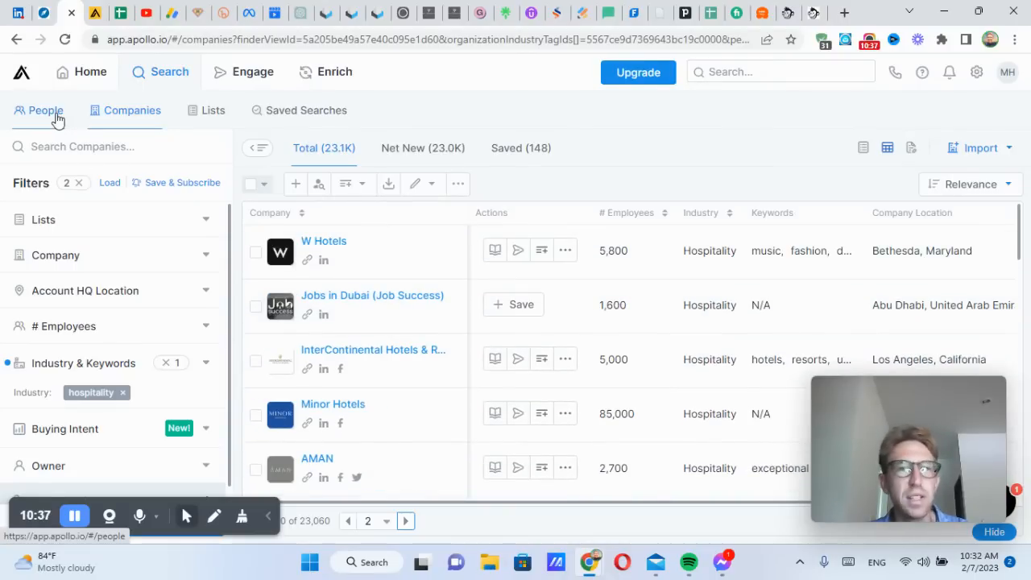
# Step: Back in people search, limit # Employees to 501-1000, 1001-2000, 2001-5000 and 5001-10000
pyautogui.click(45, 110)
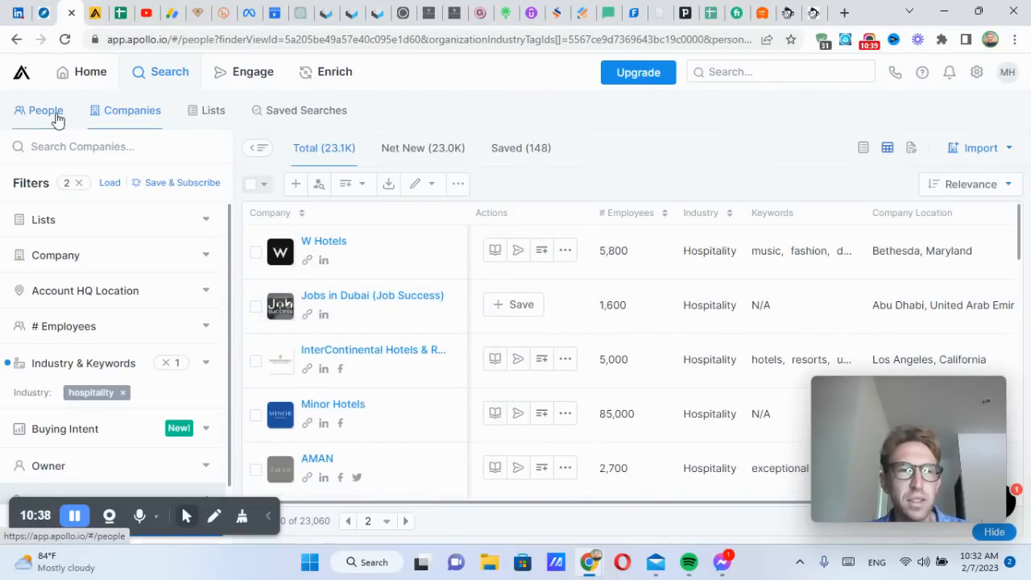
pyautogui.click(45, 111)
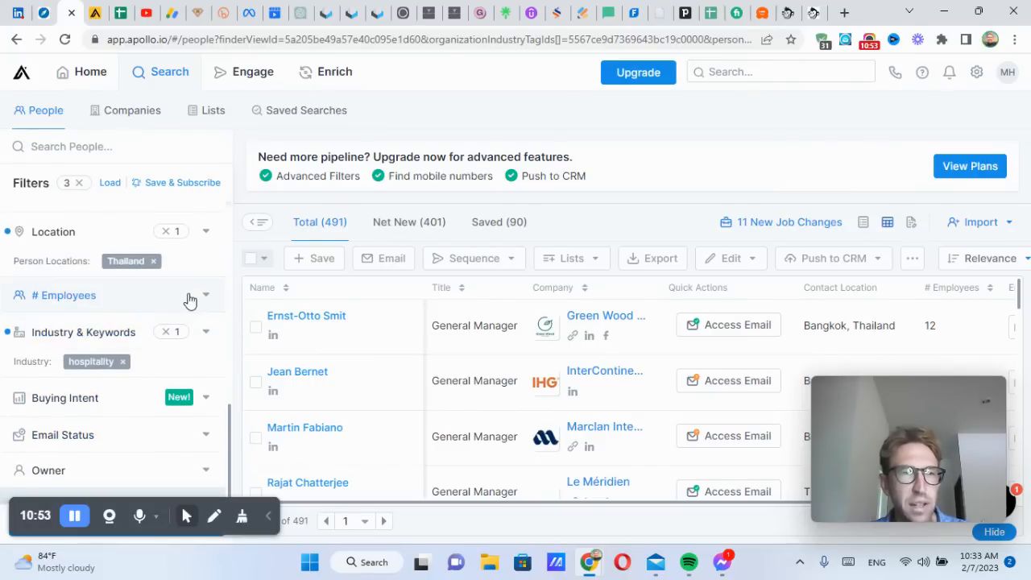
pyautogui.click(205, 295)
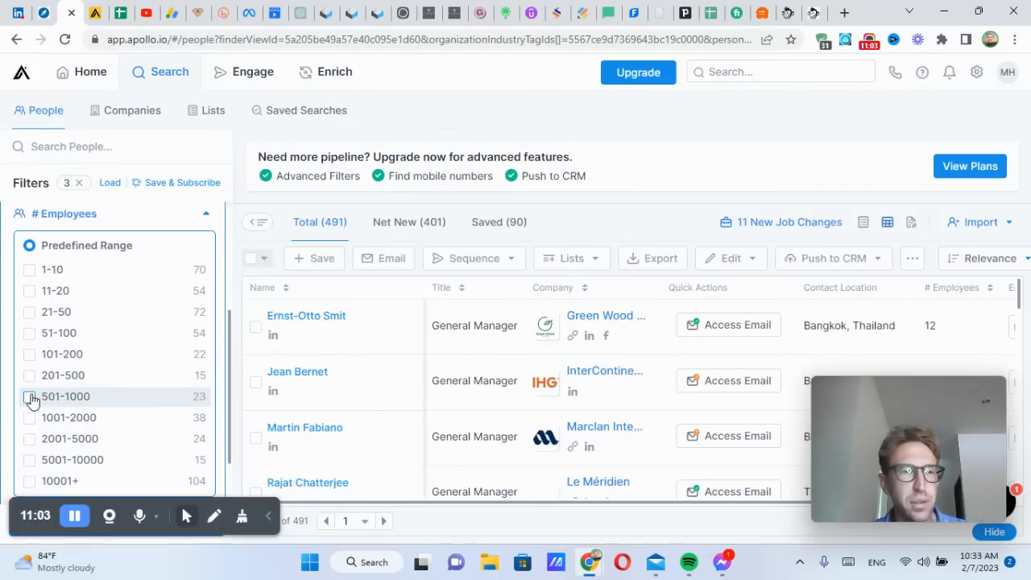
pyautogui.click(29, 396)
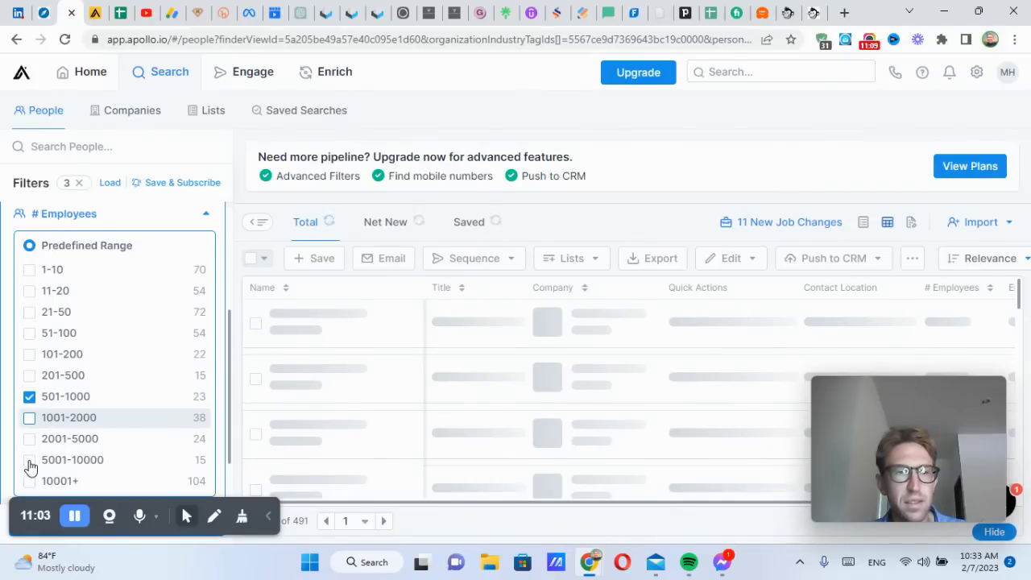
pyautogui.click(29, 459)
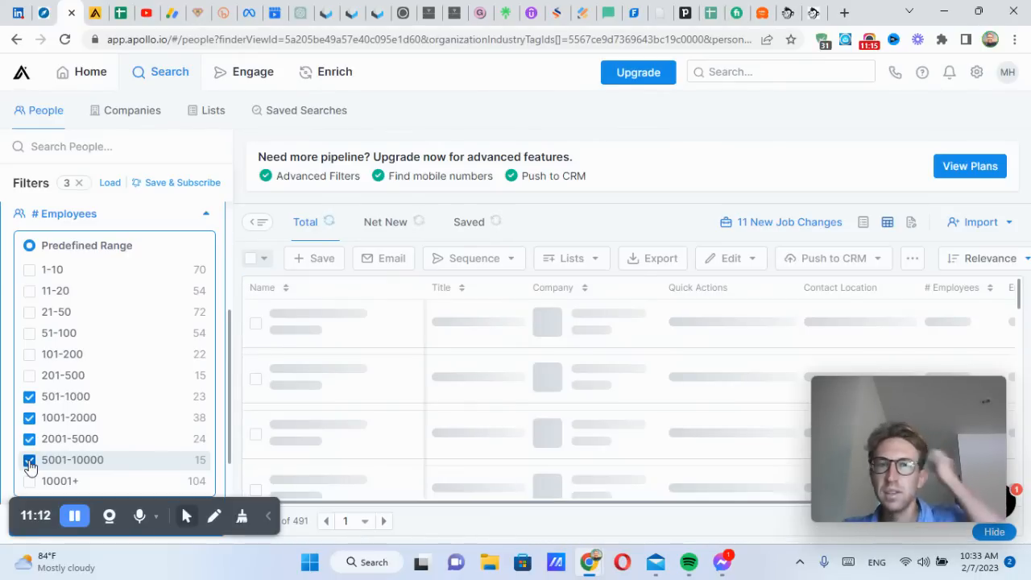
pyautogui.click(29, 460)
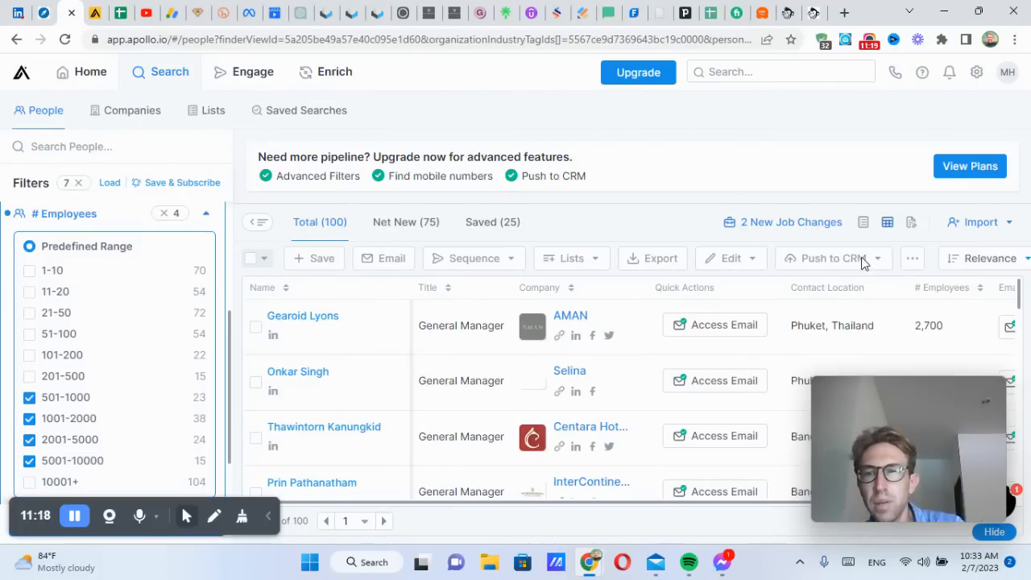
pyautogui.click(829, 258)
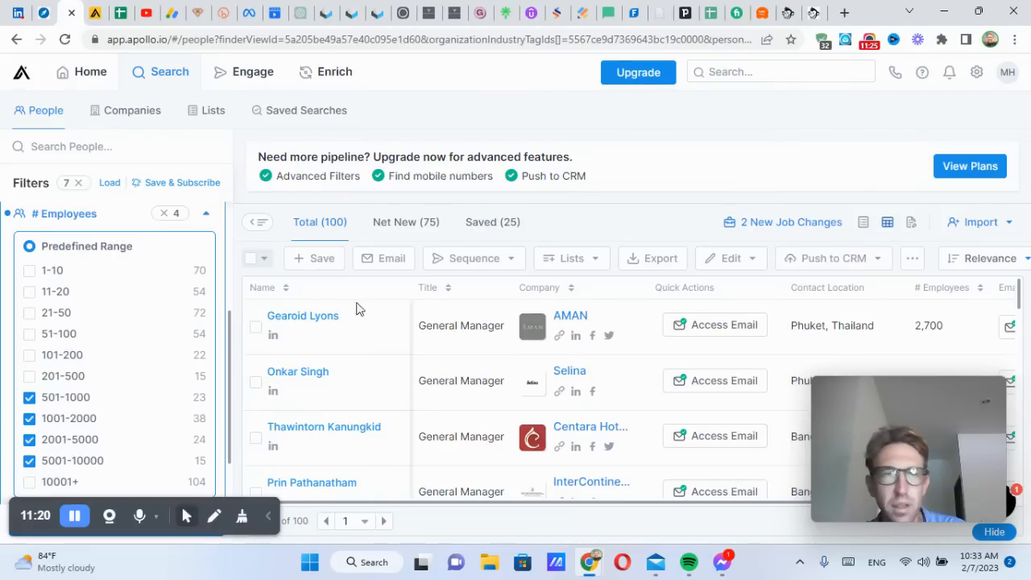
pyautogui.click(265, 258)
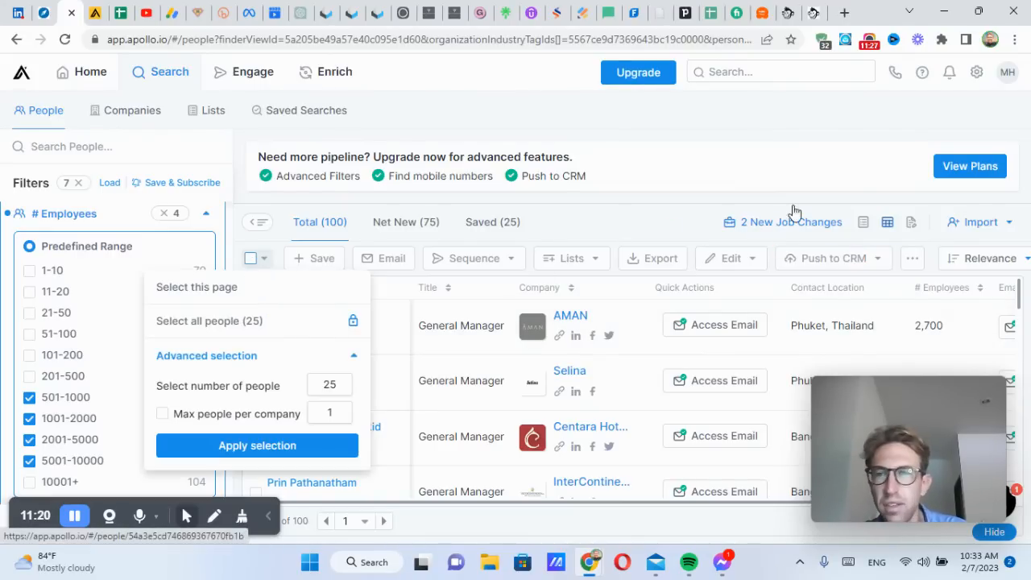
pyautogui.click(257, 445)
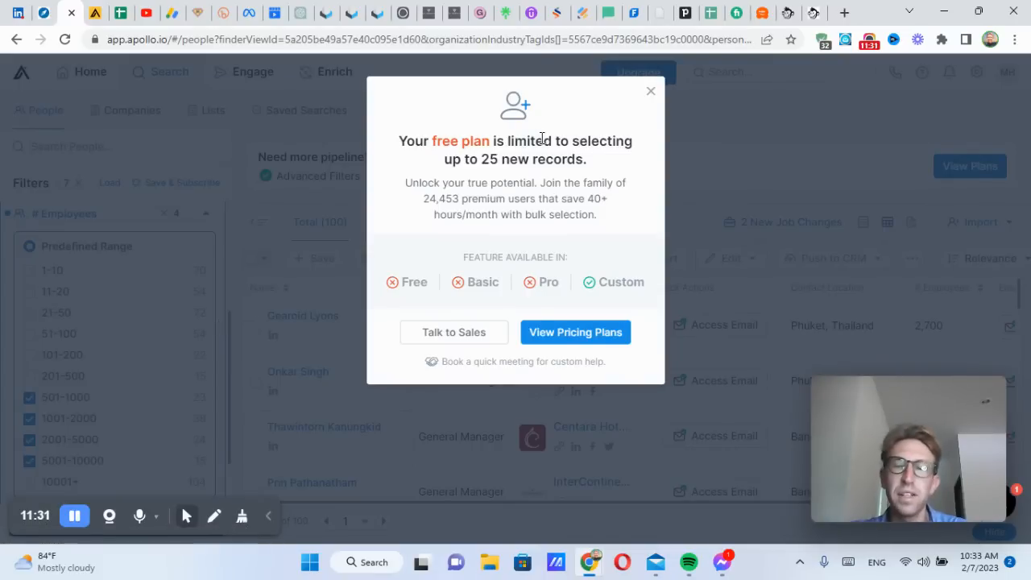
pyautogui.moveTo(629, 110)
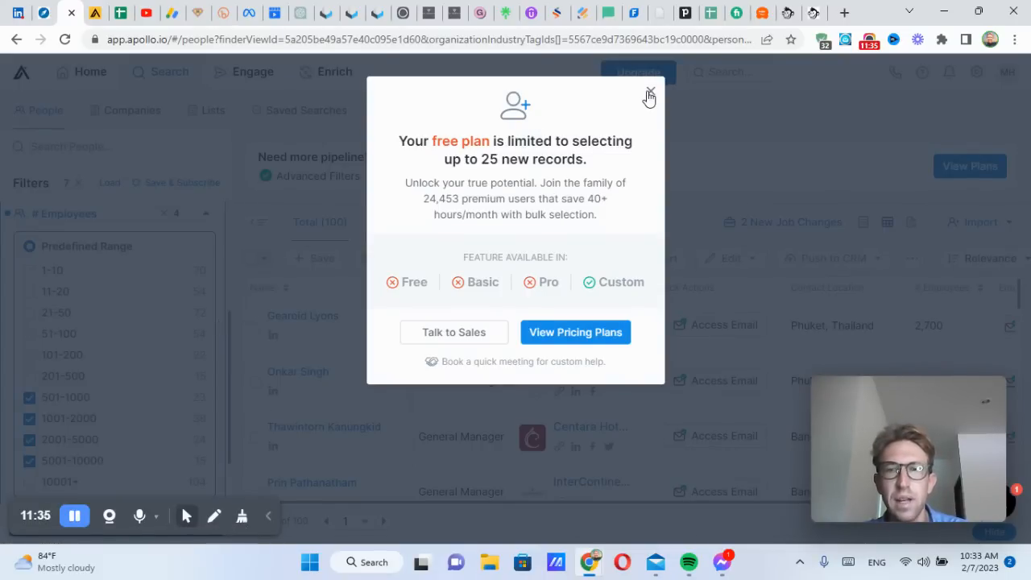
pyautogui.click(649, 95)
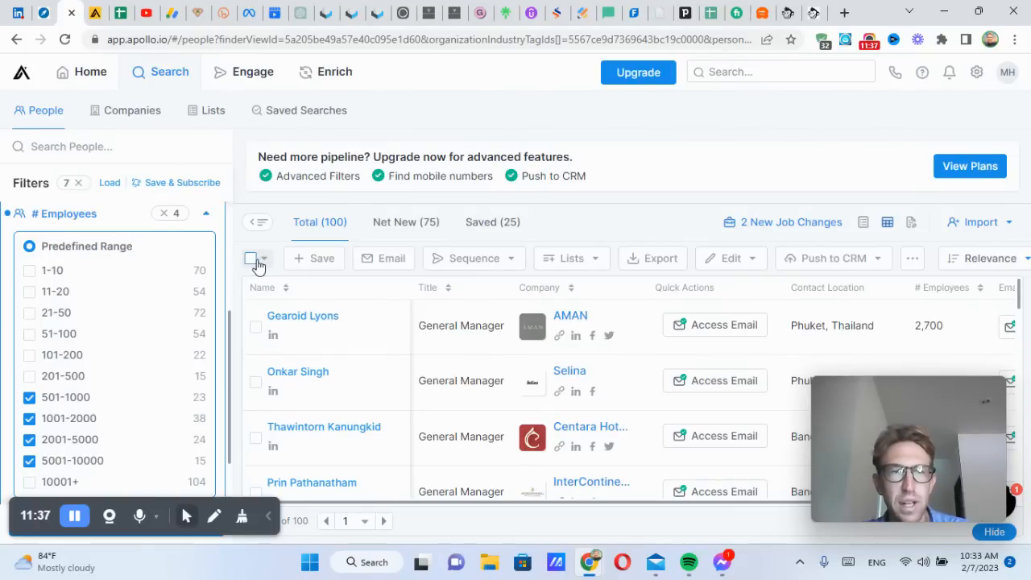
pyautogui.click(256, 326)
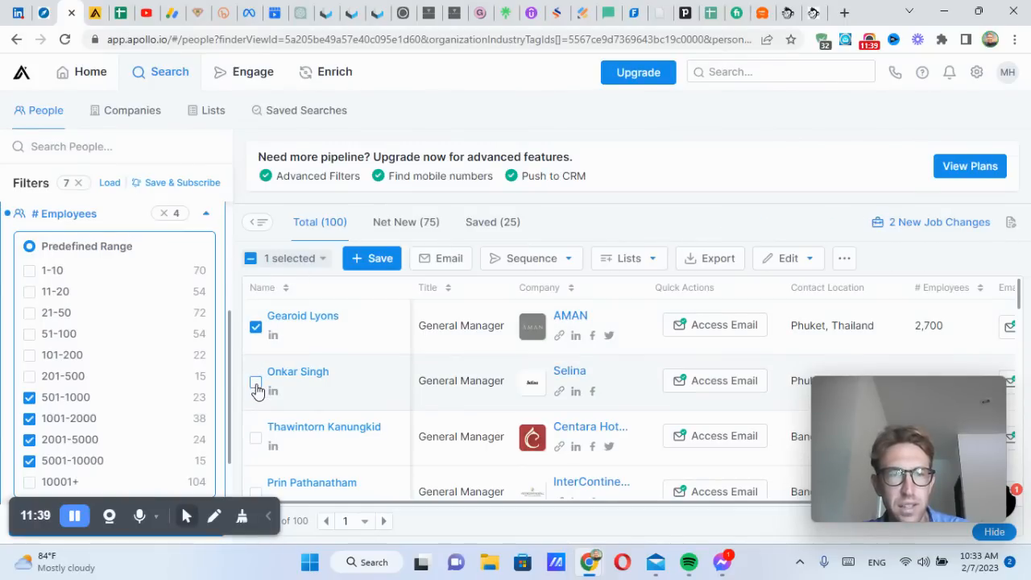
pyautogui.click(255, 381)
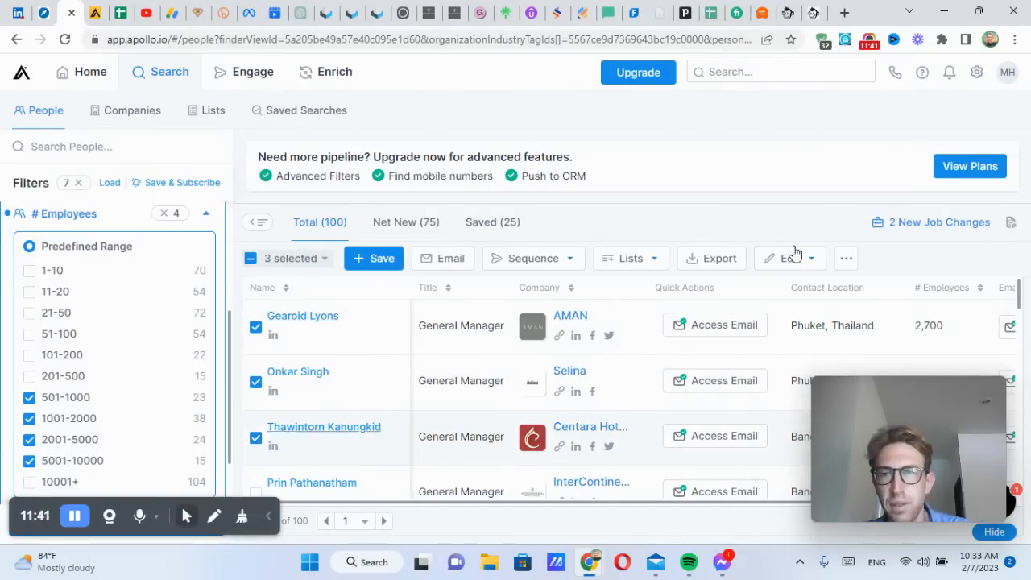
pyautogui.moveTo(711, 258)
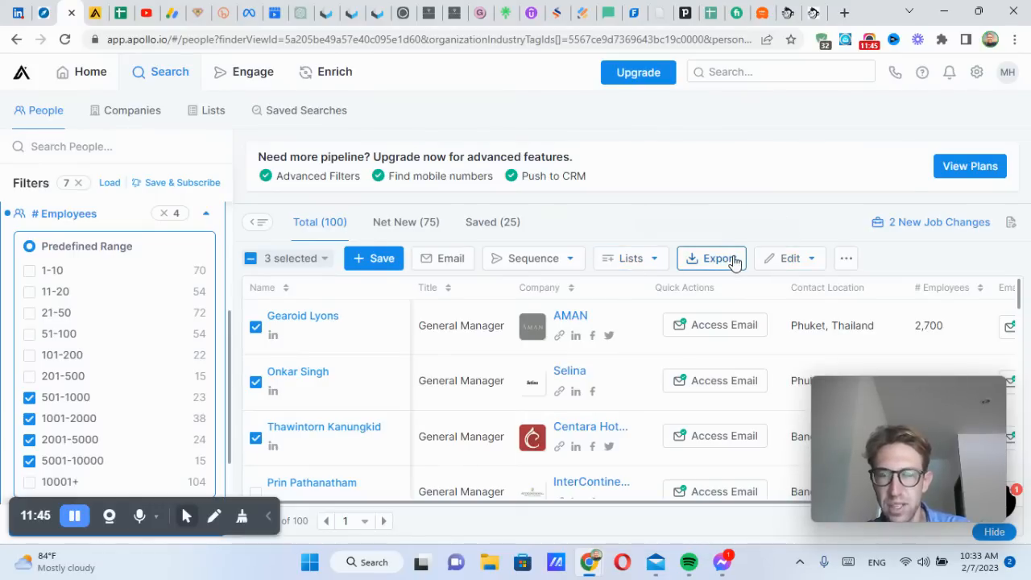
pyautogui.click(712, 258)
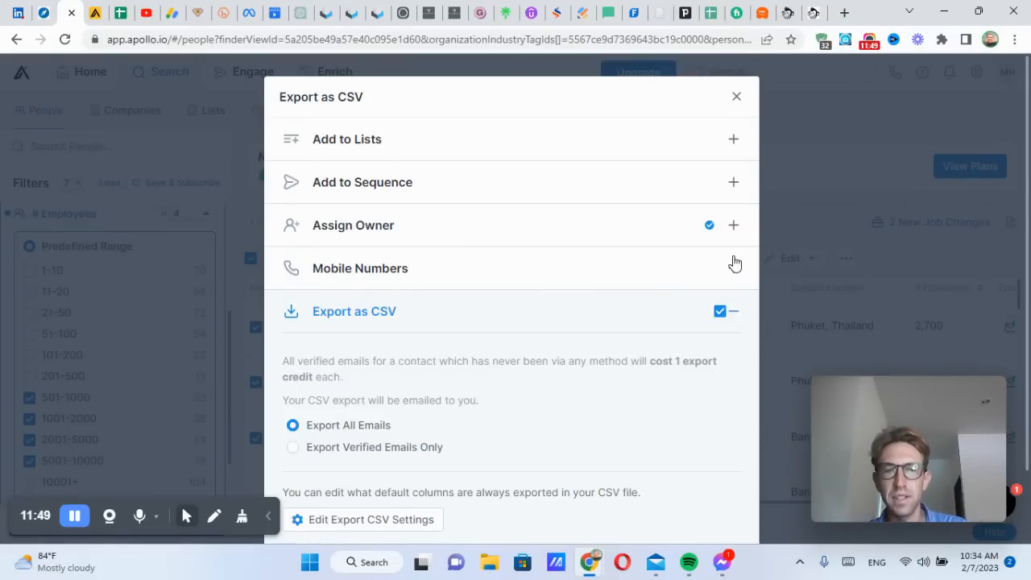
pyautogui.moveTo(469, 381)
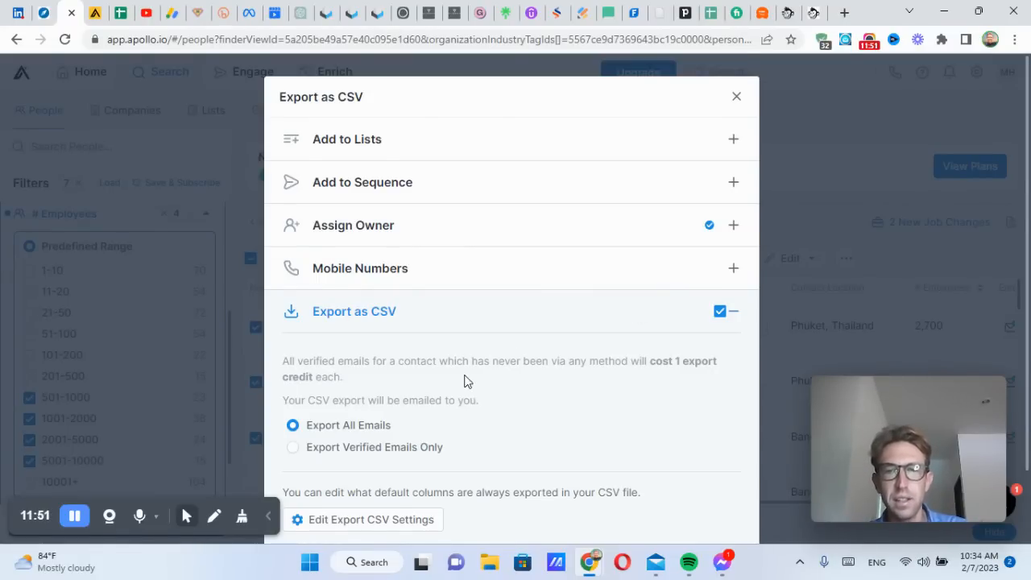
pyautogui.scroll(-3)
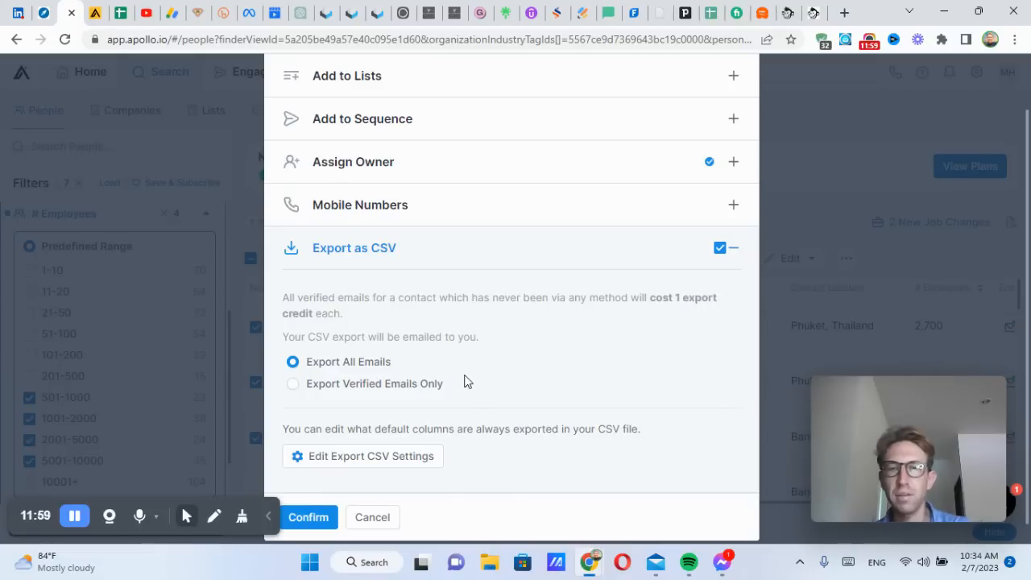
pyautogui.moveTo(379, 499)
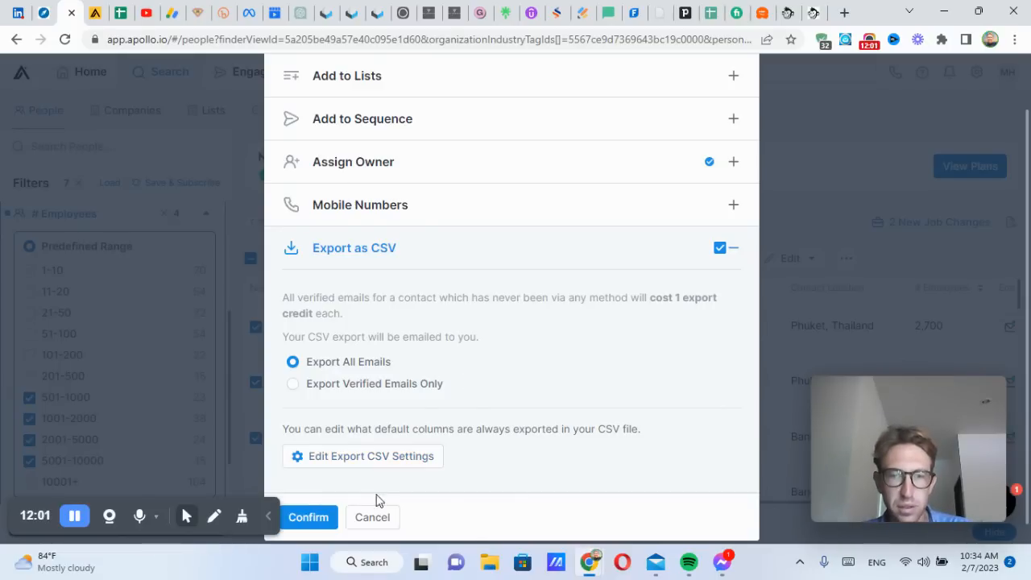
pyautogui.click(362, 455)
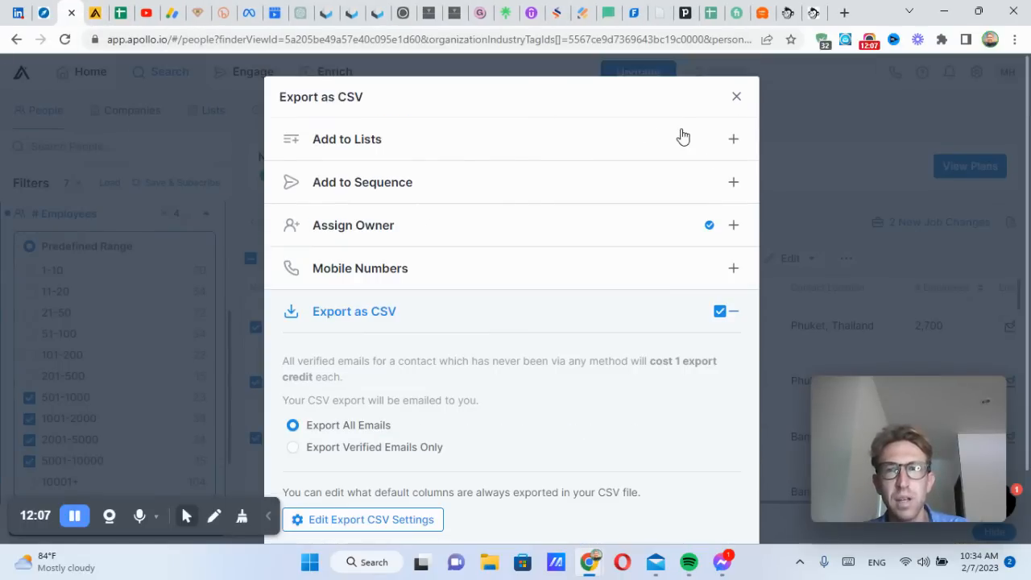
pyautogui.click(346, 138)
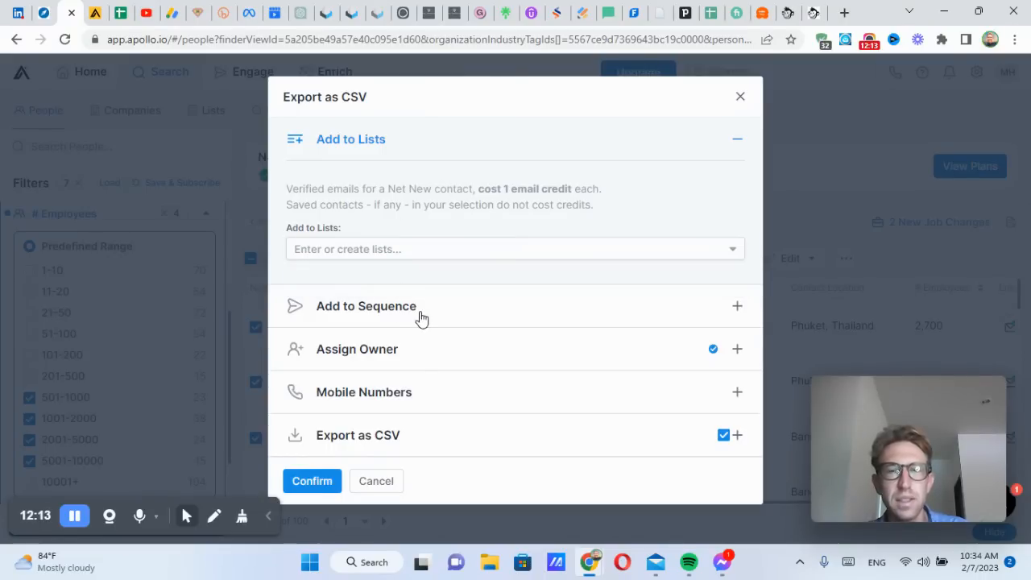
pyautogui.click(366, 306)
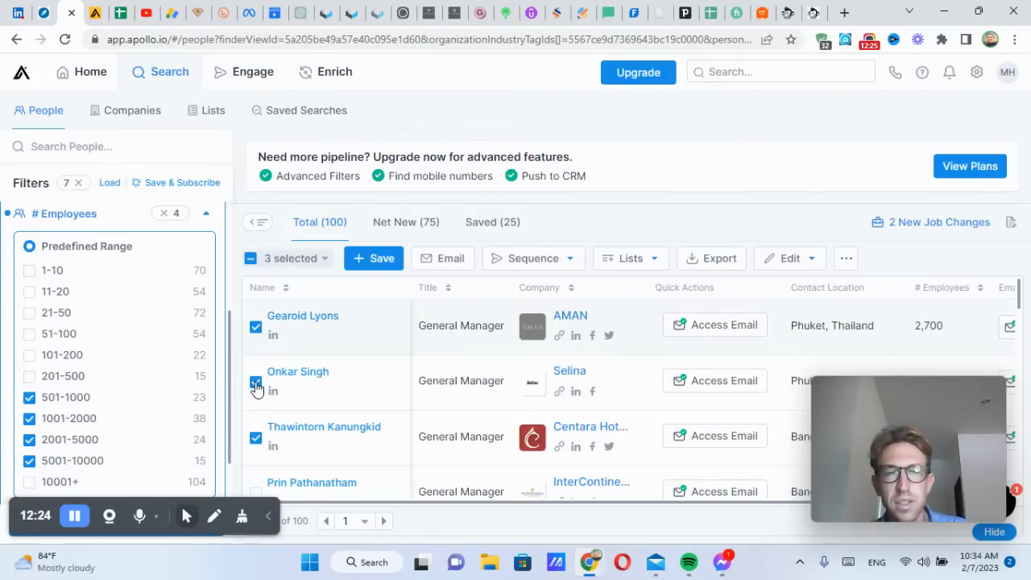
pyautogui.click(303, 315)
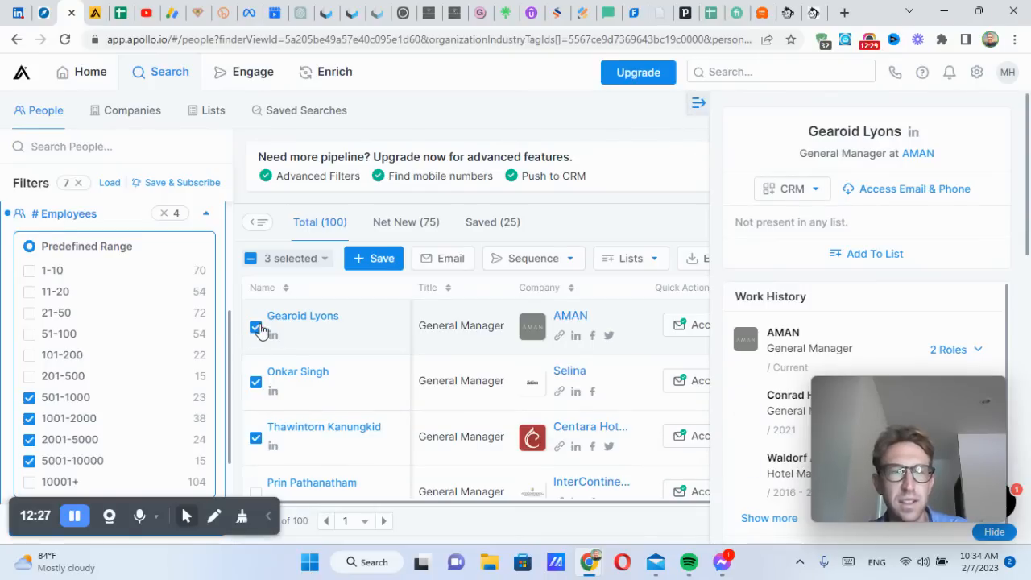
pyautogui.click(71, 13)
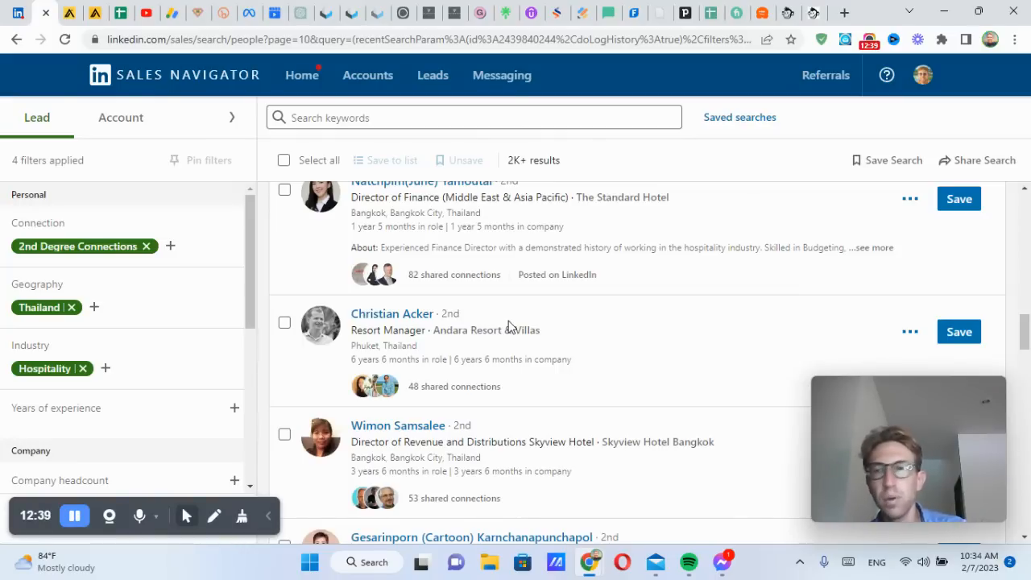
# Step: Scroll further through the Sales Navigator Thailand hospitality leads, then switch to the apollo.io tab
pyautogui.scroll(-3)
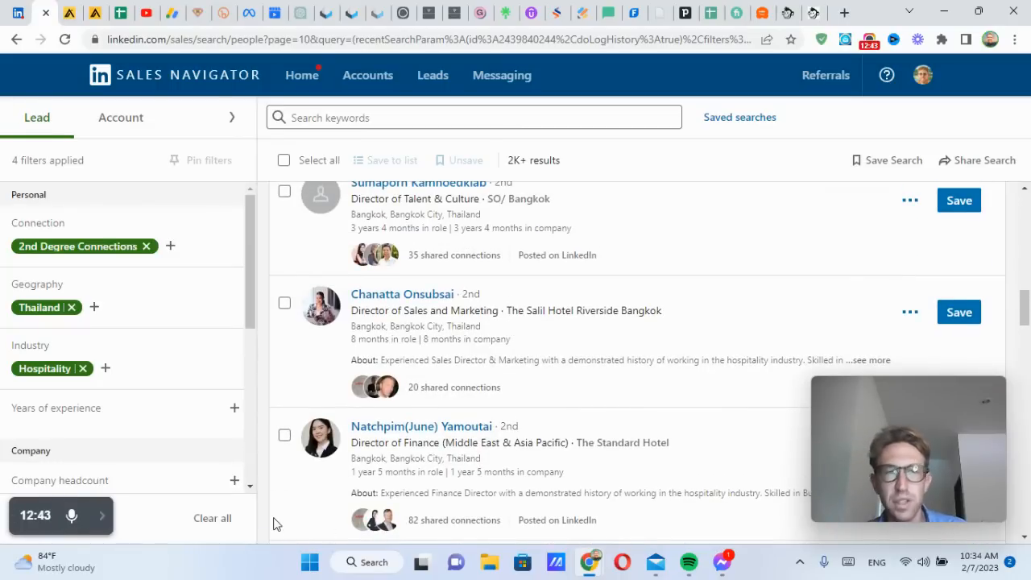
pyautogui.scroll(-3)
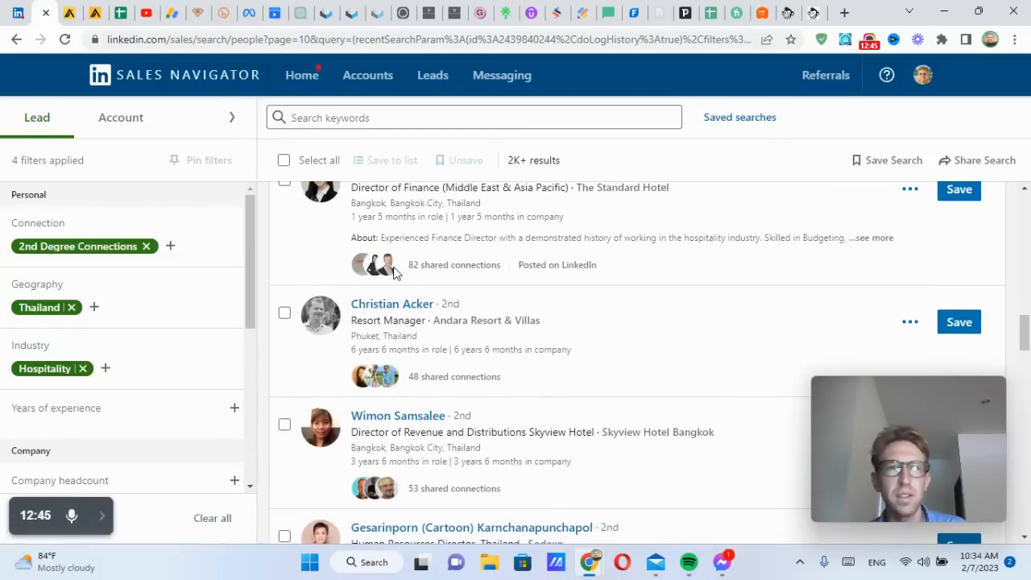
pyautogui.click(69, 13)
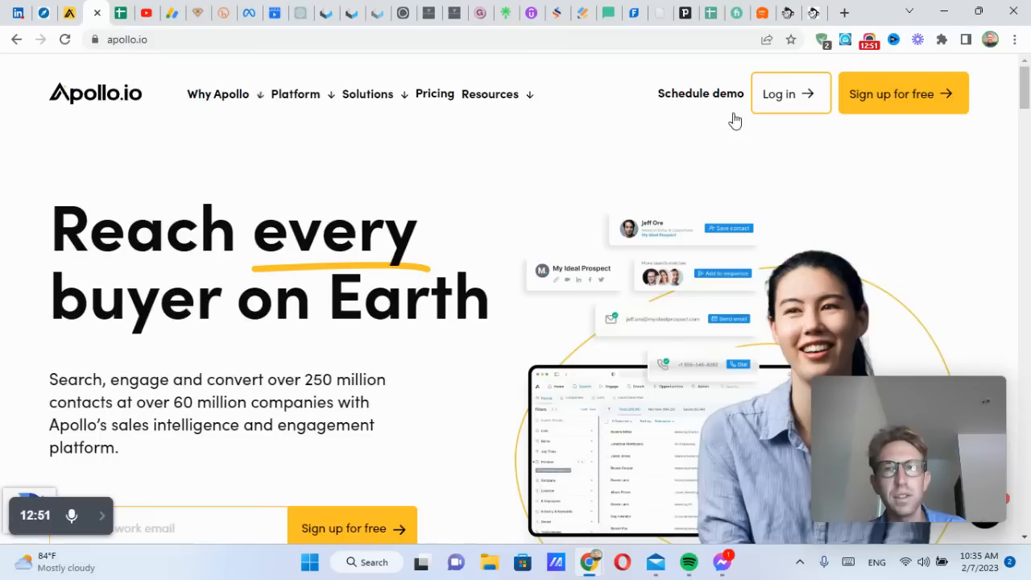
# Step: Open and scroll the Schedule demo request form, then return to the Apollo people search
pyautogui.click(700, 94)
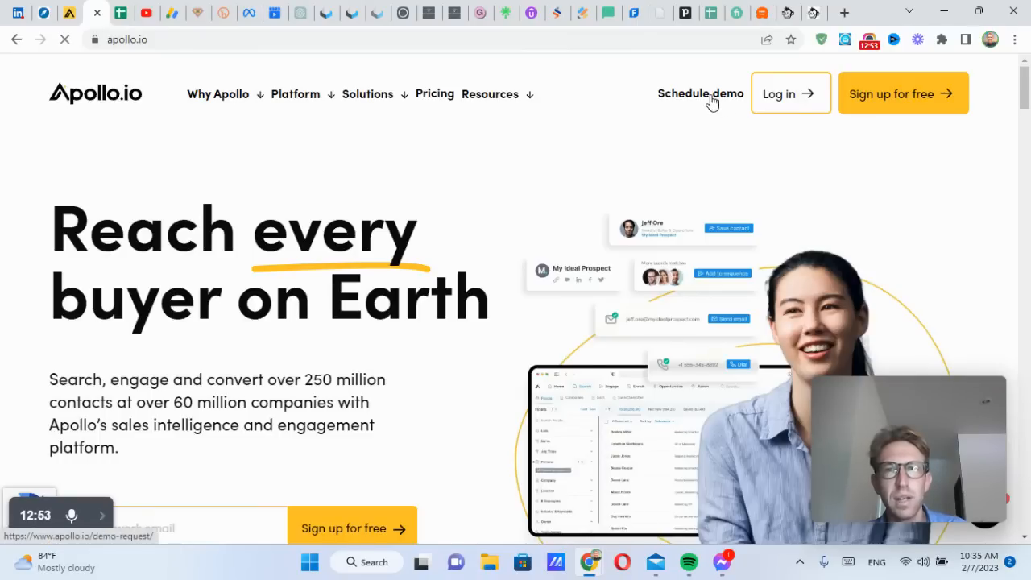
pyautogui.click(701, 94)
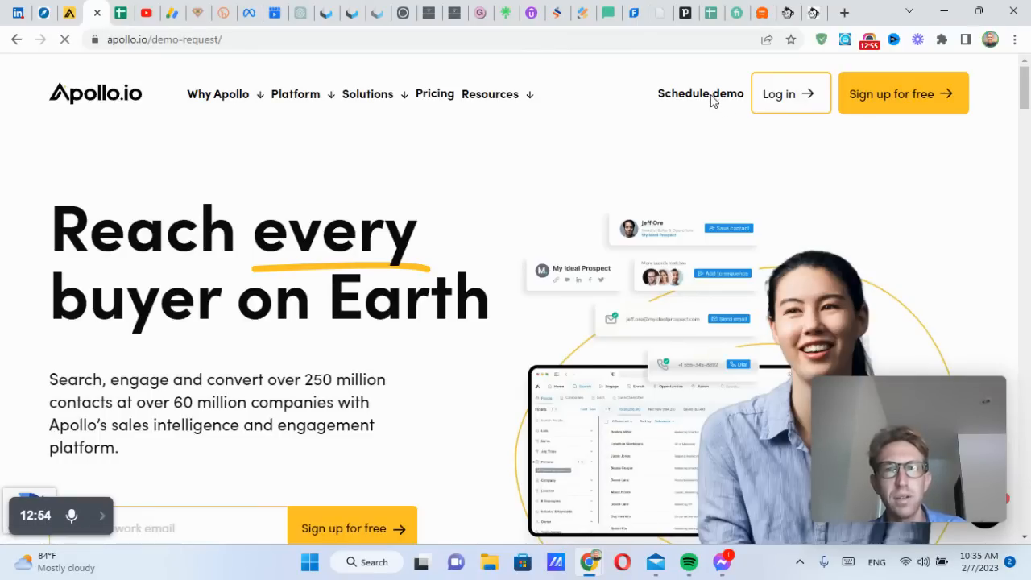
pyautogui.click(700, 93)
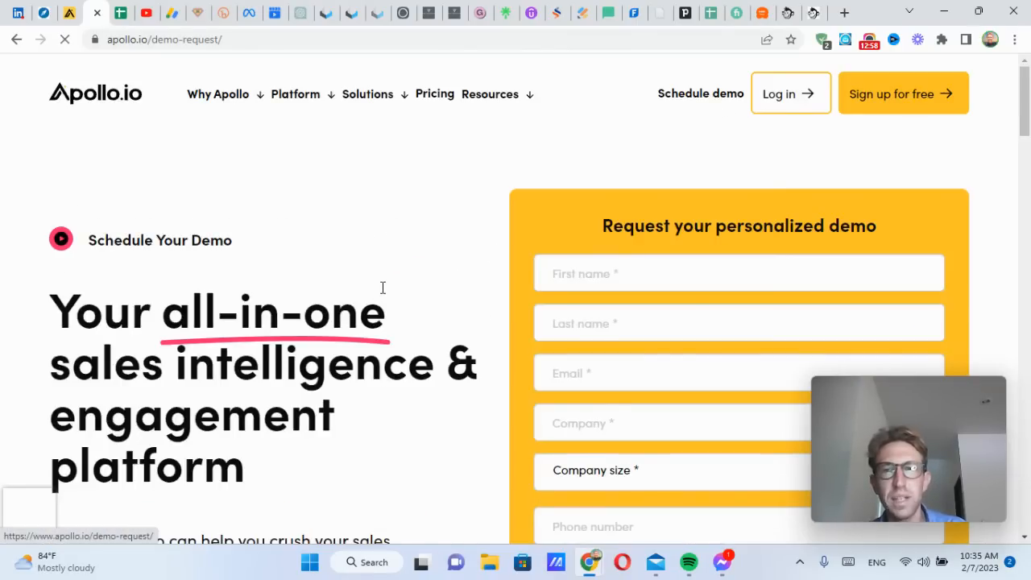
pyautogui.scroll(-3)
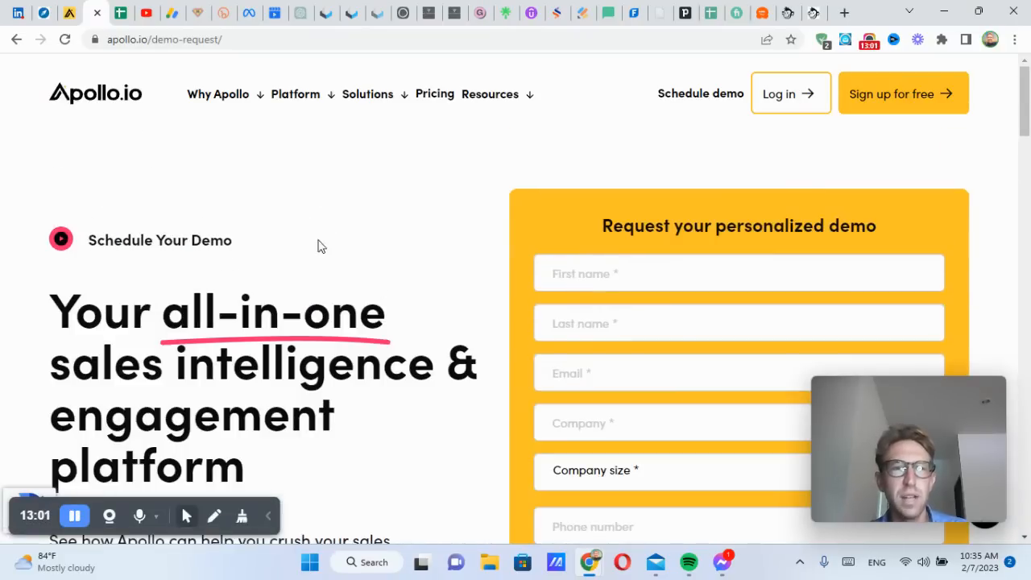
pyautogui.click(217, 94)
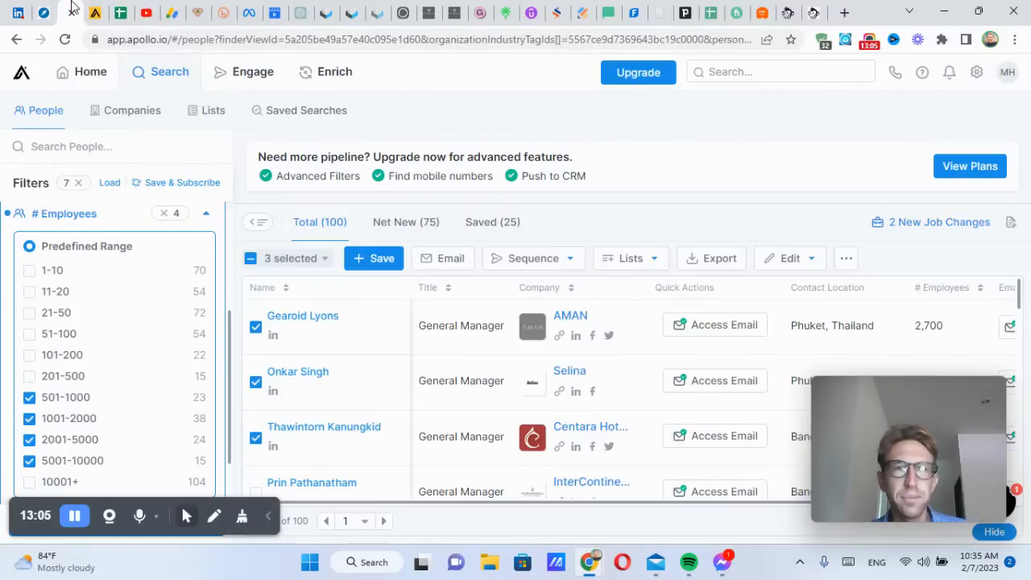
# Step: Browse the Sequences and Calls pages, then open the Enrich overview
pyautogui.click(252, 72)
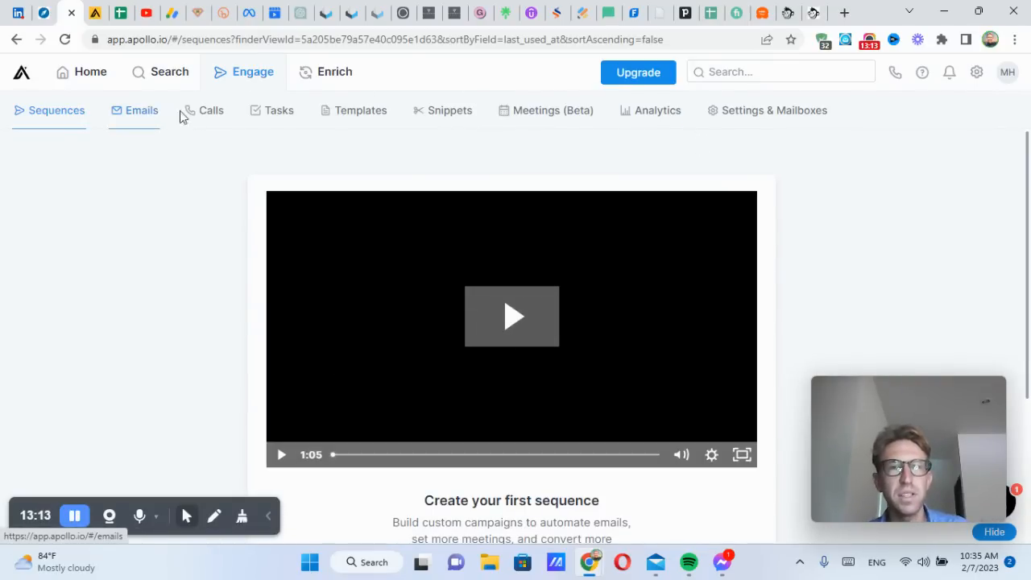
pyautogui.click(210, 111)
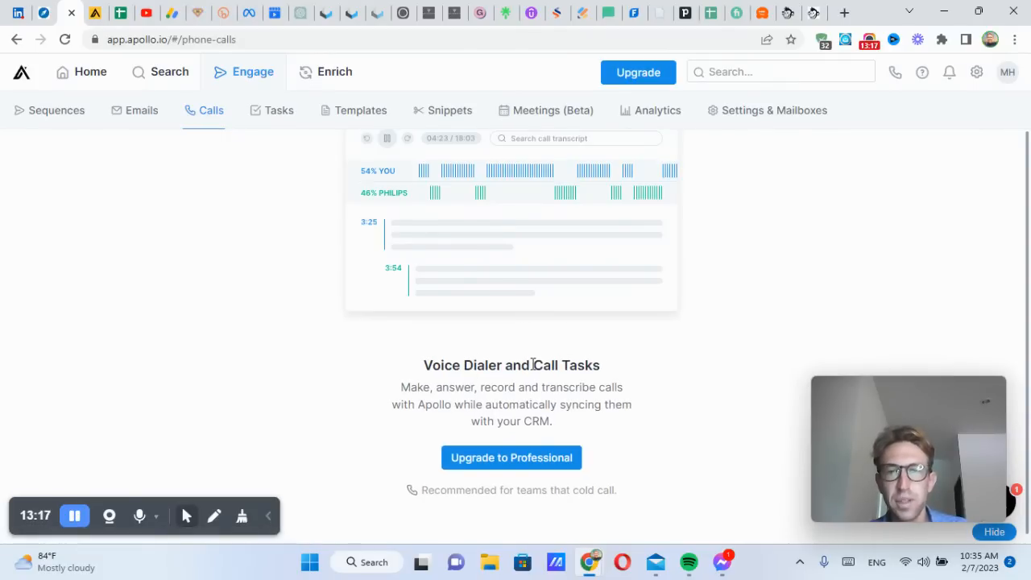
pyautogui.moveTo(423, 365); pyautogui.dragTo(625, 387)
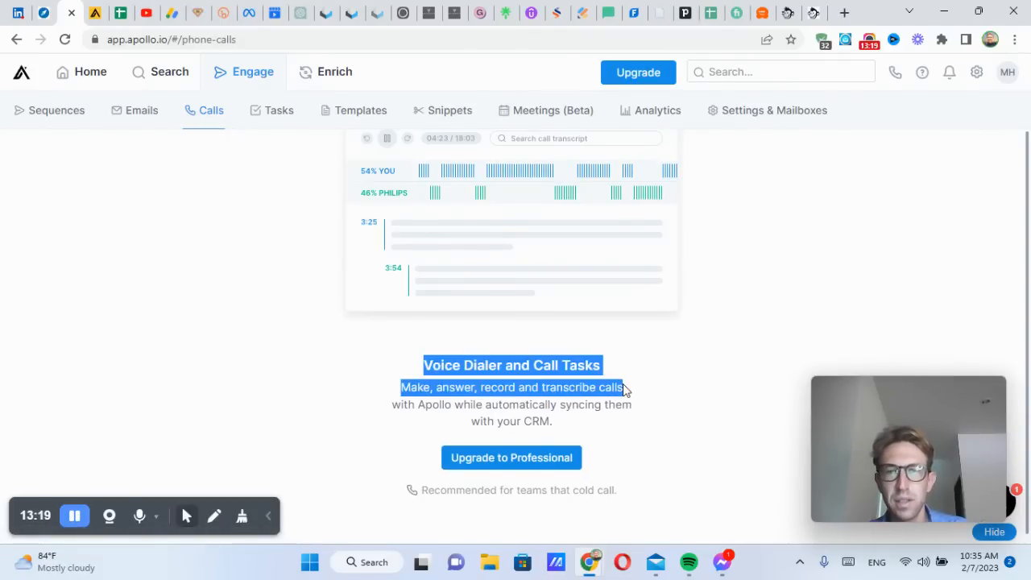
pyautogui.click(333, 72)
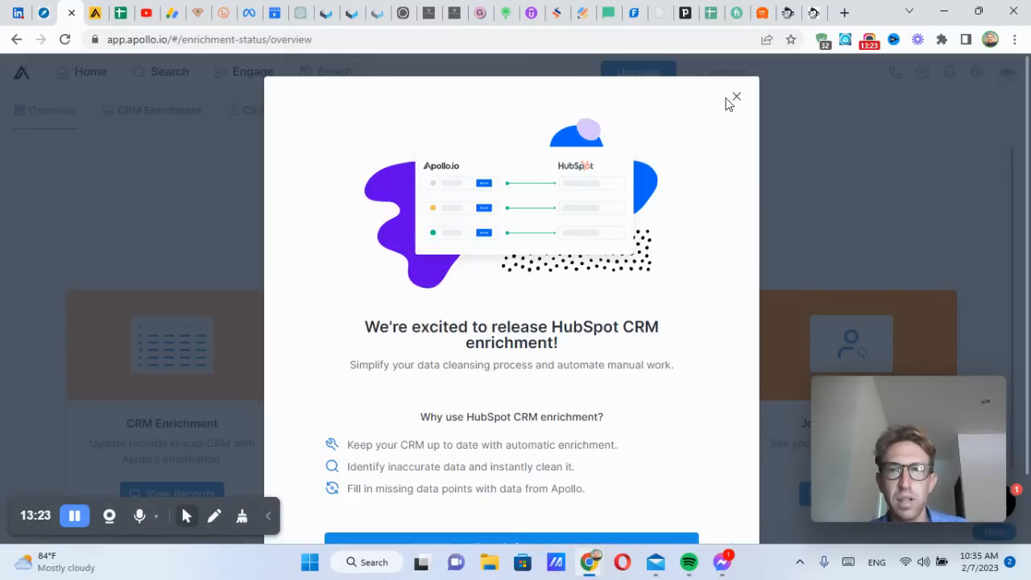
# Step: Upload the Panomatics lead ad CSV under Enrich People and dismiss the misformatted-file error
pyautogui.click(734, 97)
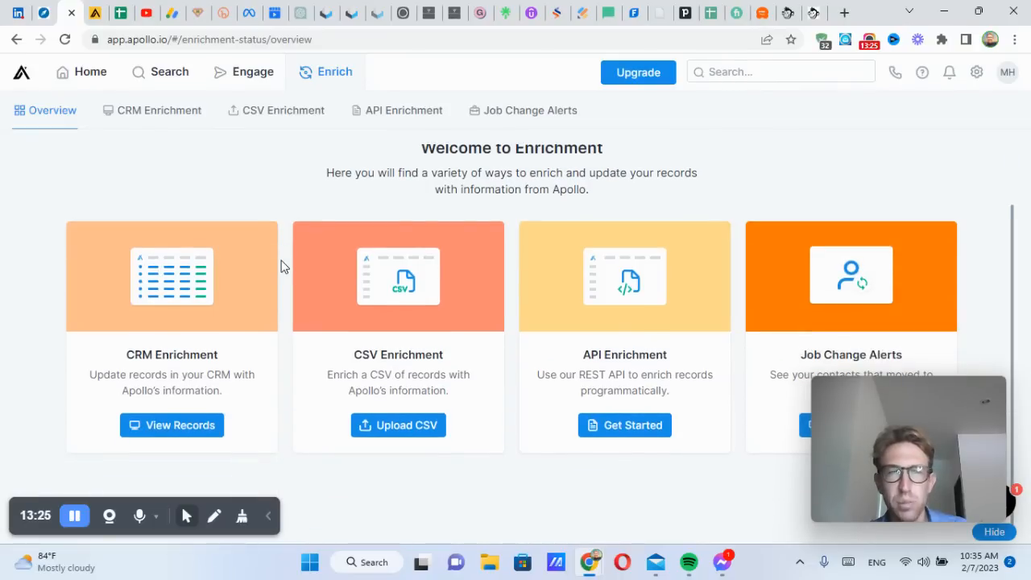
pyautogui.moveTo(443, 425)
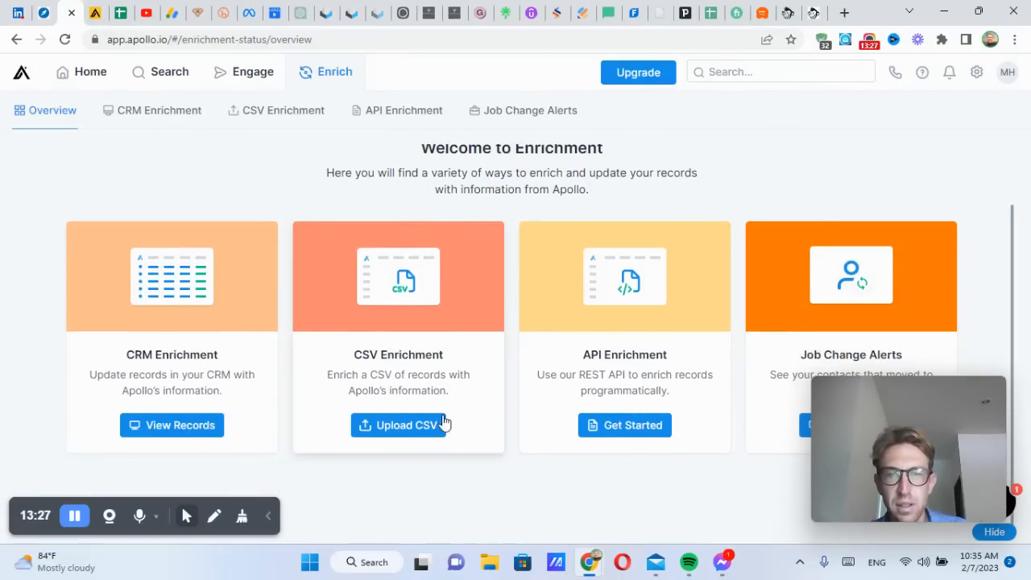
pyautogui.click(401, 425)
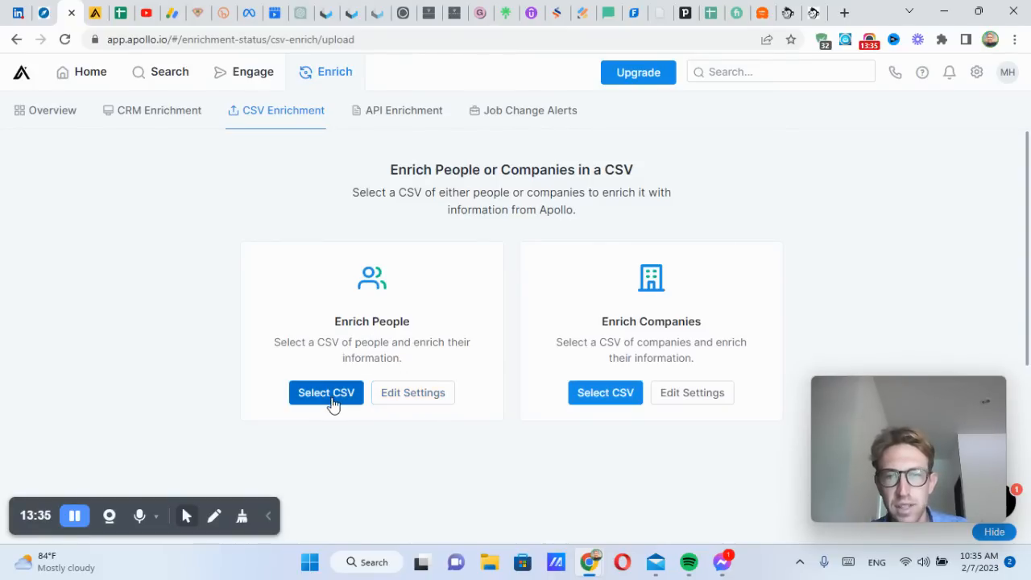
pyautogui.click(327, 393)
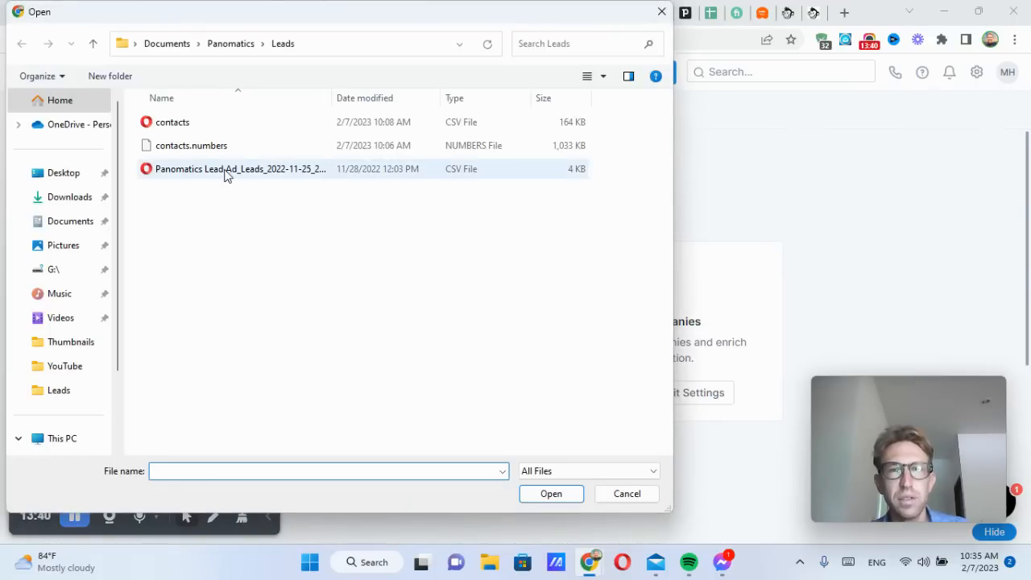
pyautogui.click(239, 169)
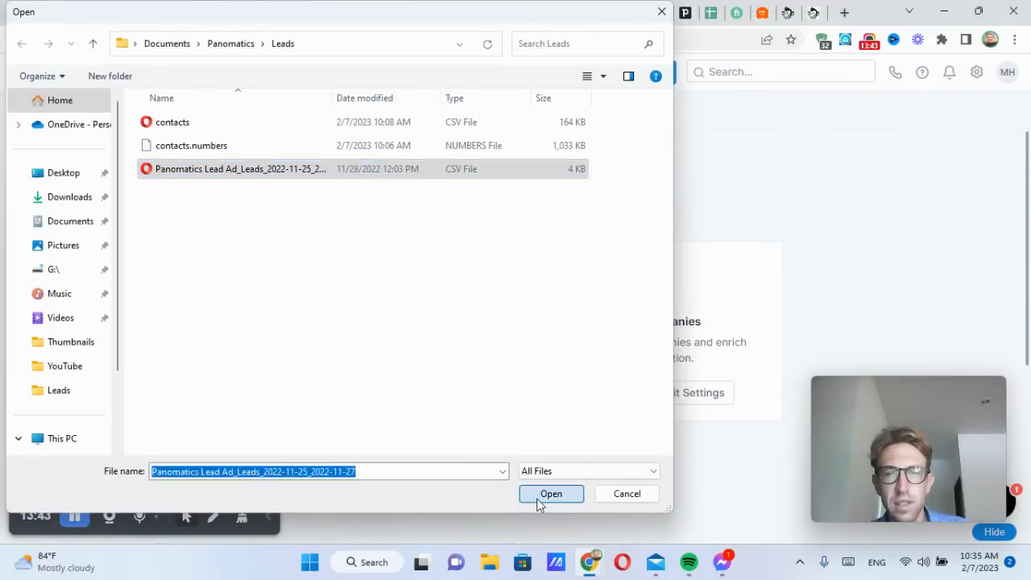
pyautogui.click(551, 494)
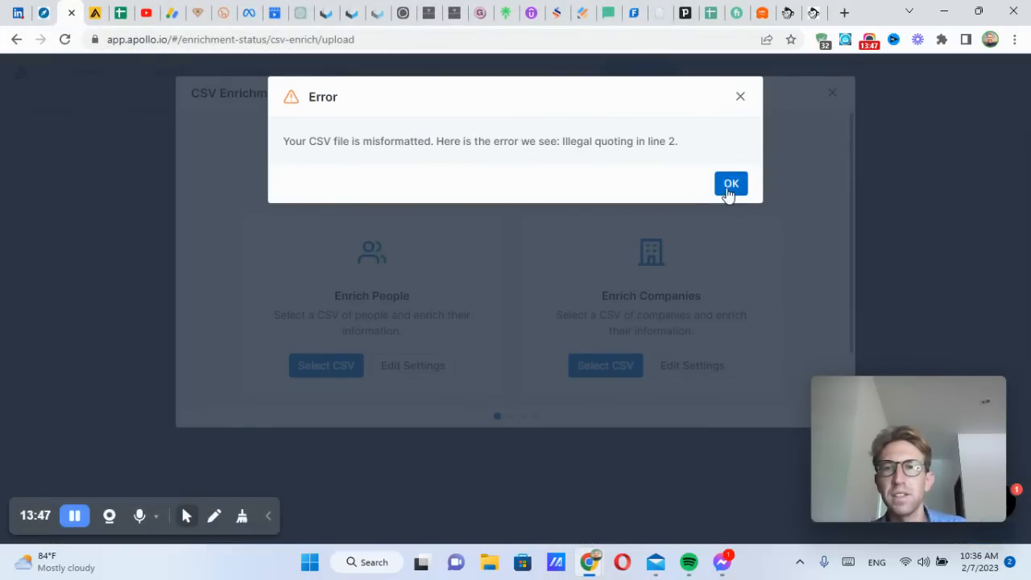
pyautogui.click(731, 183)
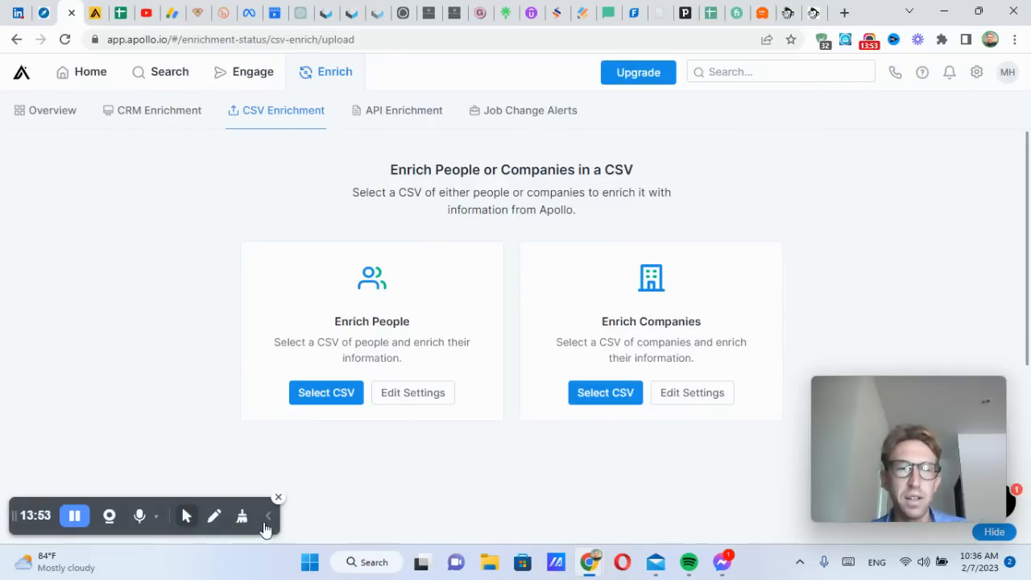
pyautogui.click(169, 72)
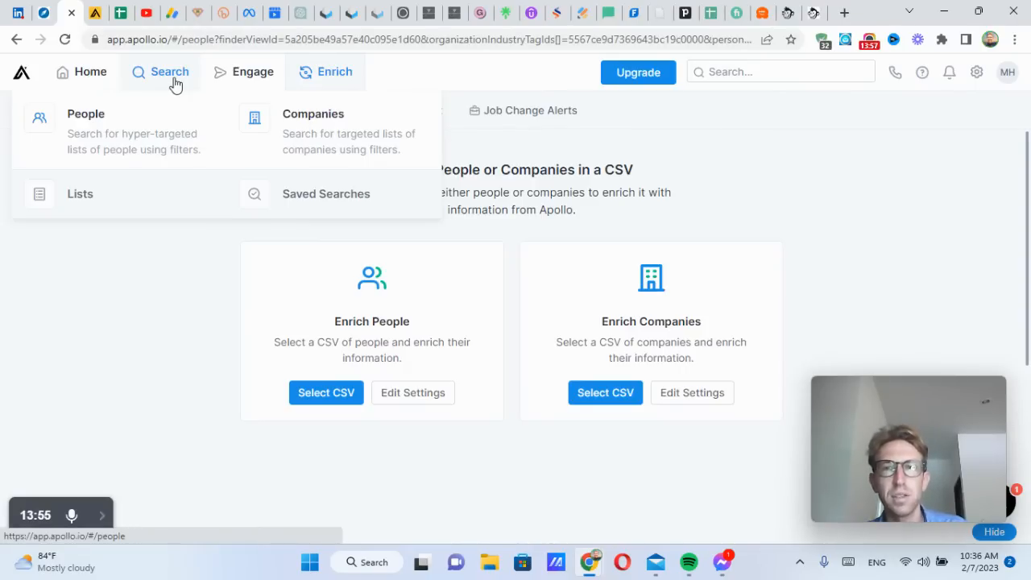
pyautogui.moveTo(651, 80)
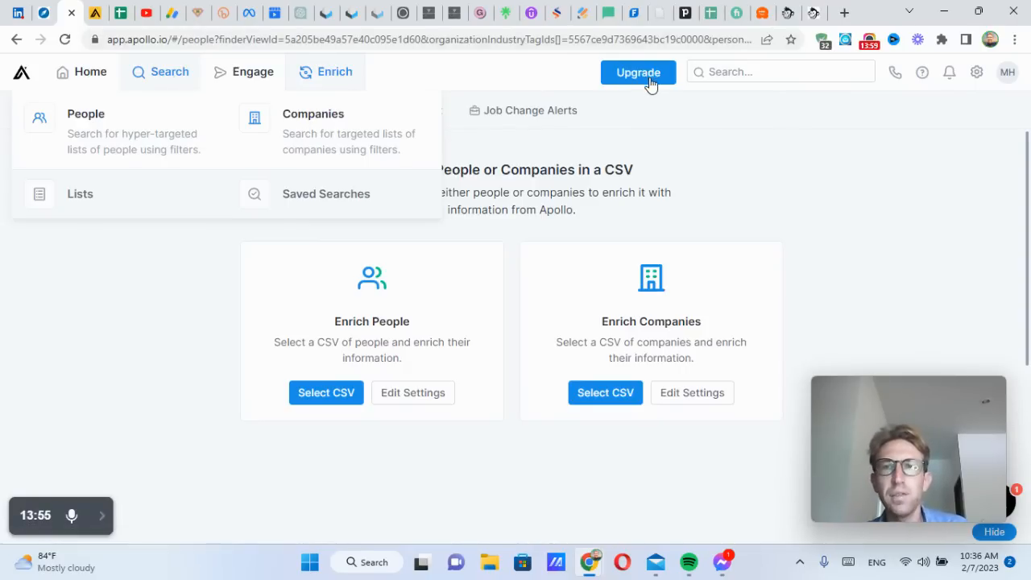
# Step: Bring up the upgrade pricing page and compare the plan editions on monthly billing
pyautogui.click(638, 72)
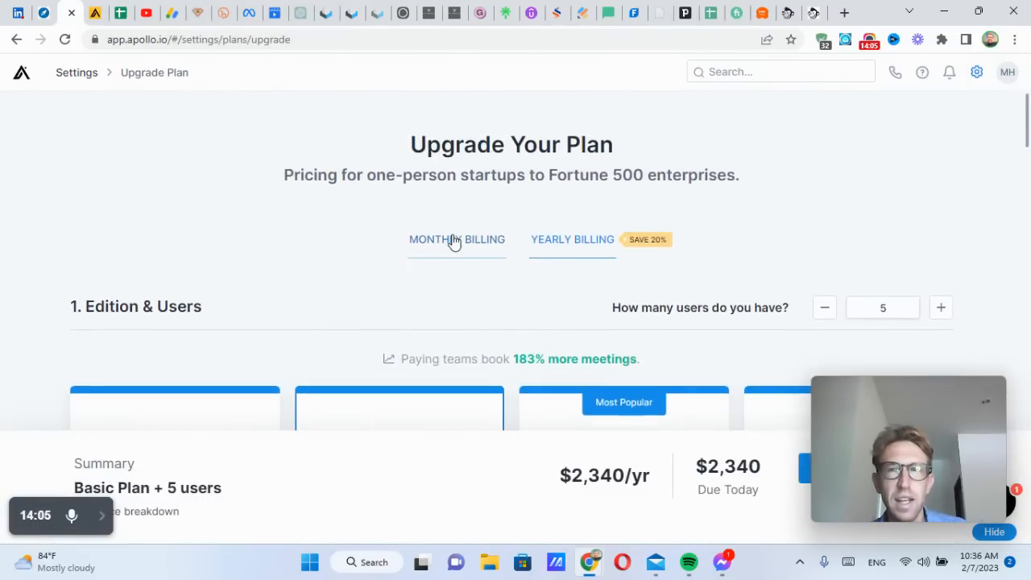
pyautogui.scroll(-3)
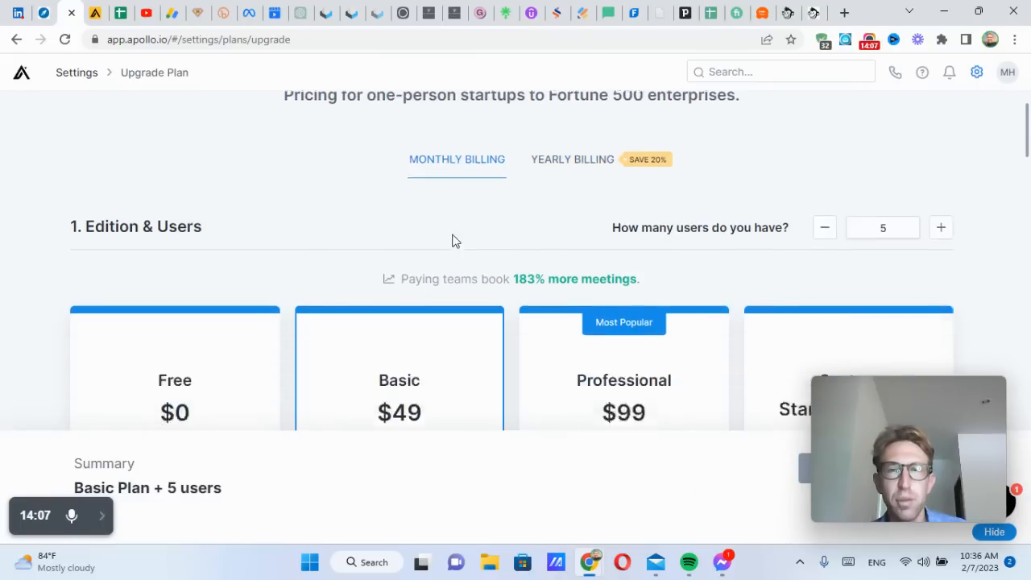
pyautogui.scroll(-3)
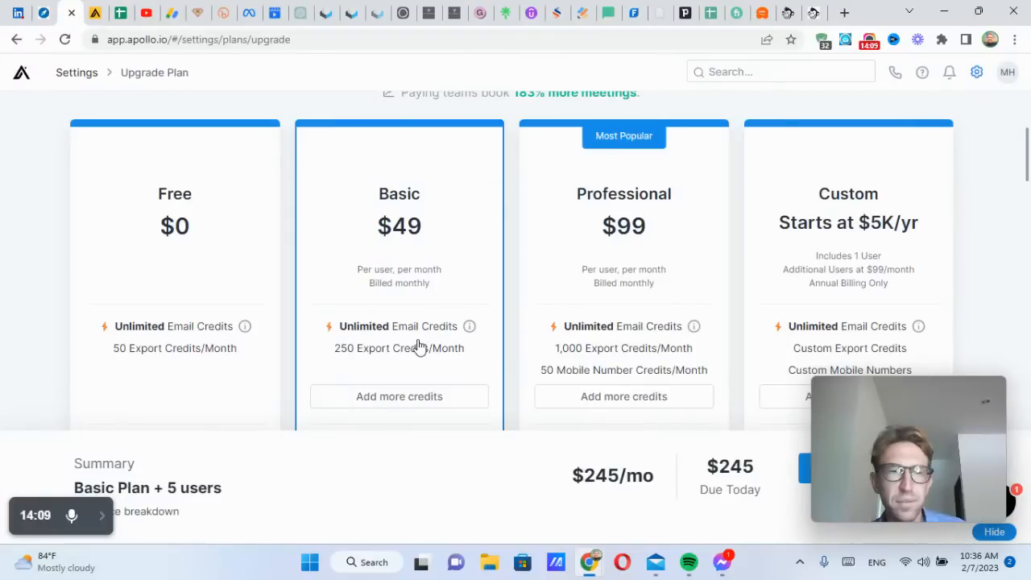
pyautogui.scroll(-3)
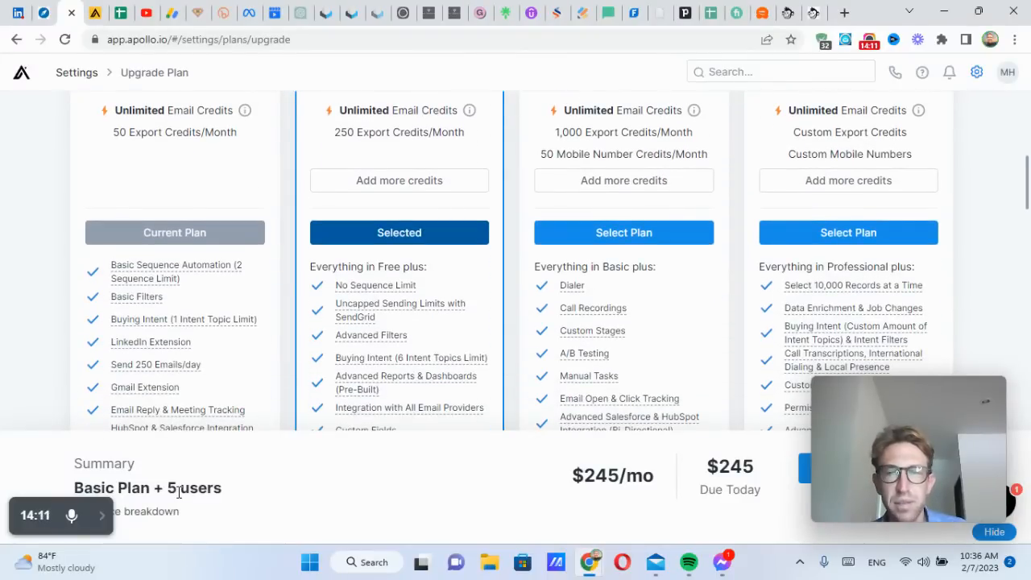
pyautogui.moveTo(407, 335)
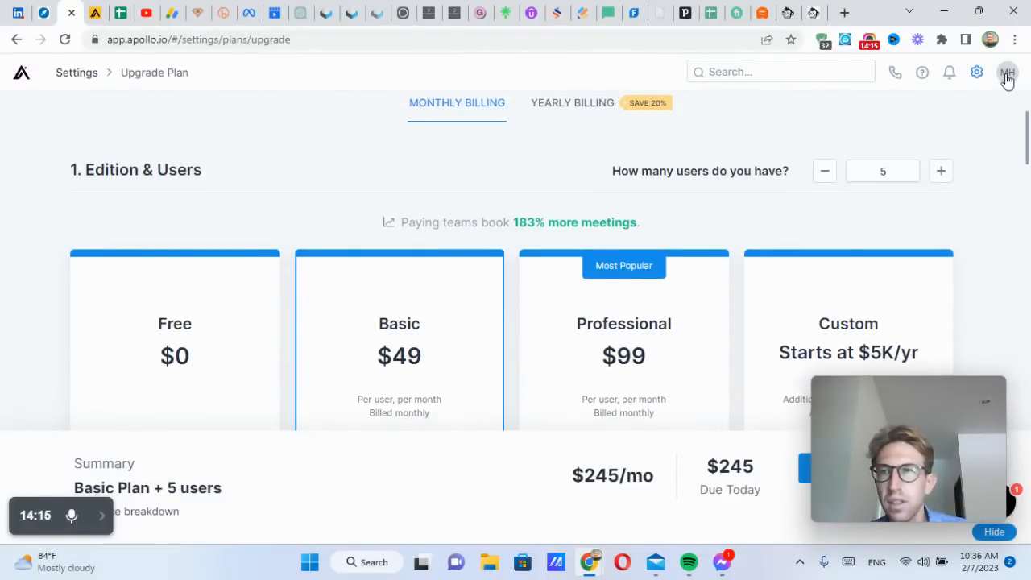
pyautogui.click(1006, 72)
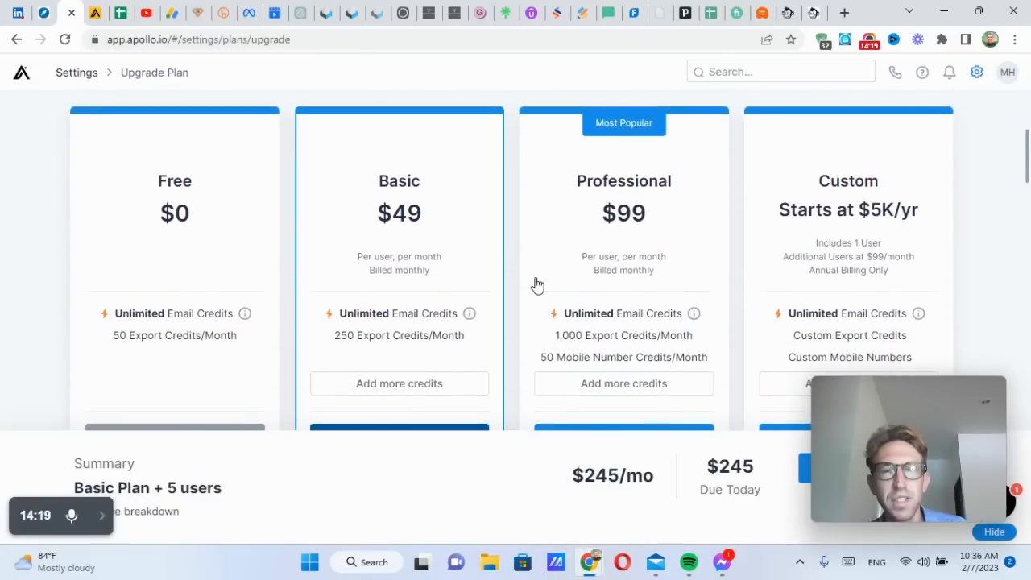
# Step: Switch to yearly billing, pricing the Basic plan for five users at $2,340
pyautogui.scroll(-3)
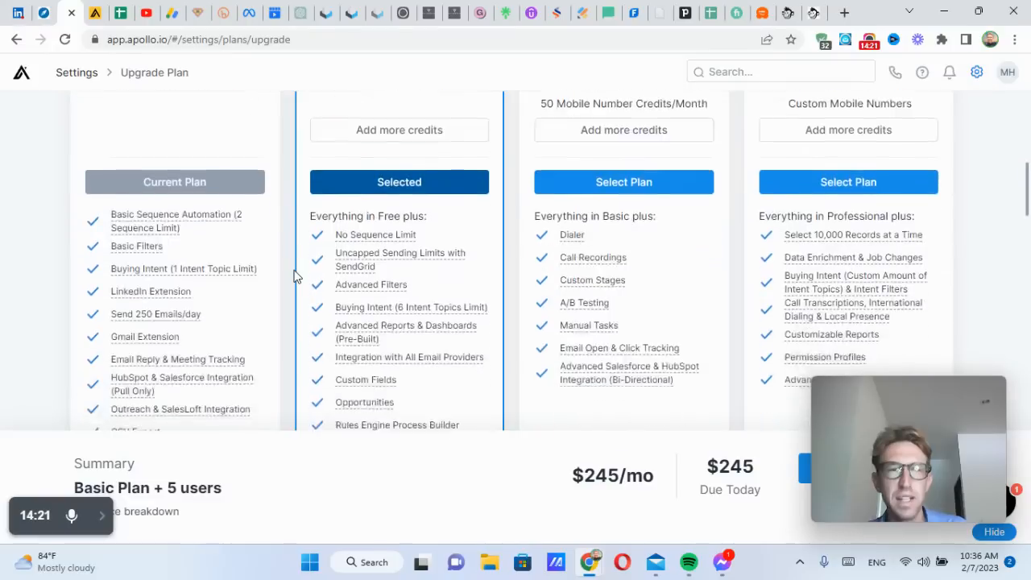
pyautogui.scroll(-3)
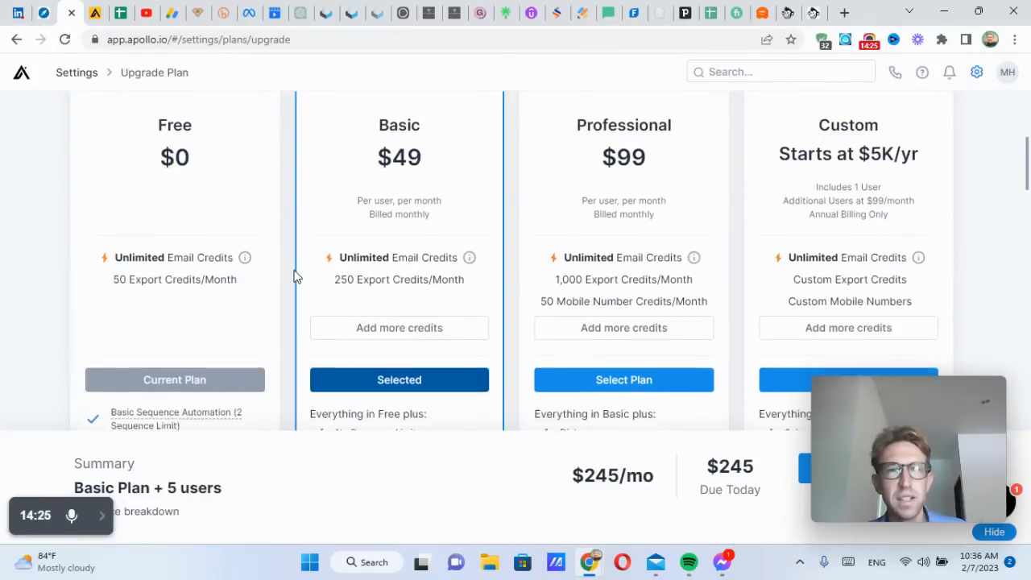
pyautogui.scroll(3)
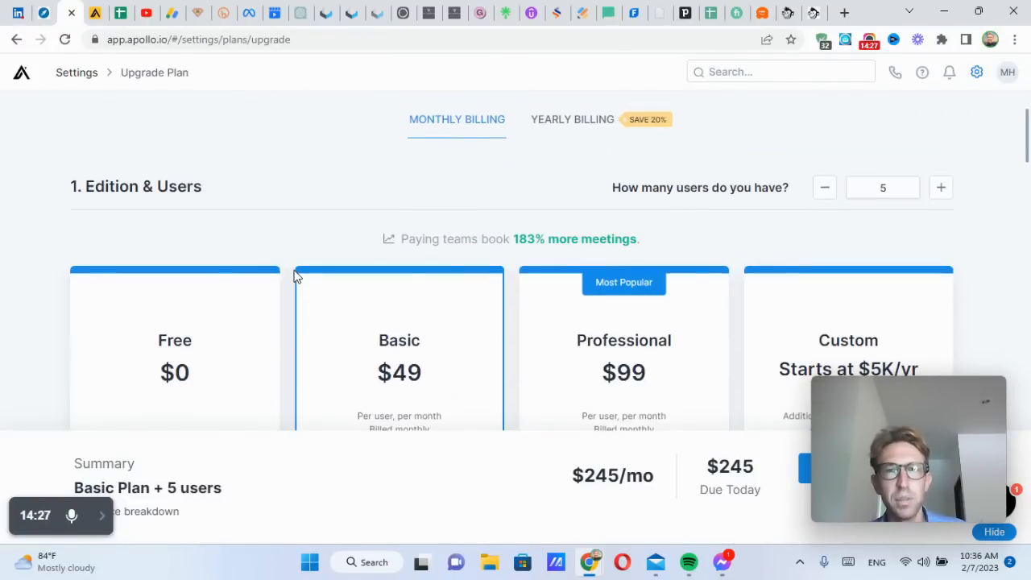
pyautogui.click(572, 119)
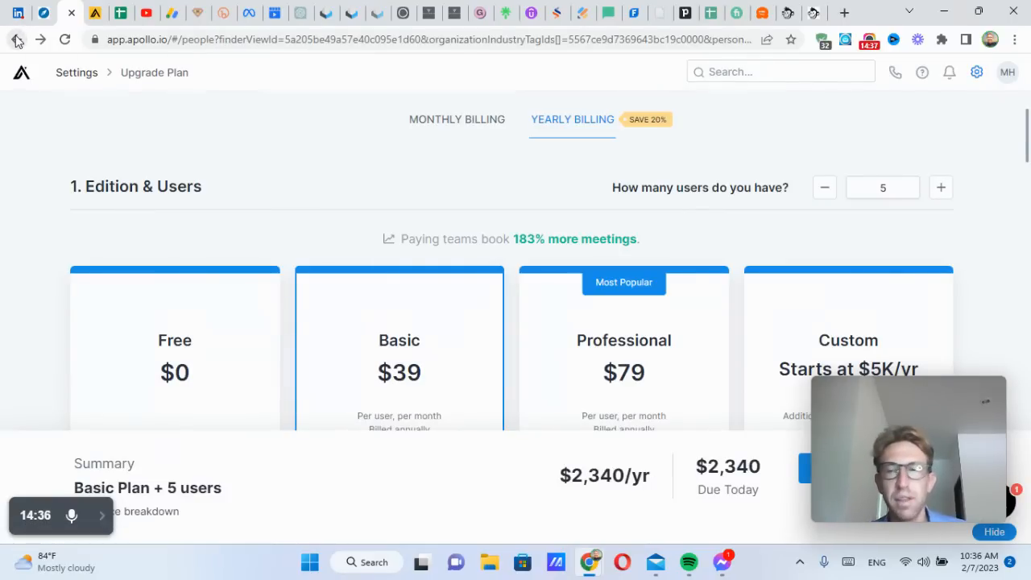
# Step: Lower the yearly Basic plan from five users to one, totaling $468 per year
pyautogui.click(40, 39)
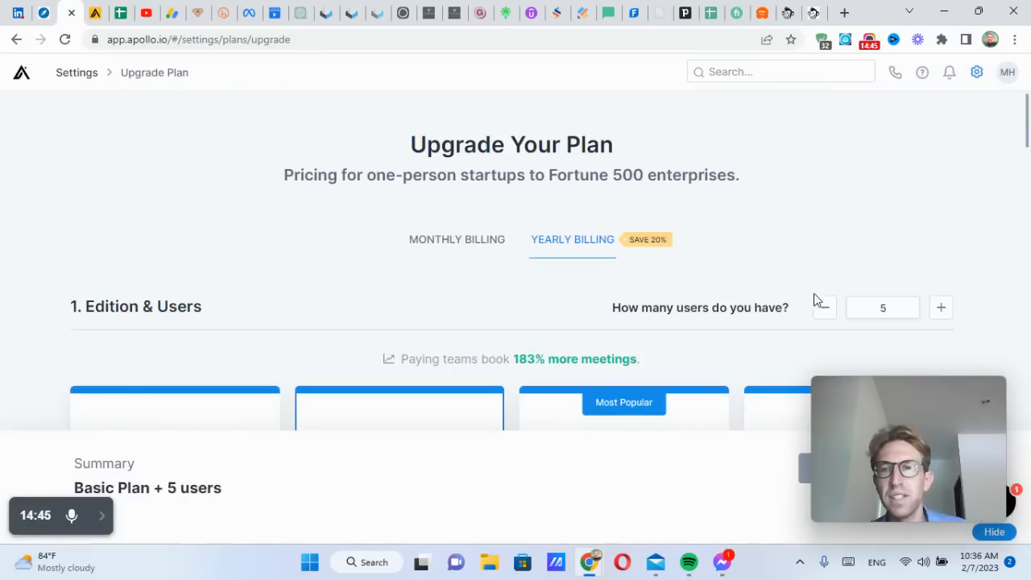
pyautogui.click(823, 307)
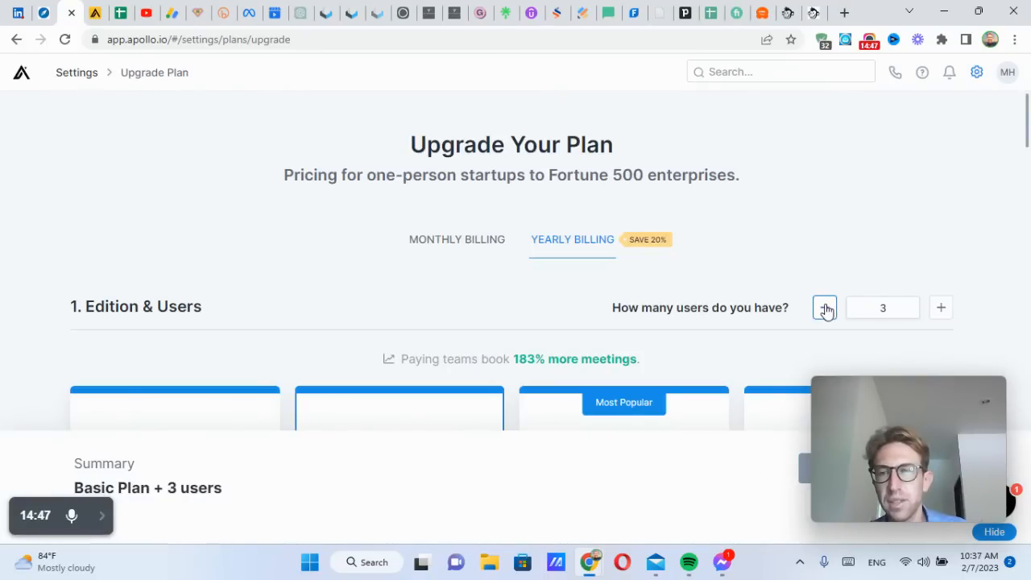
pyautogui.click(824, 307)
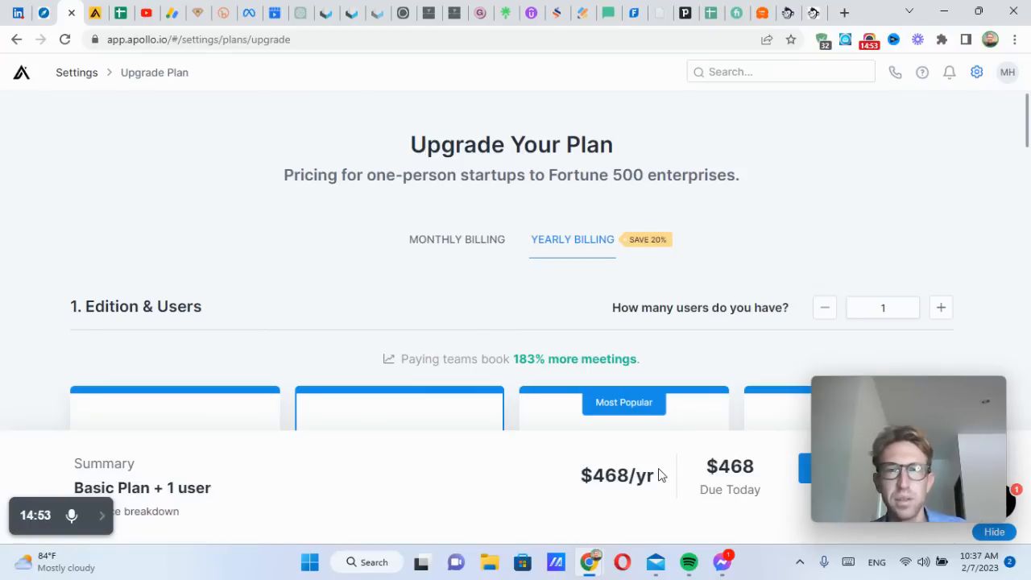
pyautogui.scroll(-3)
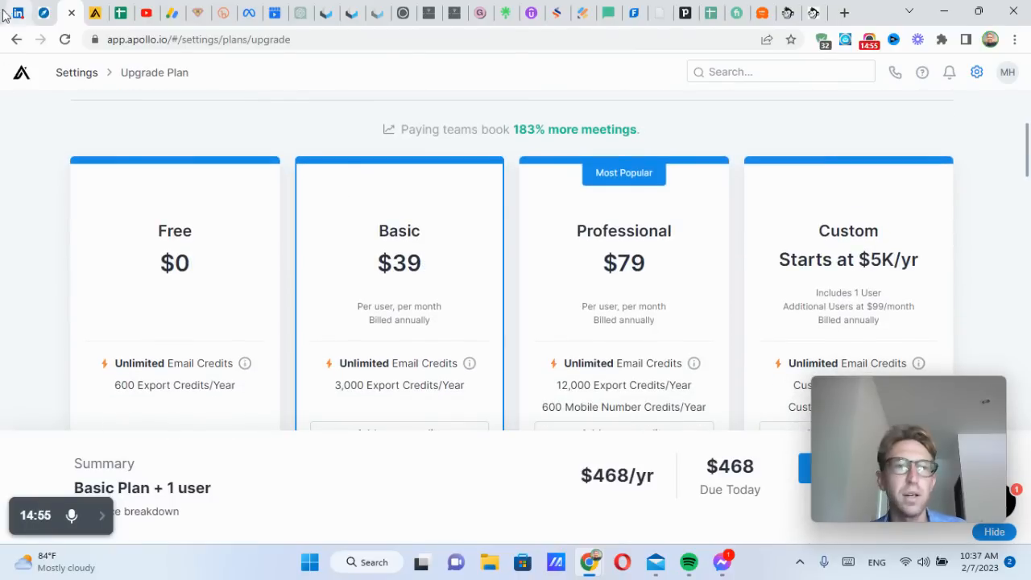
pyautogui.click(16, 39)
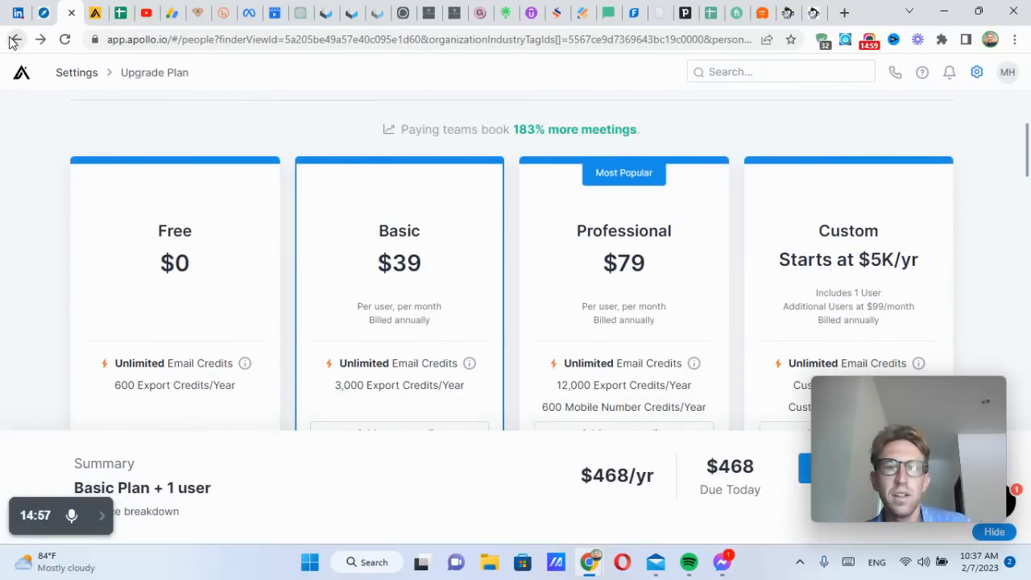
# Step: Go back to the Thailand hospitality general manager search listing 100 contacts
pyautogui.click(14, 40)
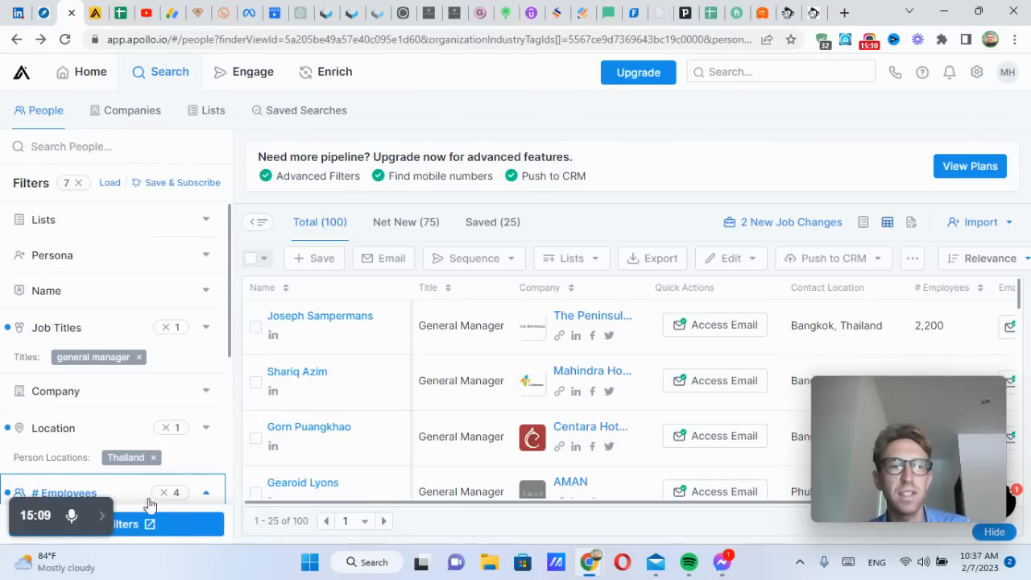
pyautogui.click(74, 516)
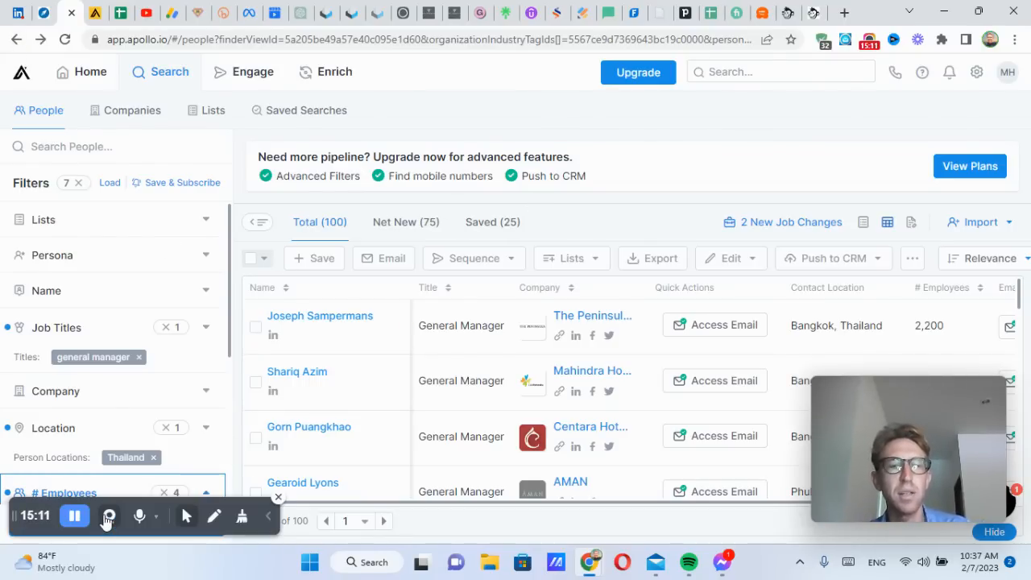